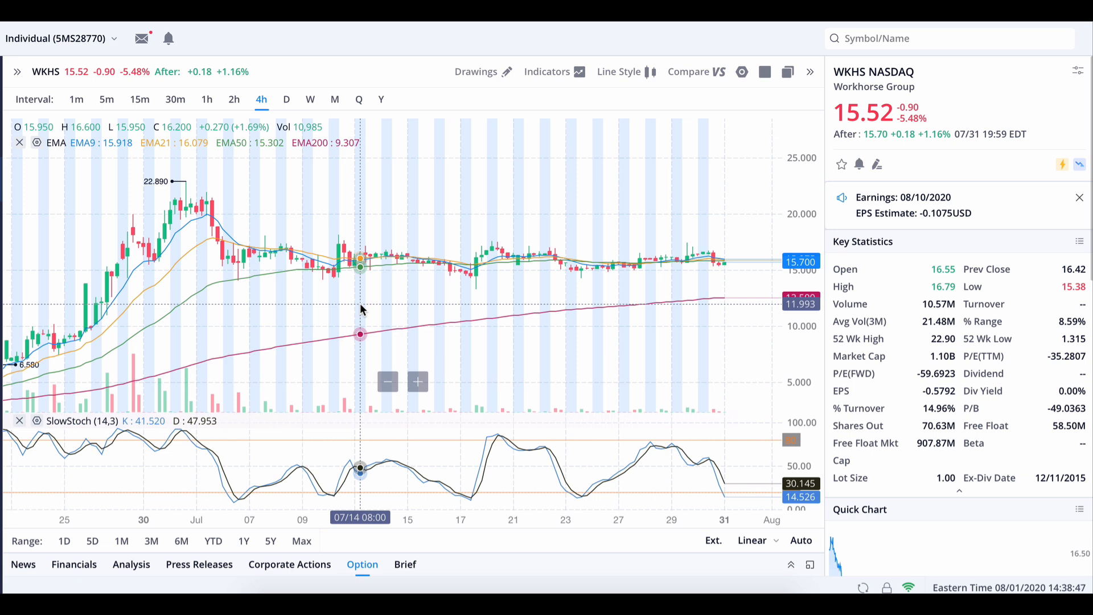
mouse_move(424, 301)
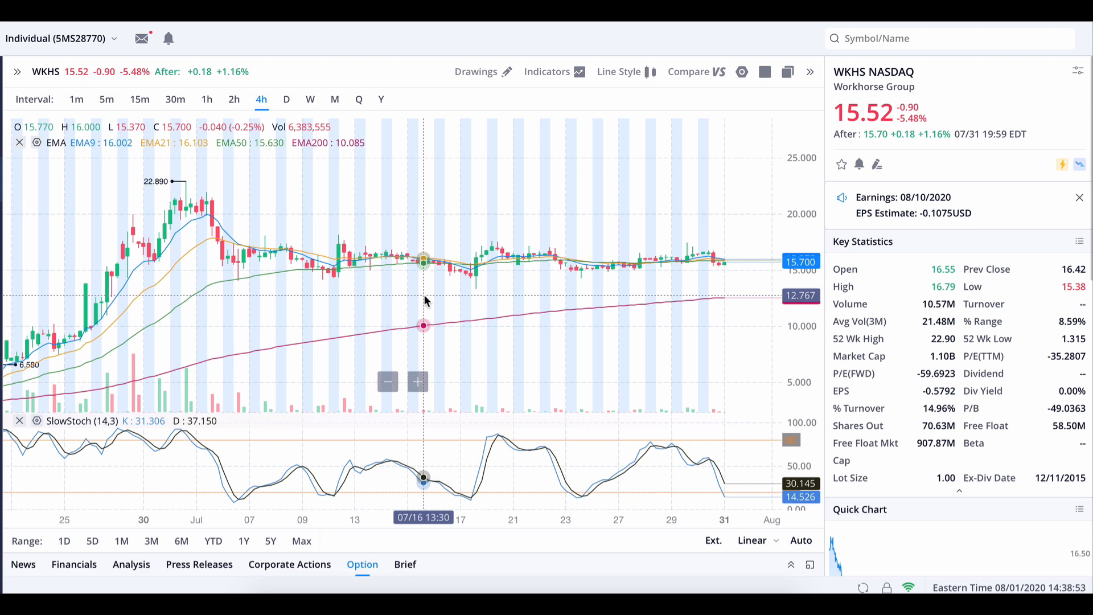
mouse_move(249, 342)
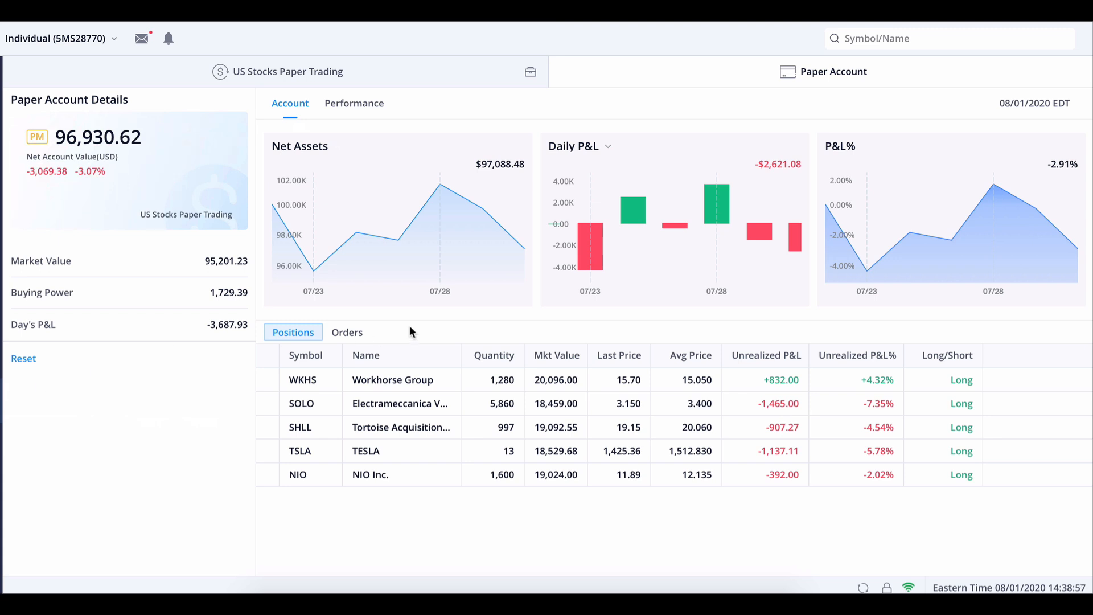
mouse_move(450, 332)
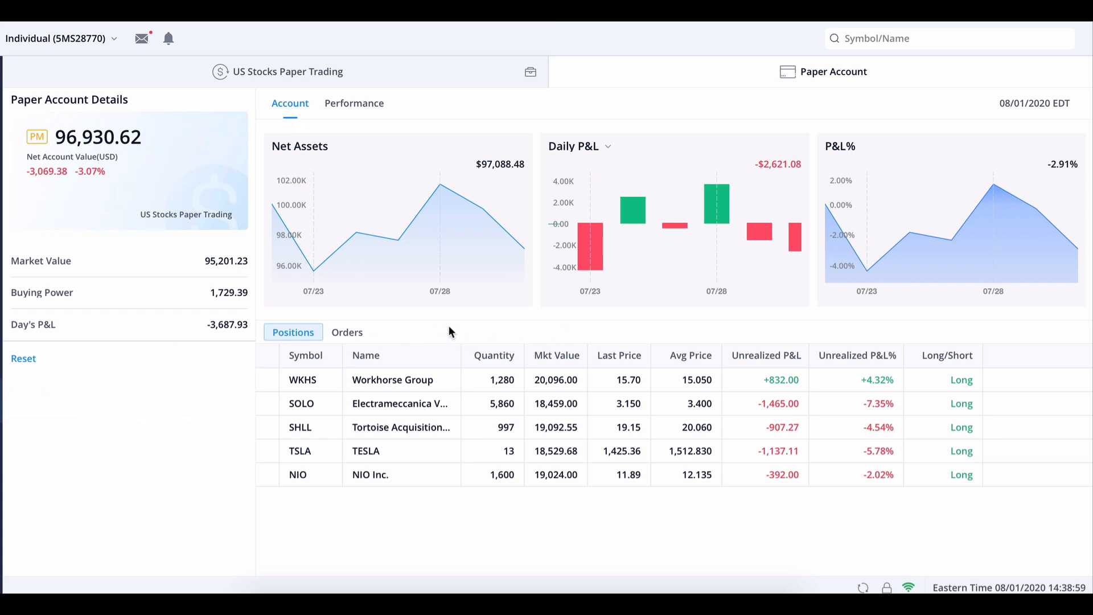
mouse_move(39, 173)
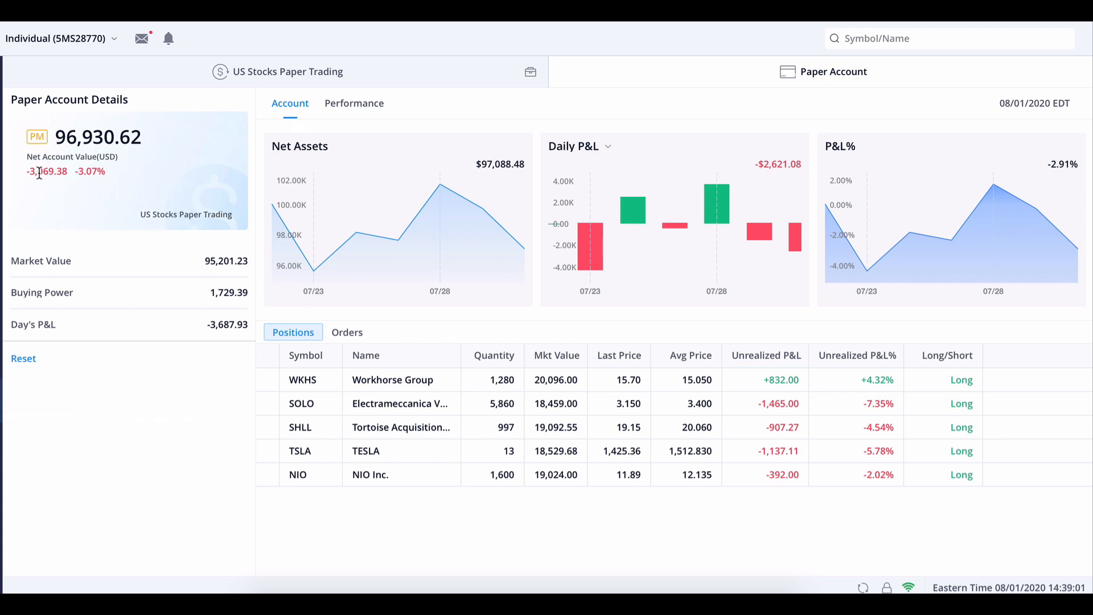
mouse_move(174, 190)
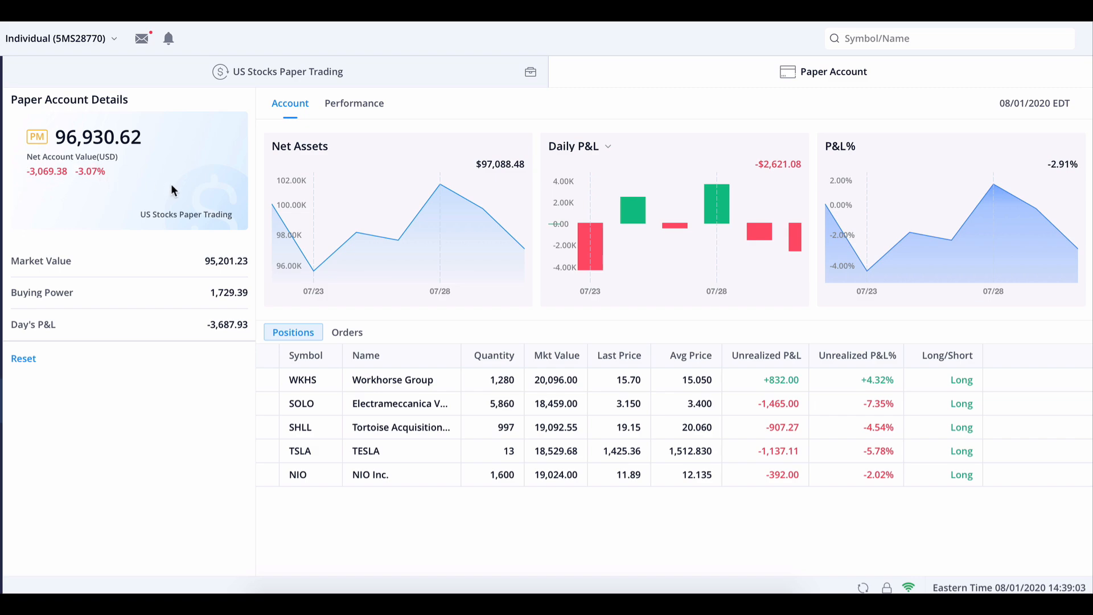
mouse_move(634, 396)
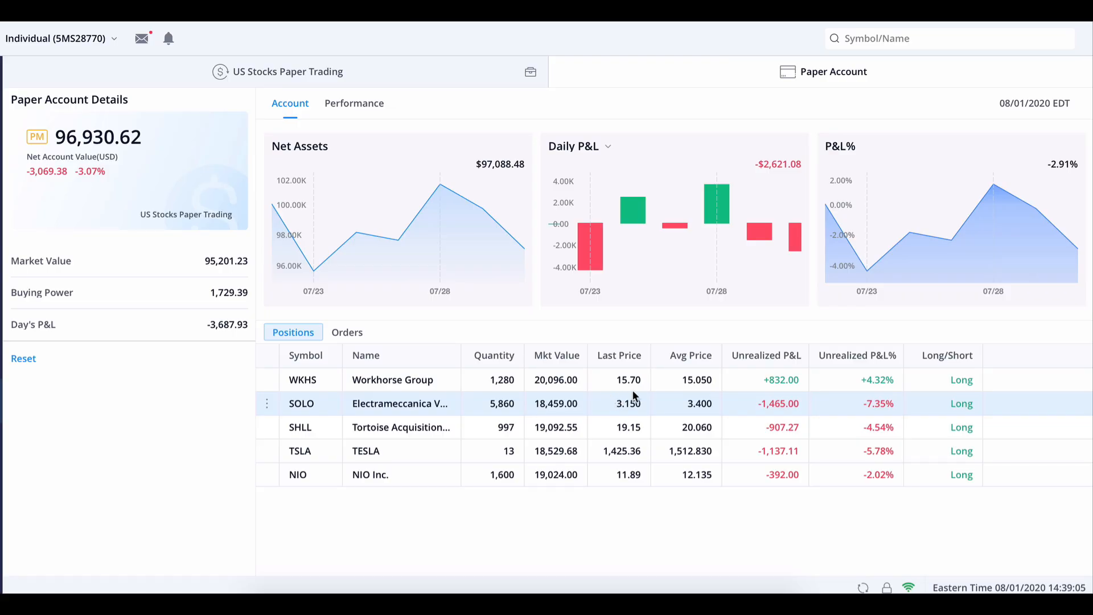
mouse_move(562, 338)
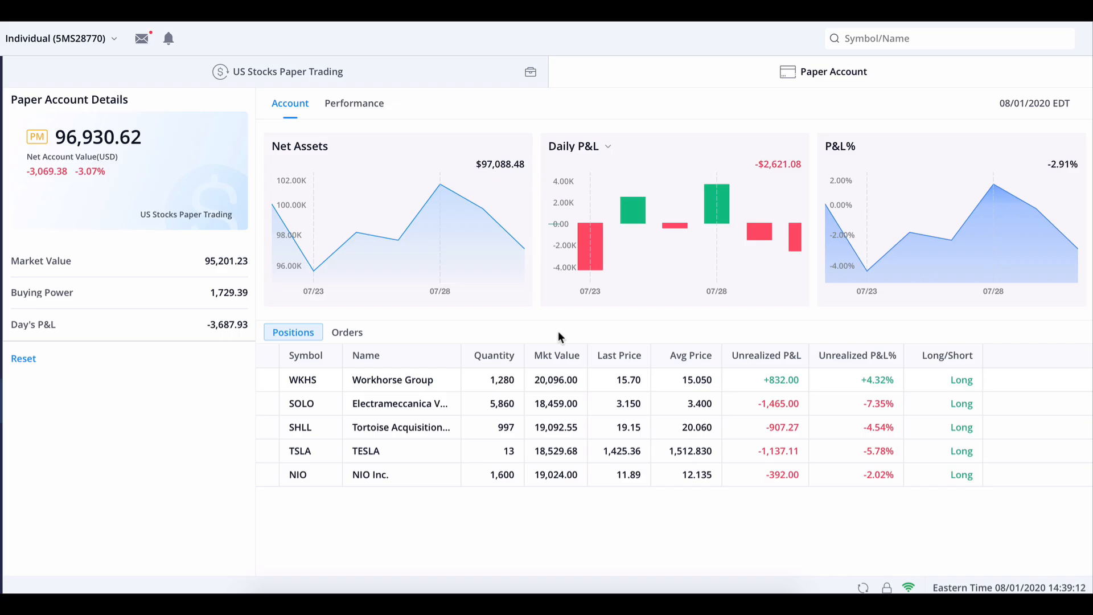
mouse_move(341, 390)
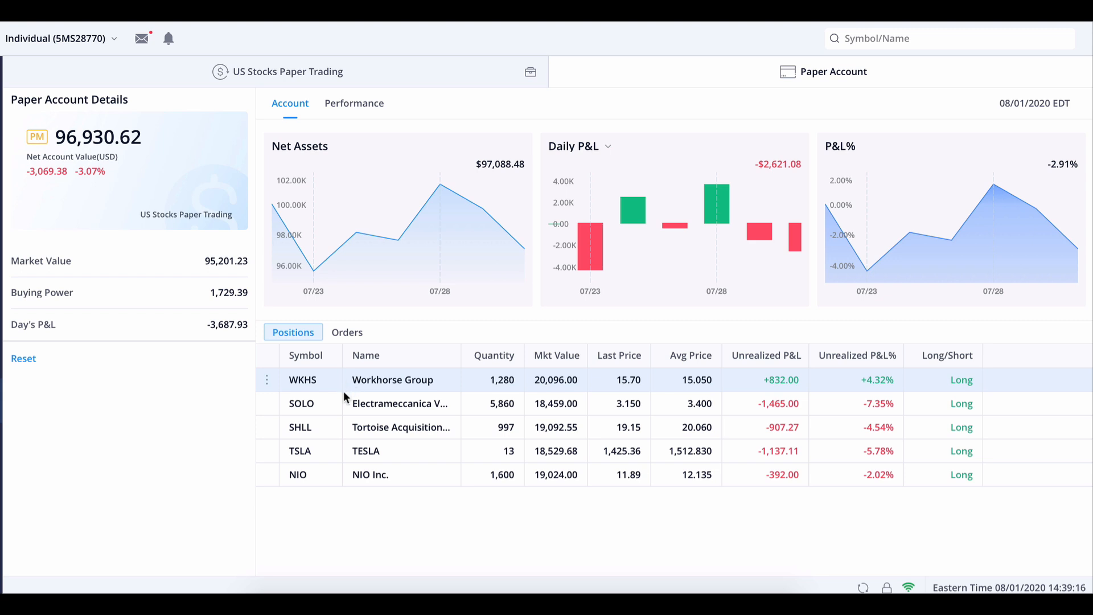
mouse_move(385, 403)
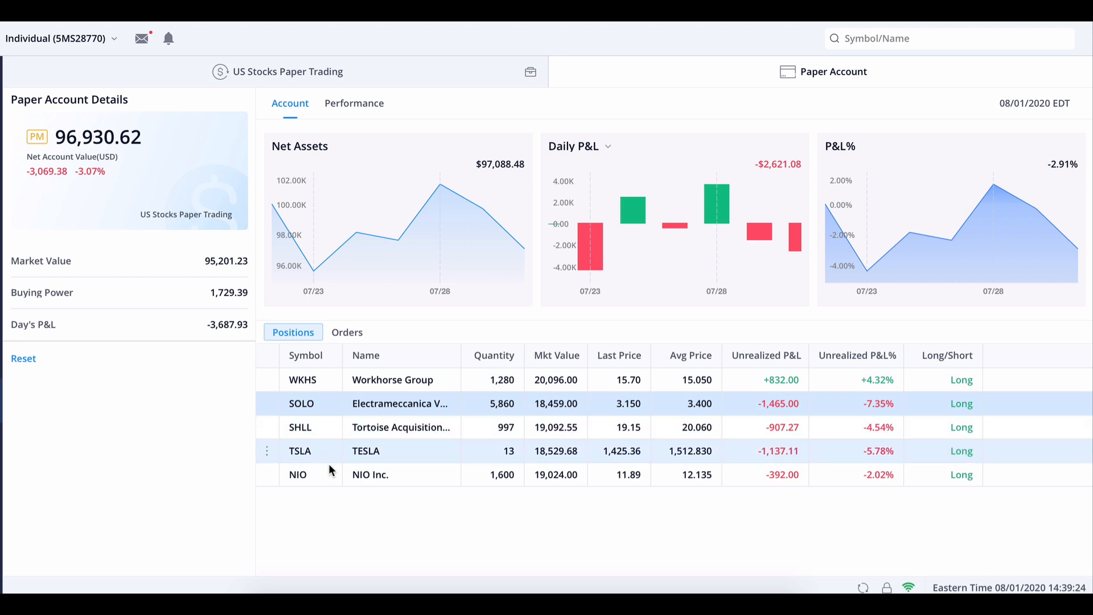
mouse_move(369, 535)
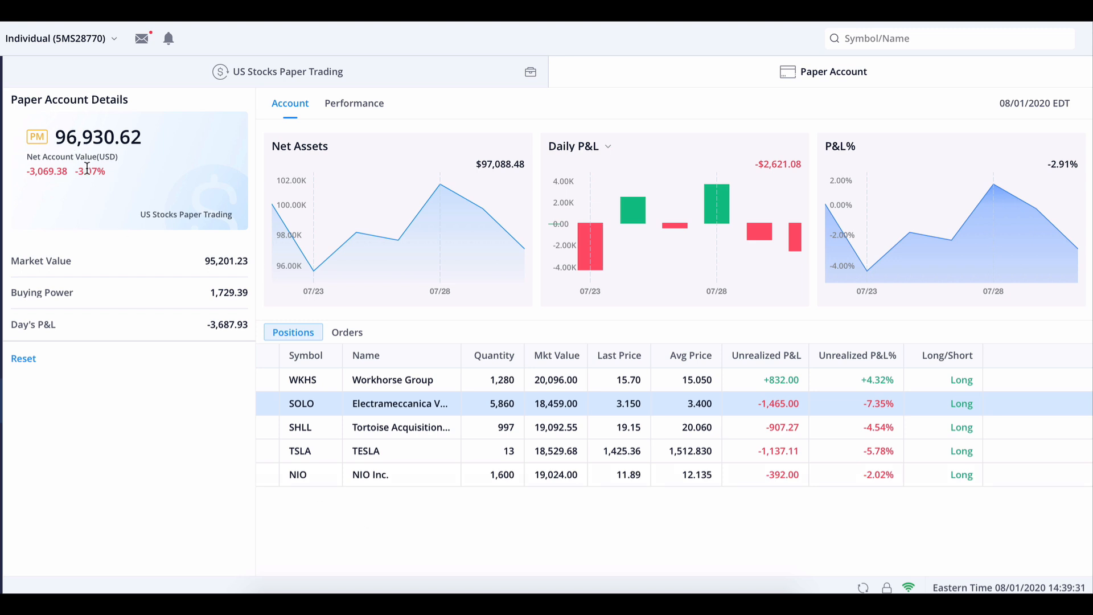
mouse_move(725, 530)
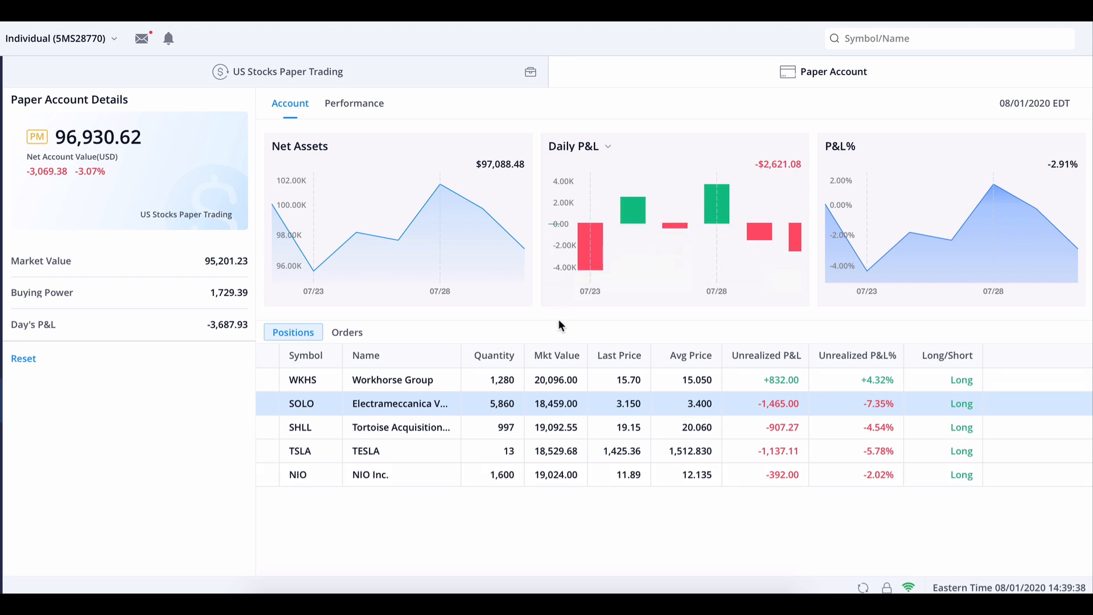
mouse_move(594, 270)
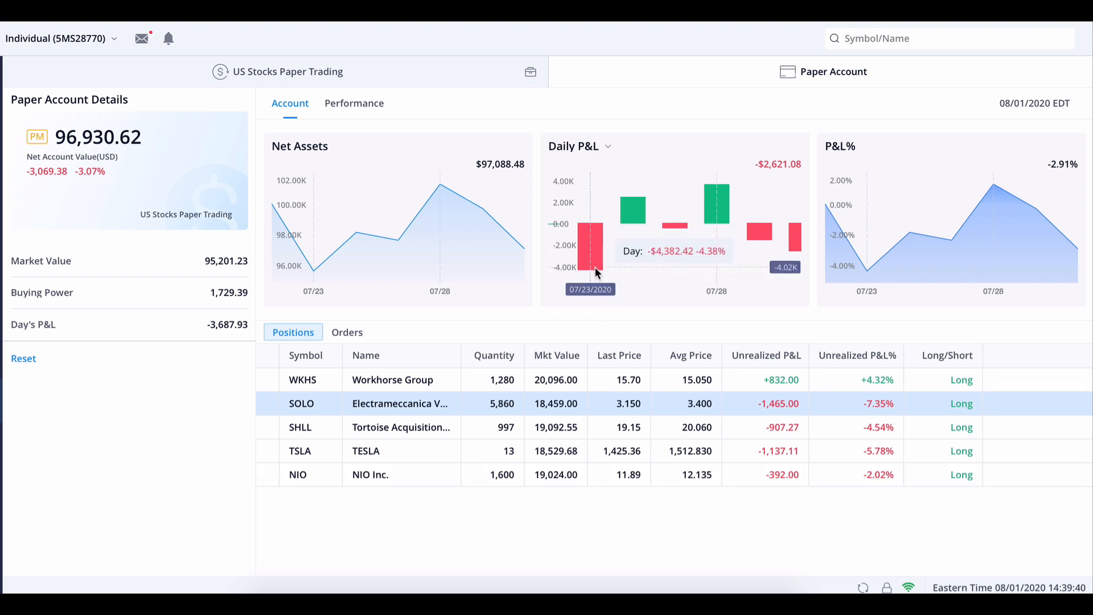
mouse_move(594, 262)
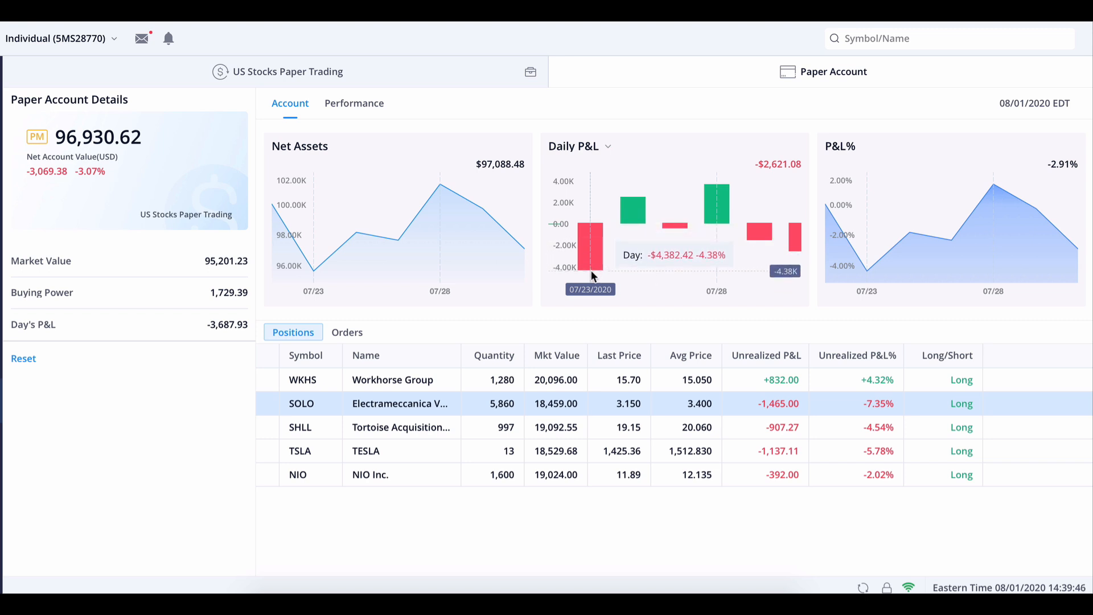
mouse_move(594, 258)
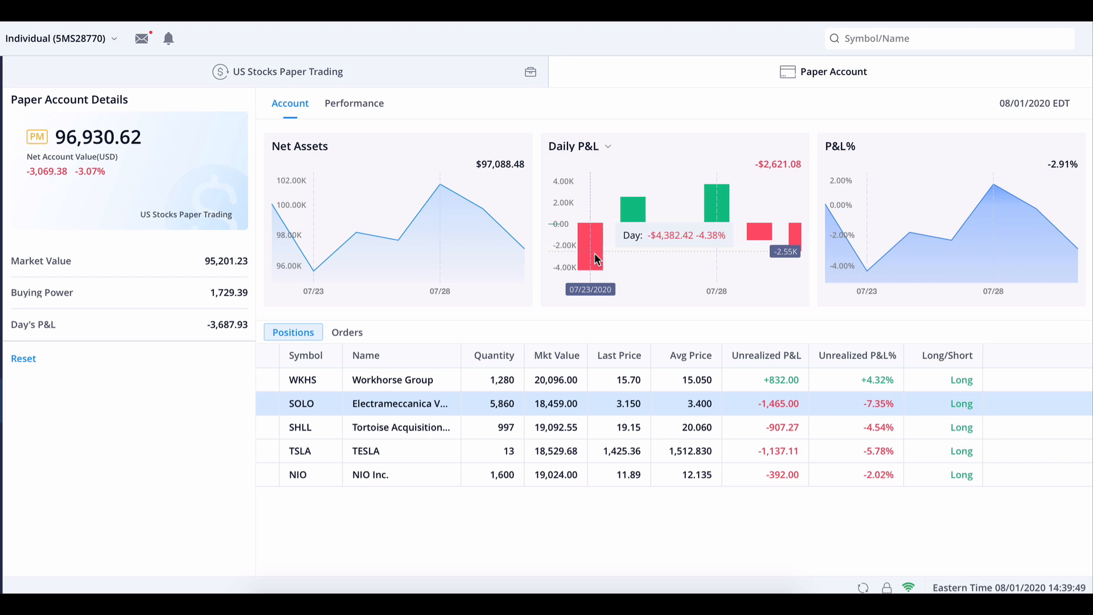
mouse_move(524, 449)
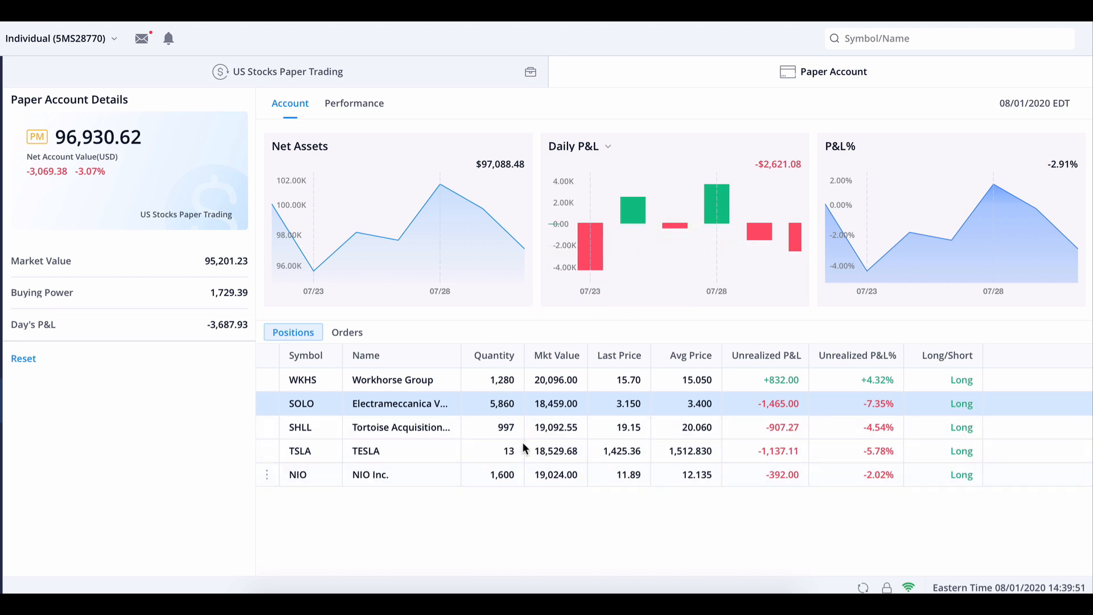
mouse_move(479, 490)
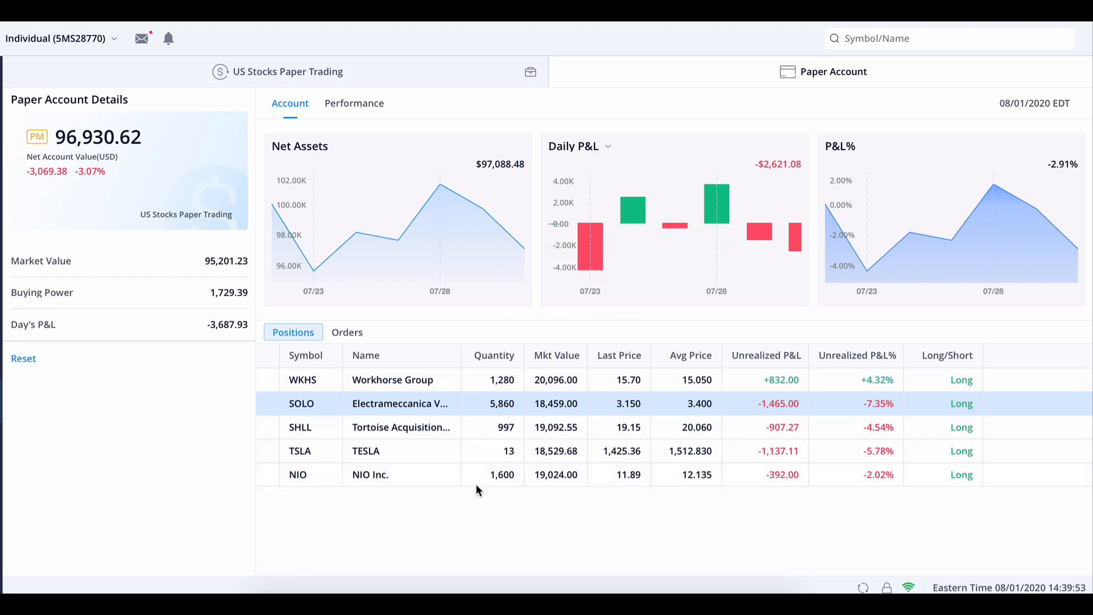
mouse_move(465, 403)
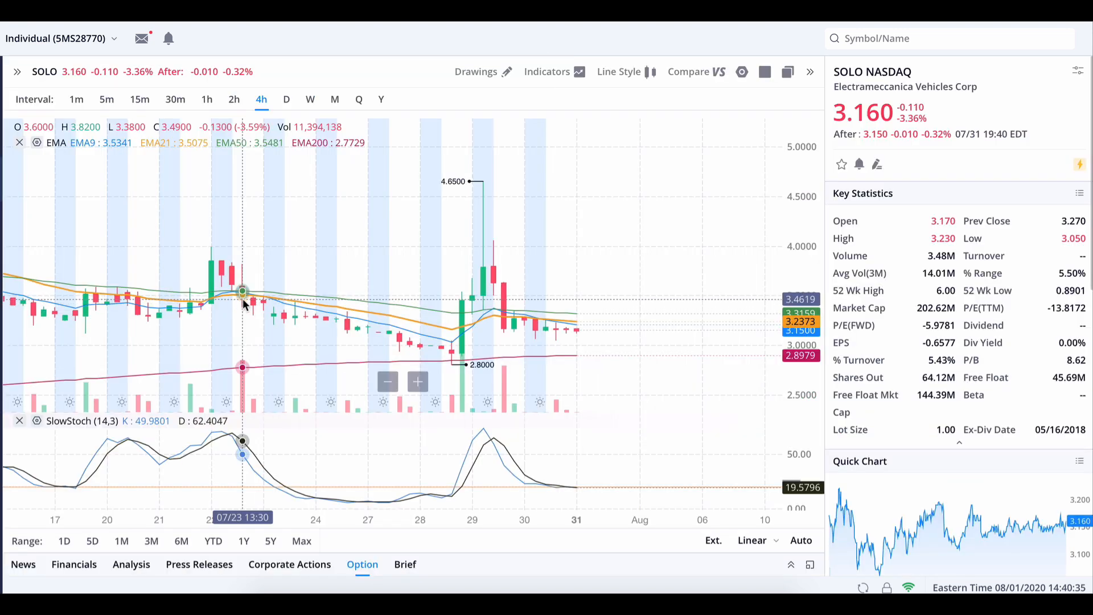
mouse_move(248, 302)
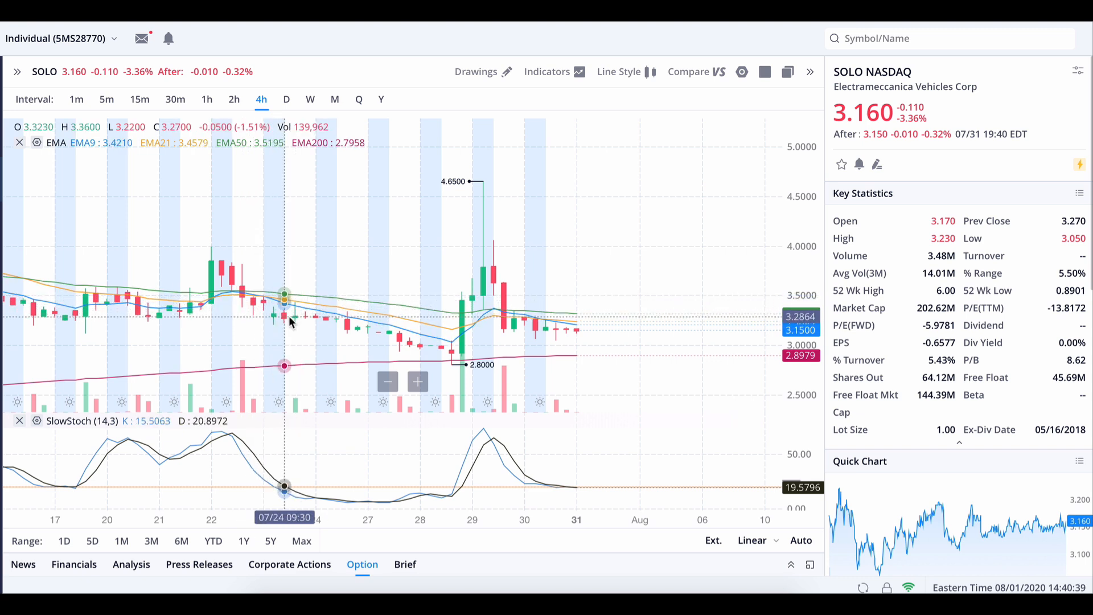
mouse_move(295, 303)
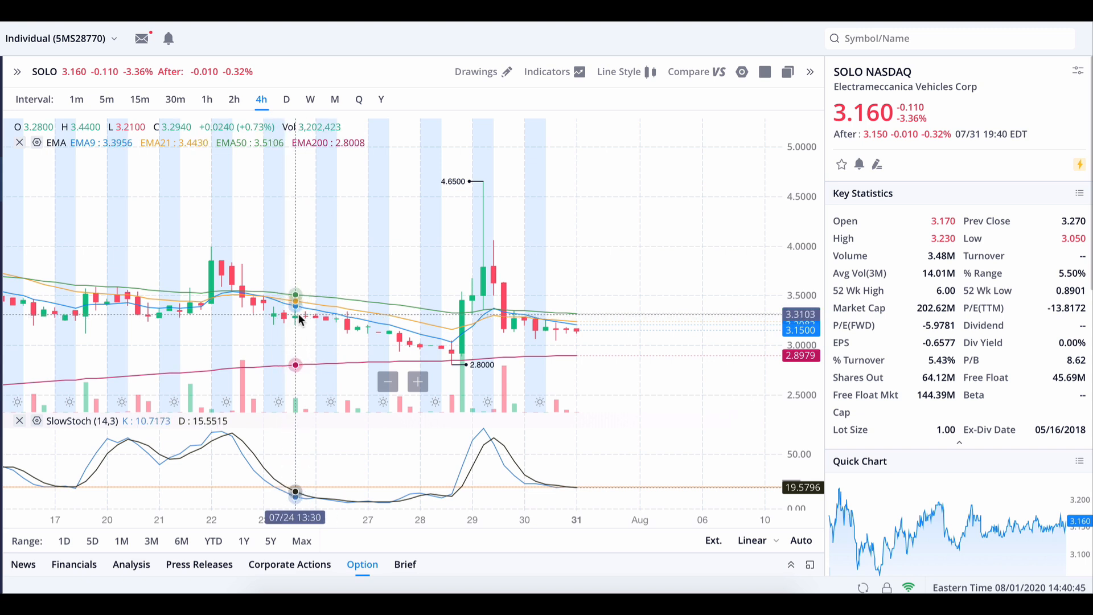
mouse_move(305, 320)
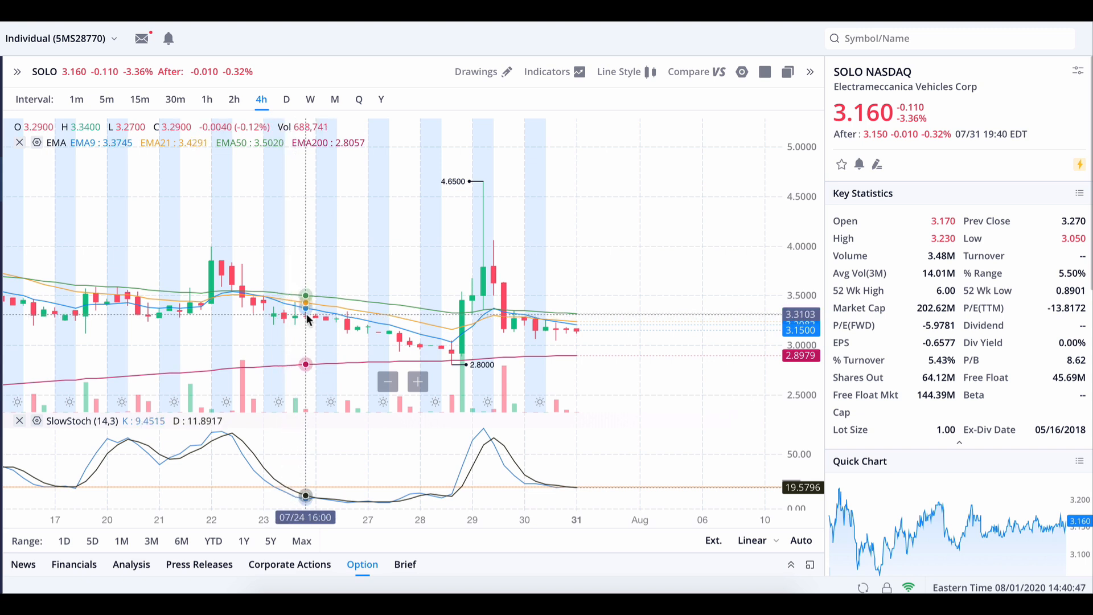
mouse_move(346, 321)
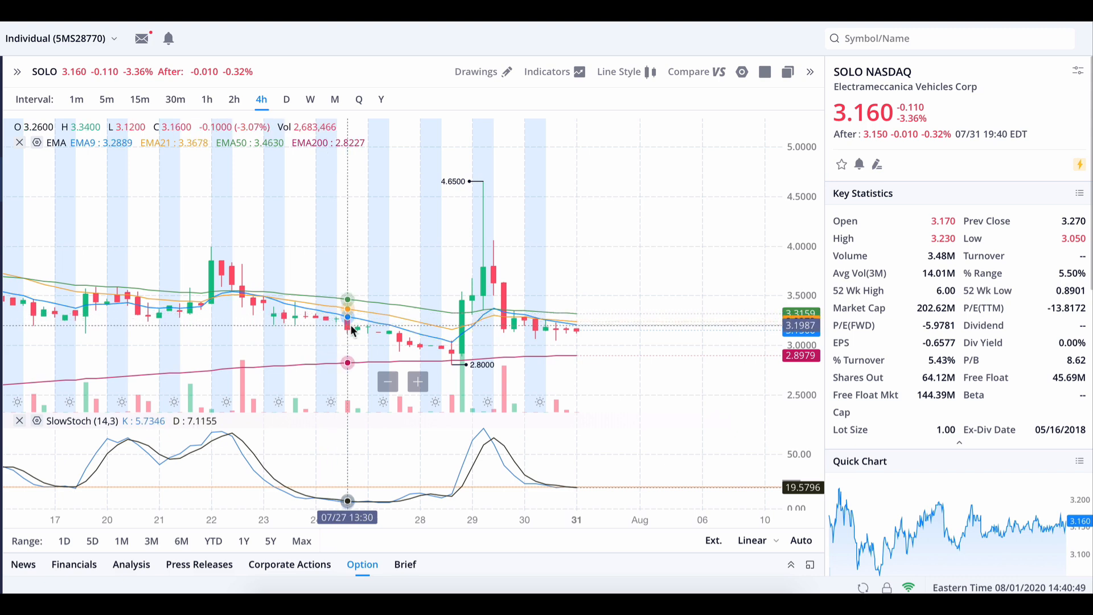
mouse_move(410, 341)
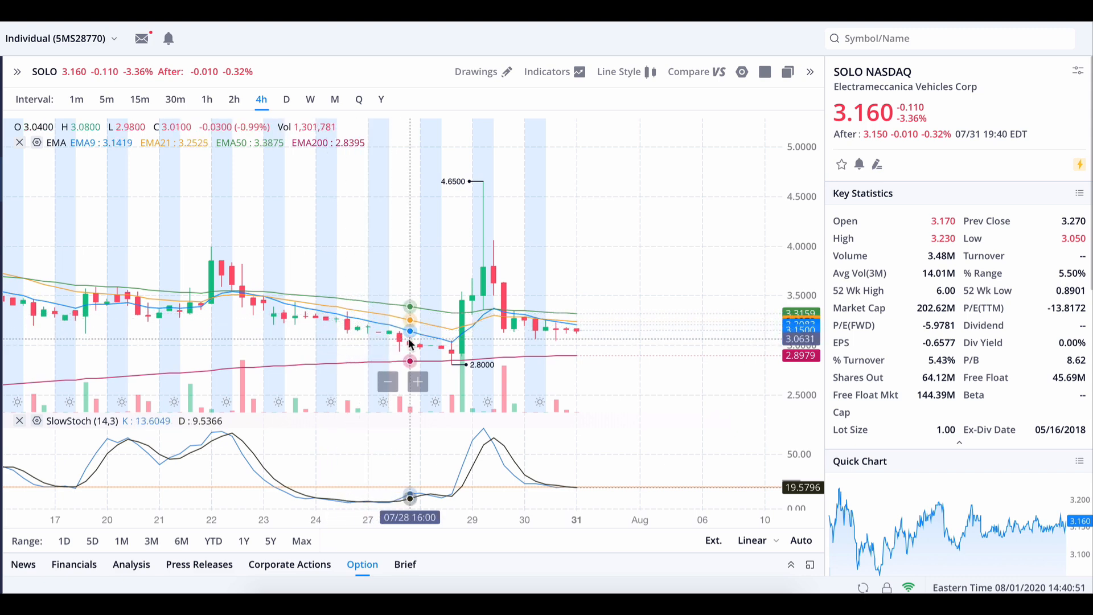
mouse_move(336, 305)
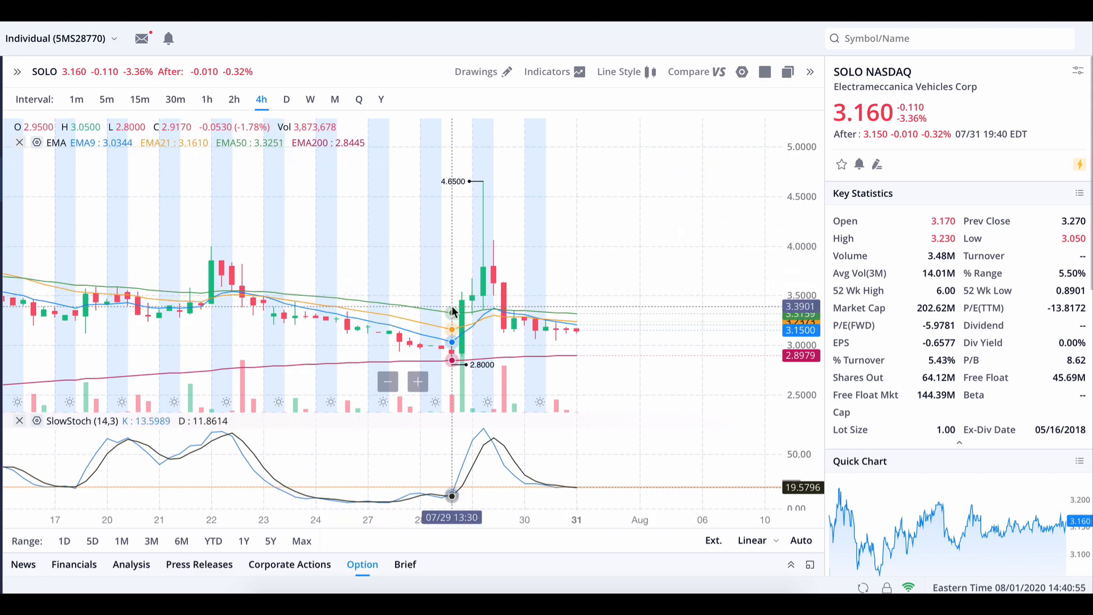
mouse_move(534, 313)
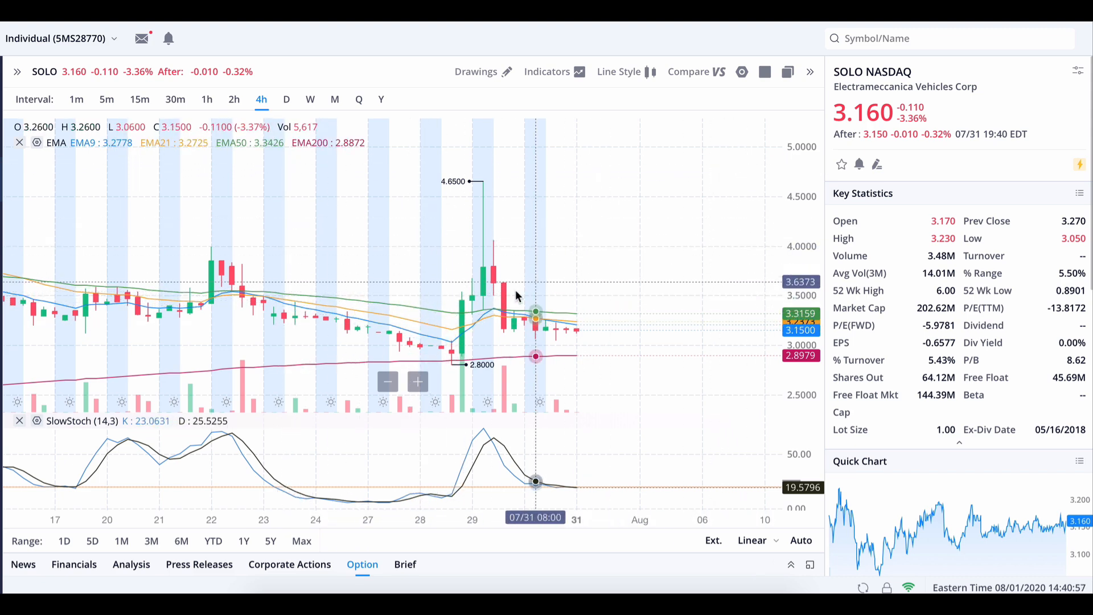
mouse_move(420, 335)
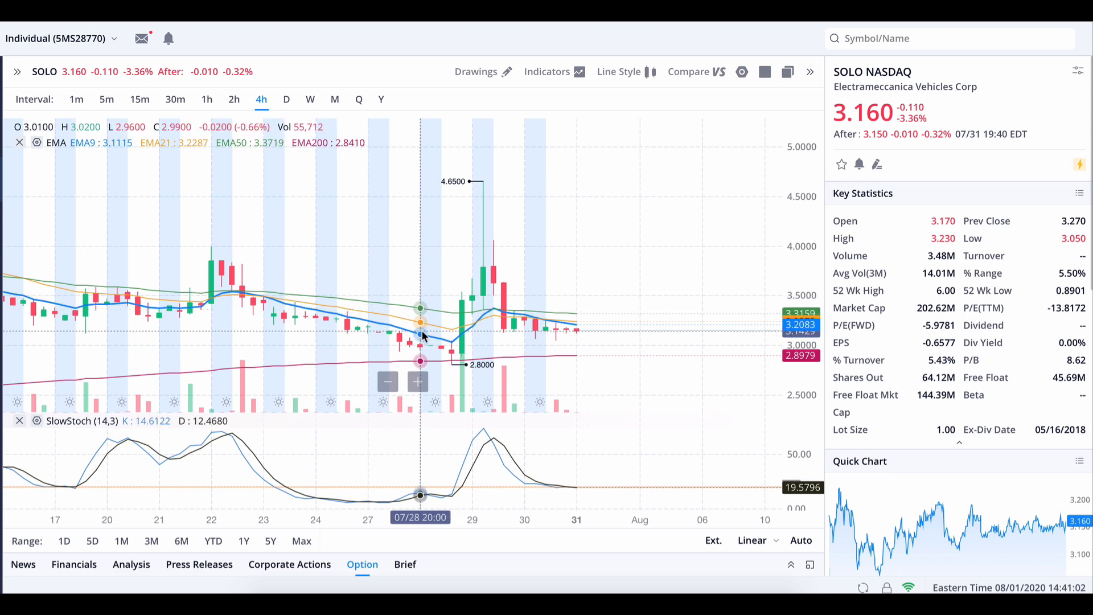
mouse_move(410, 328)
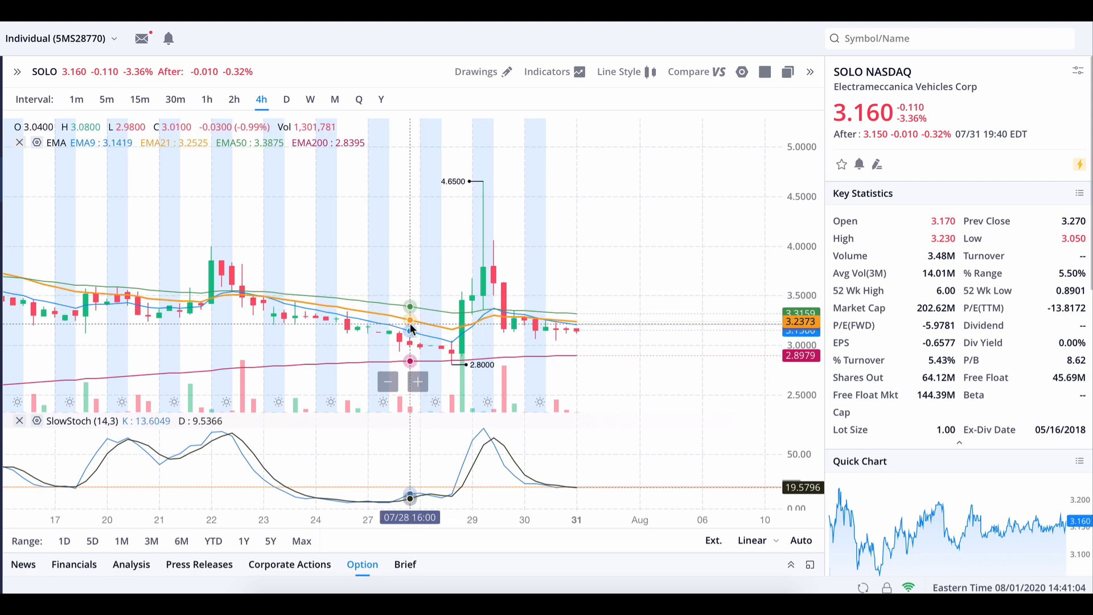
mouse_move(441, 341)
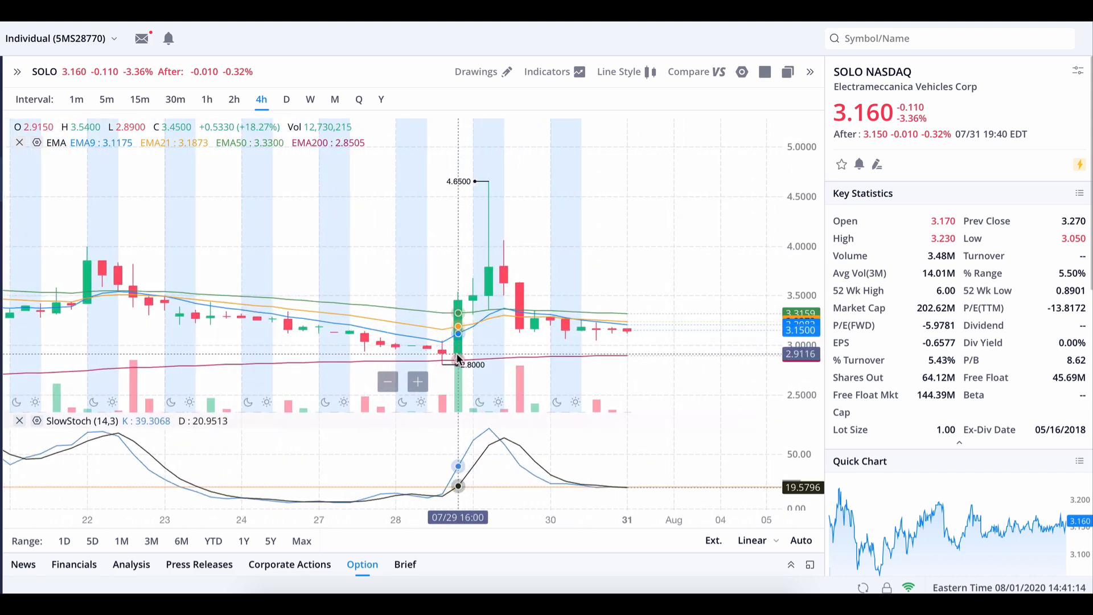
mouse_move(503, 359)
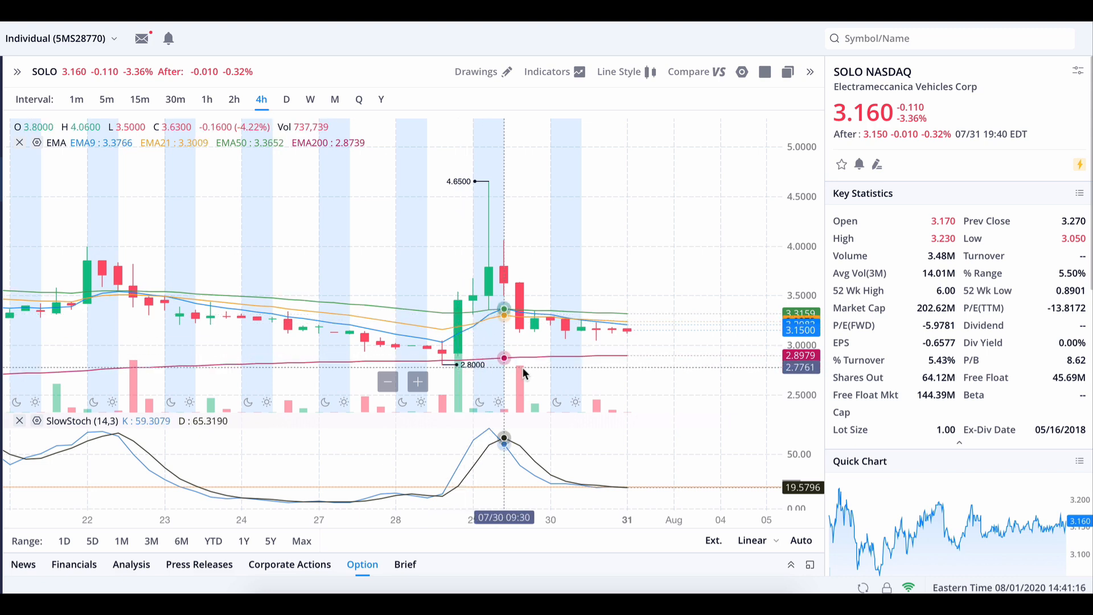
mouse_move(457, 362)
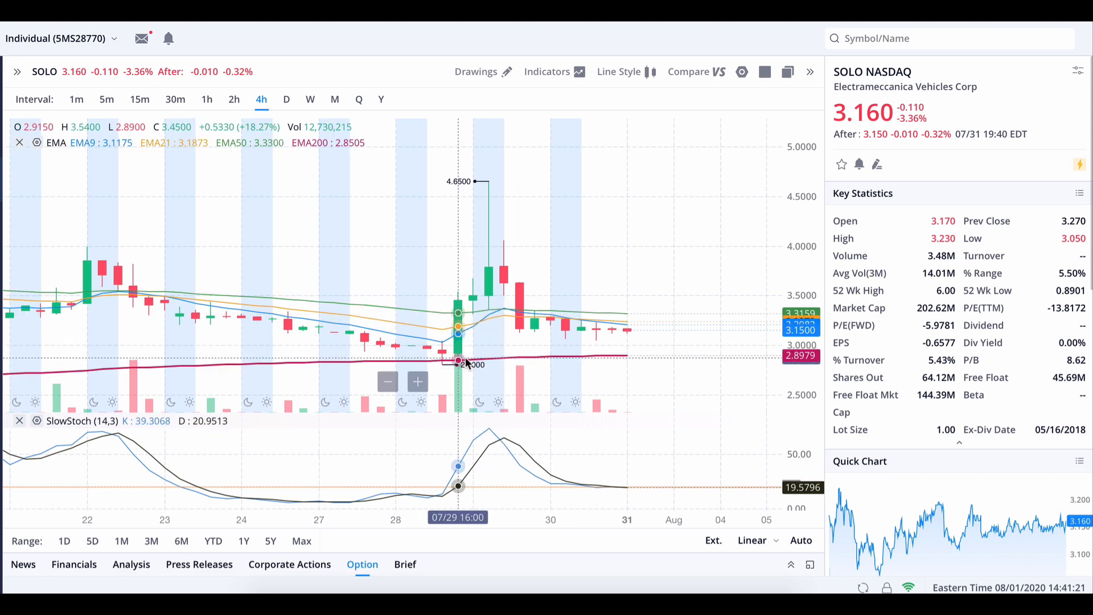
mouse_move(488, 209)
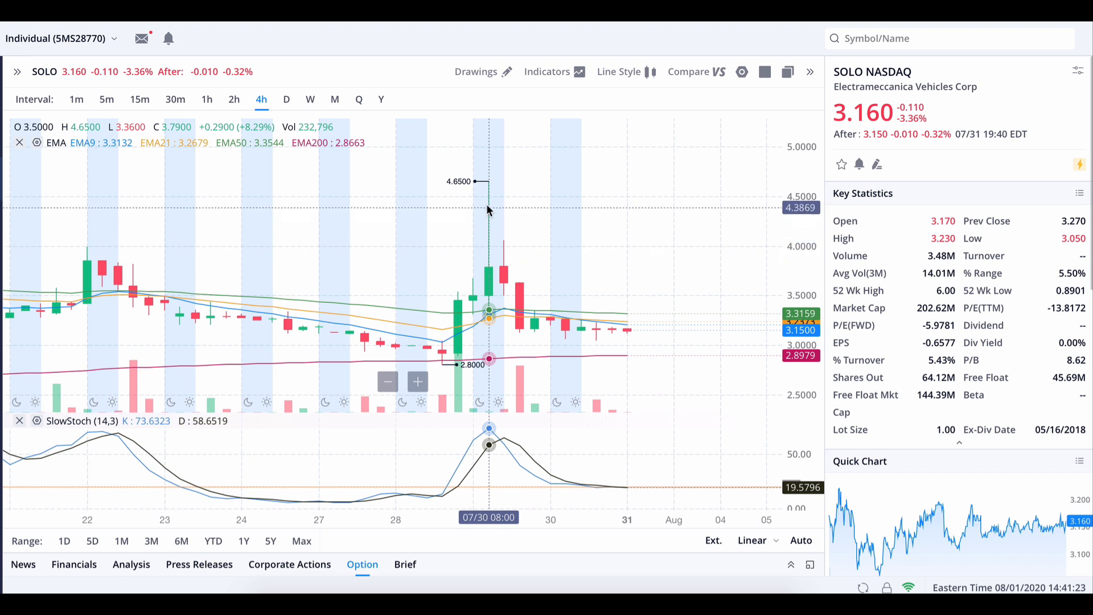
mouse_move(488, 199)
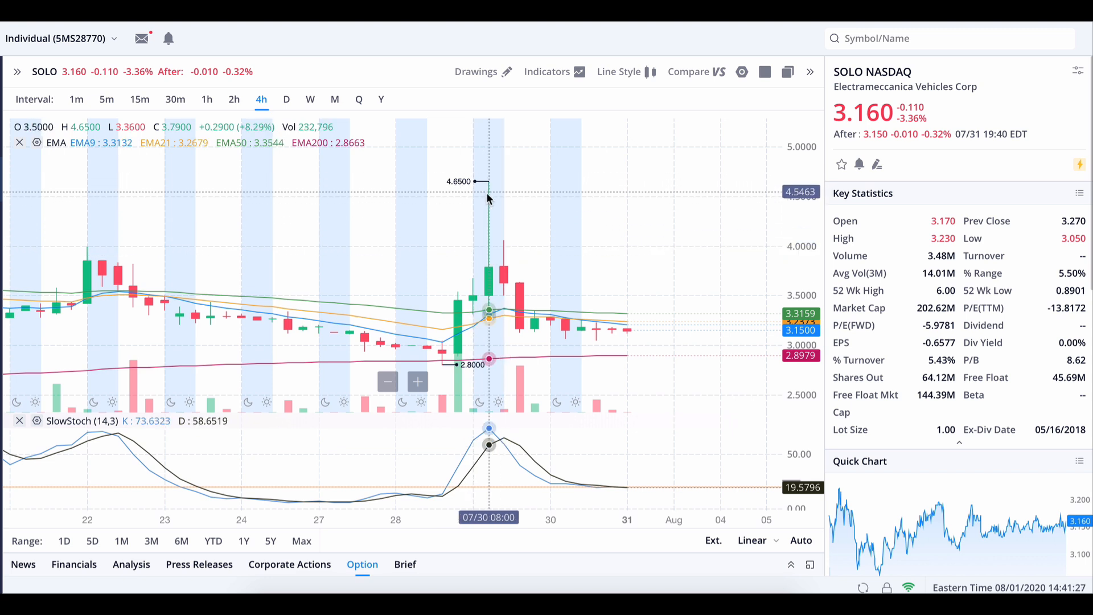
mouse_move(490, 192)
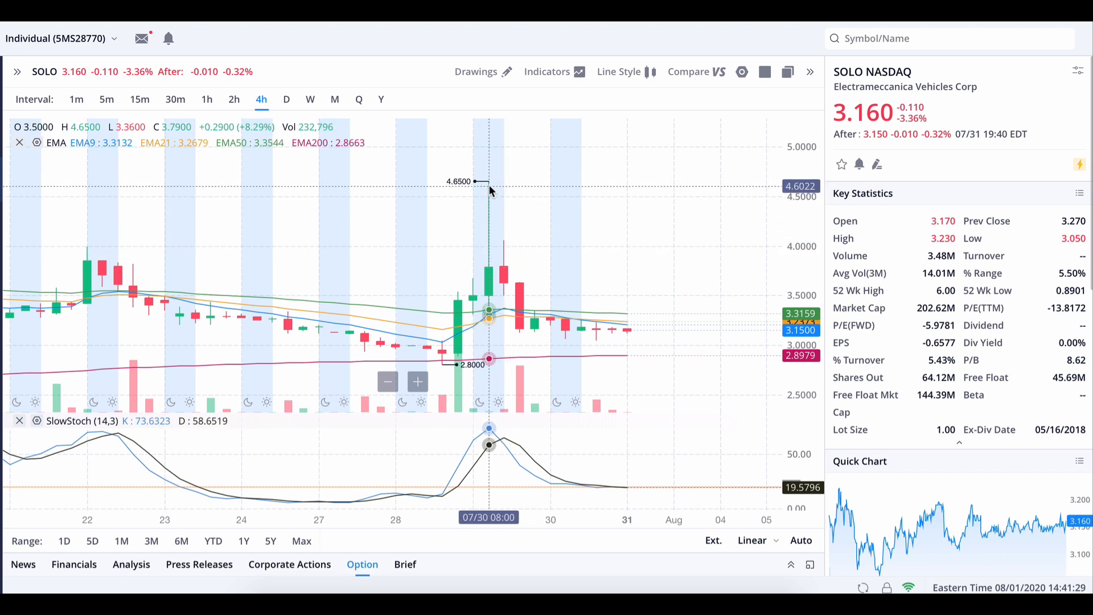
mouse_move(488, 203)
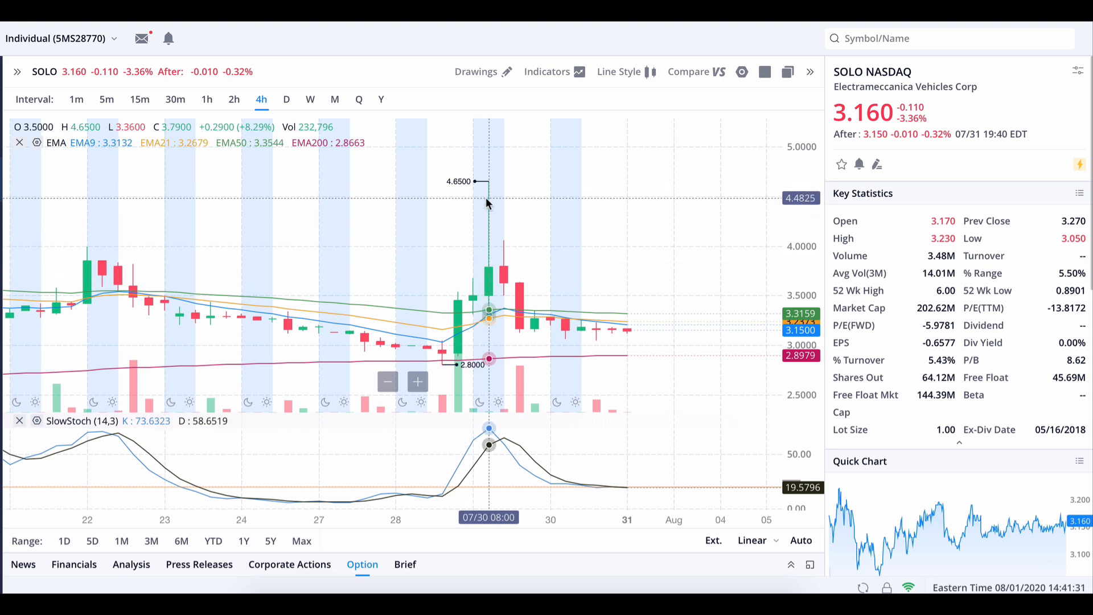
mouse_move(519, 300)
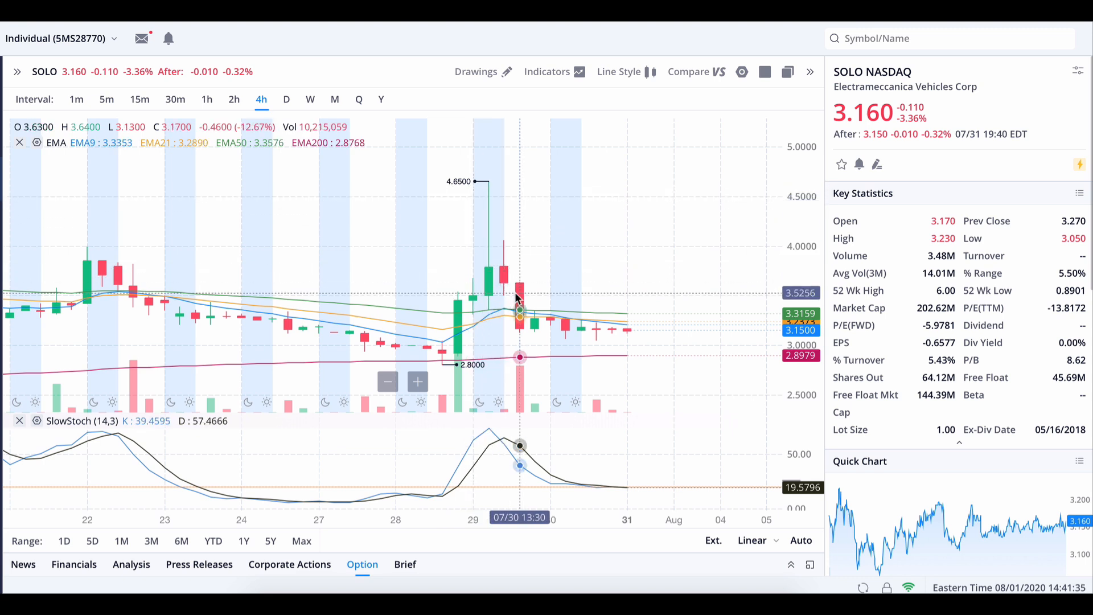
mouse_move(503, 286)
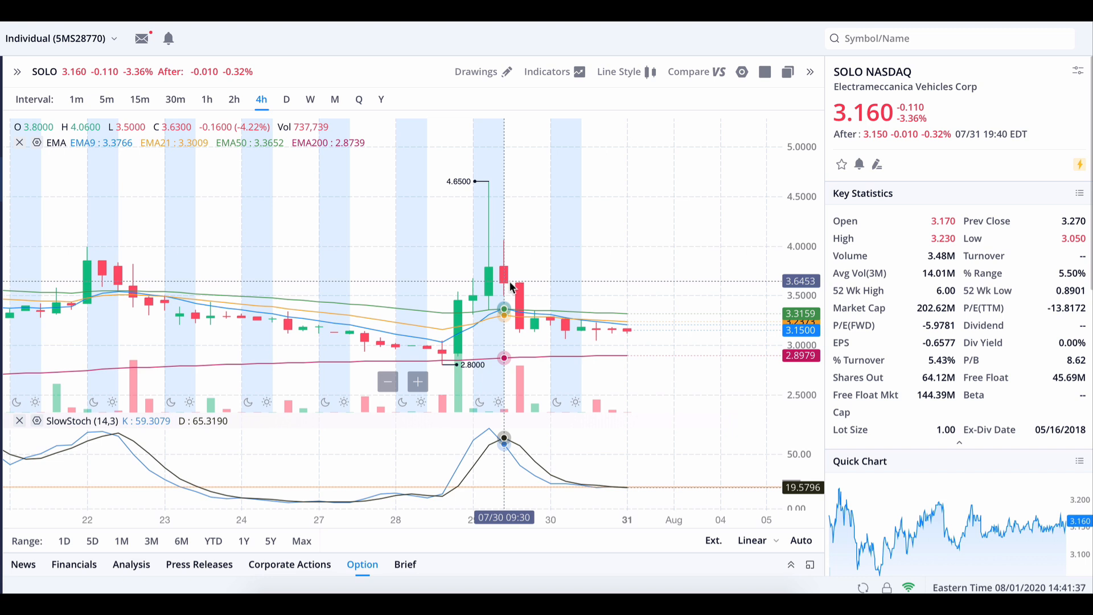
mouse_move(534, 320)
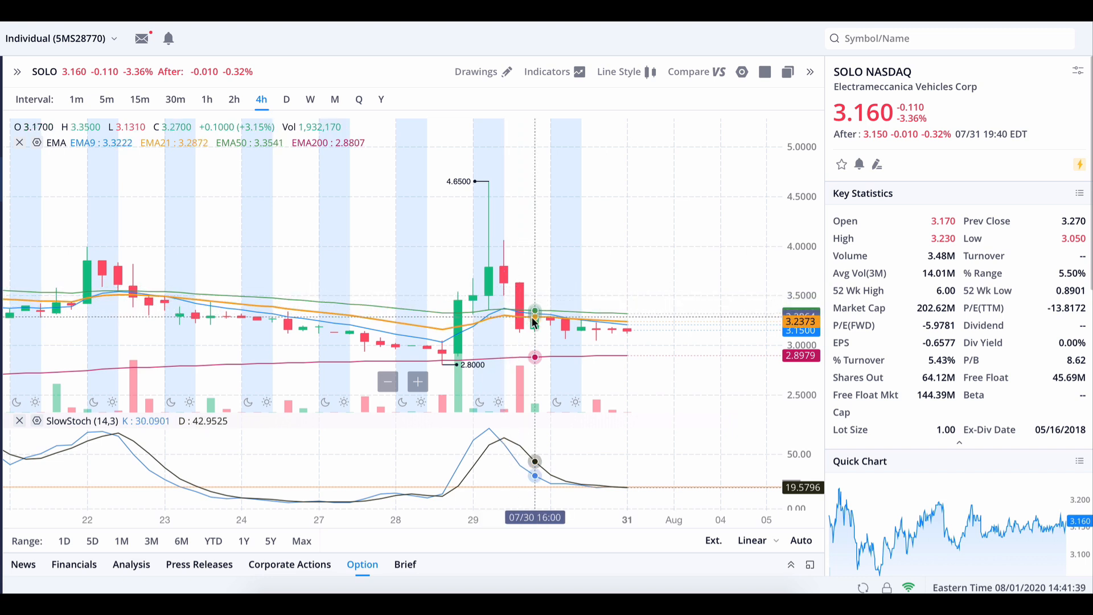
mouse_move(519, 317)
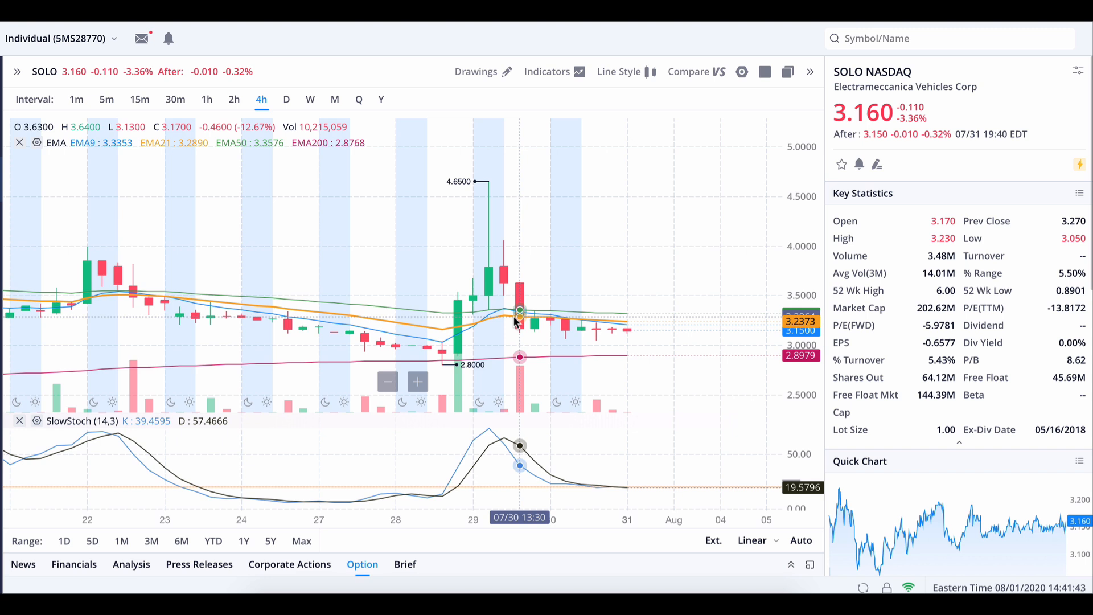
mouse_move(503, 270)
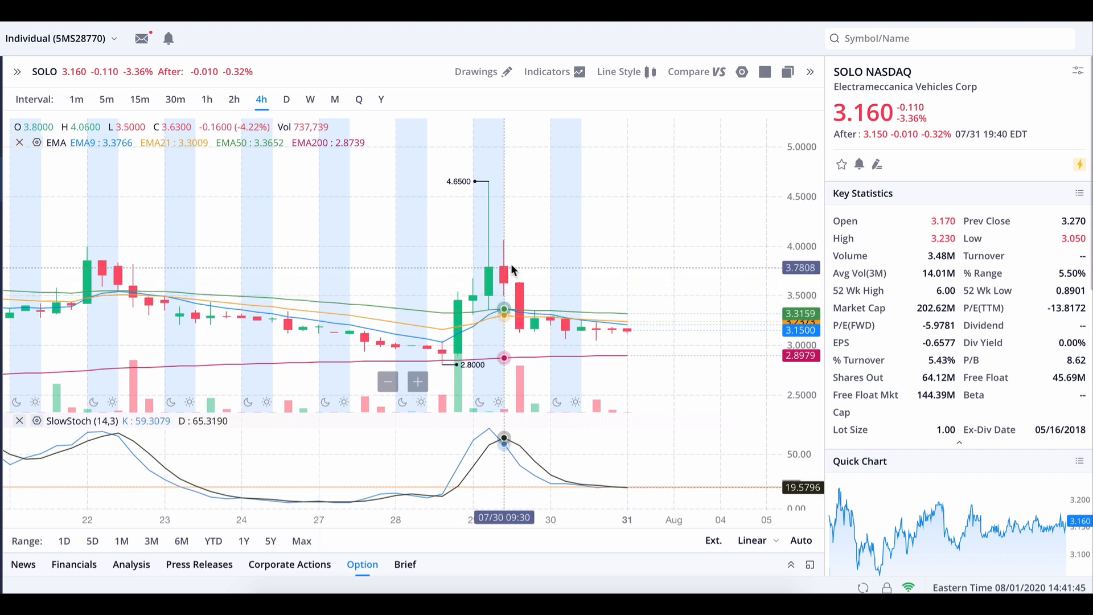
mouse_move(519, 286)
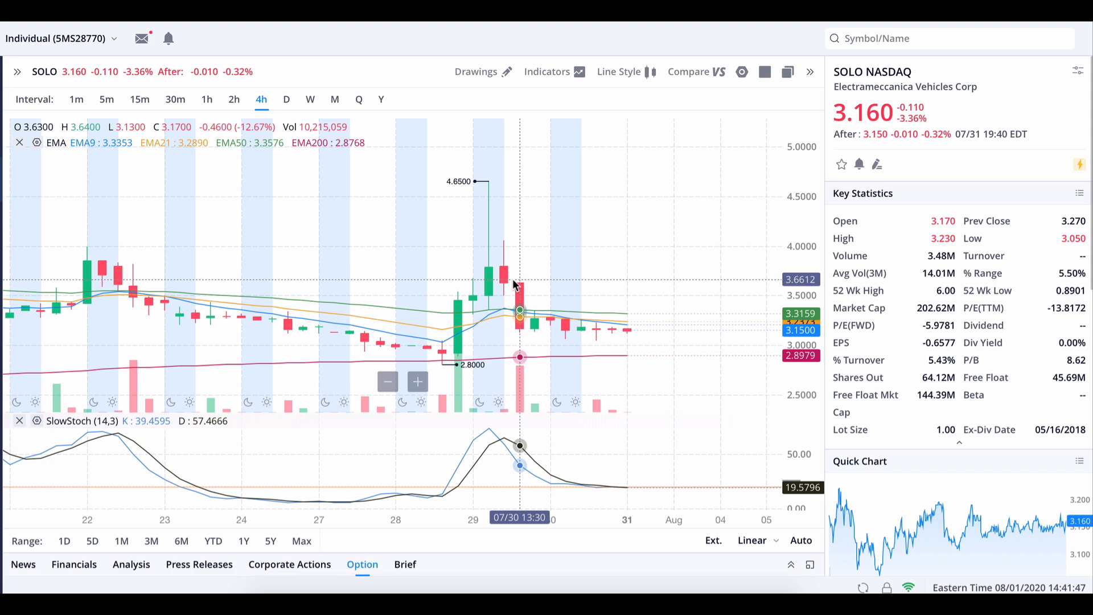
mouse_move(659, 307)
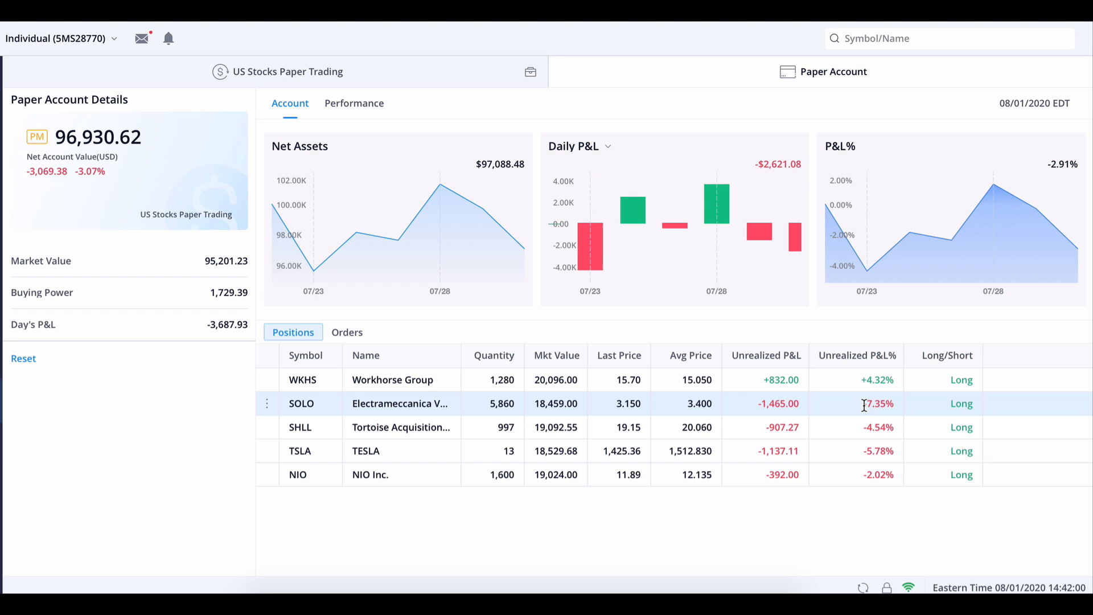
mouse_move(906, 536)
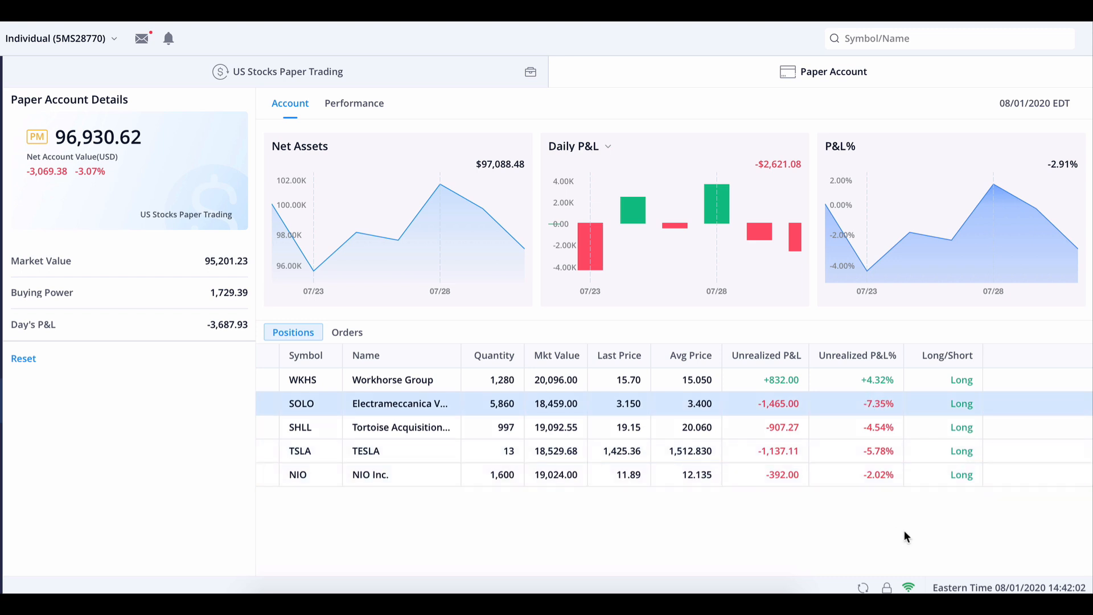
mouse_move(910, 541)
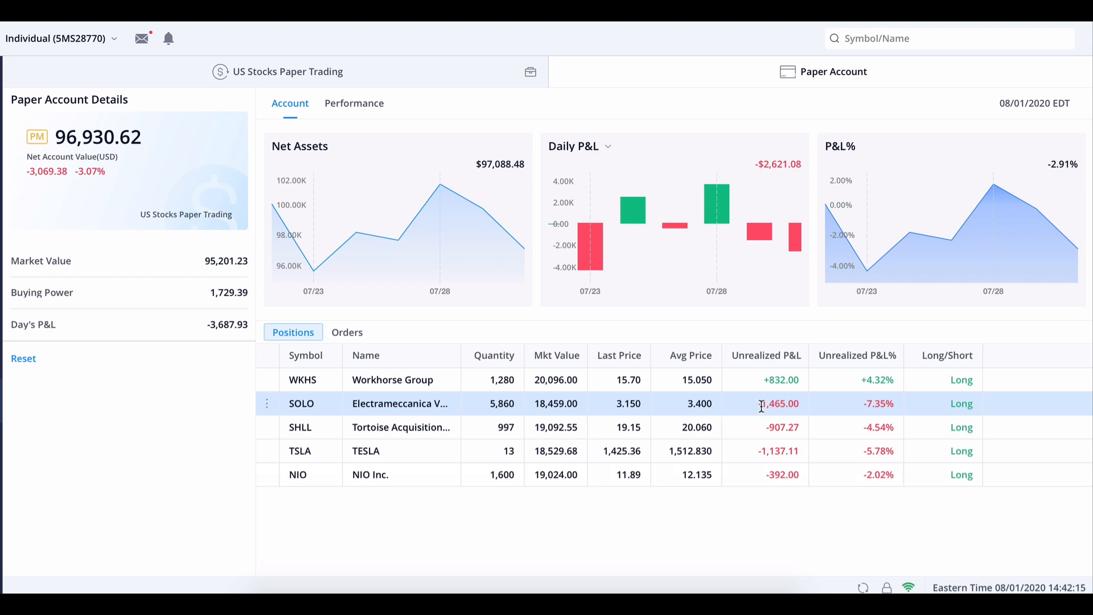
mouse_move(742, 427)
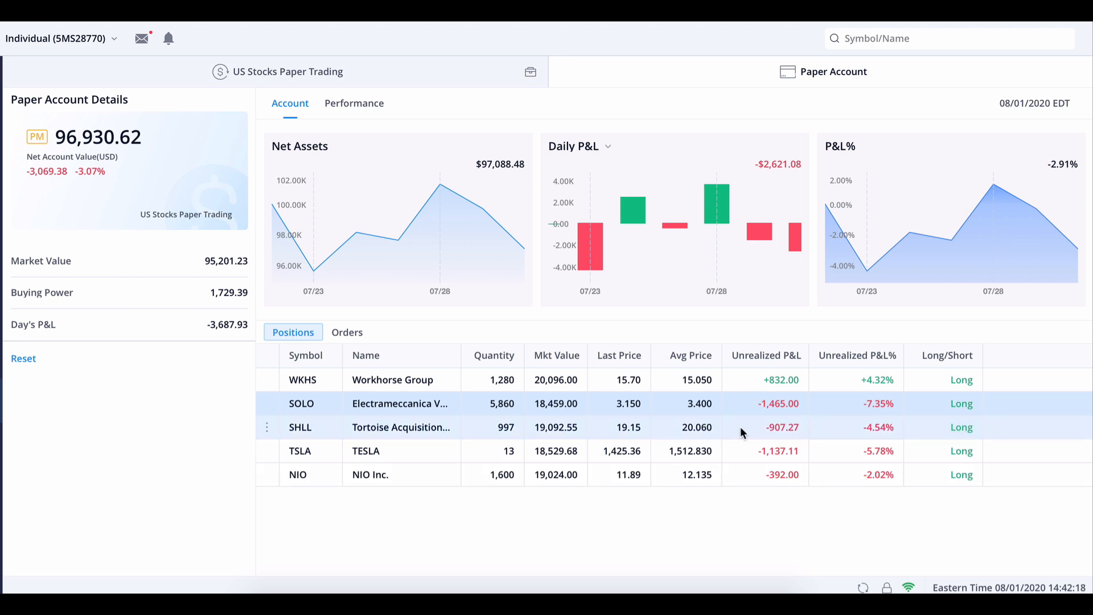
mouse_move(742, 451)
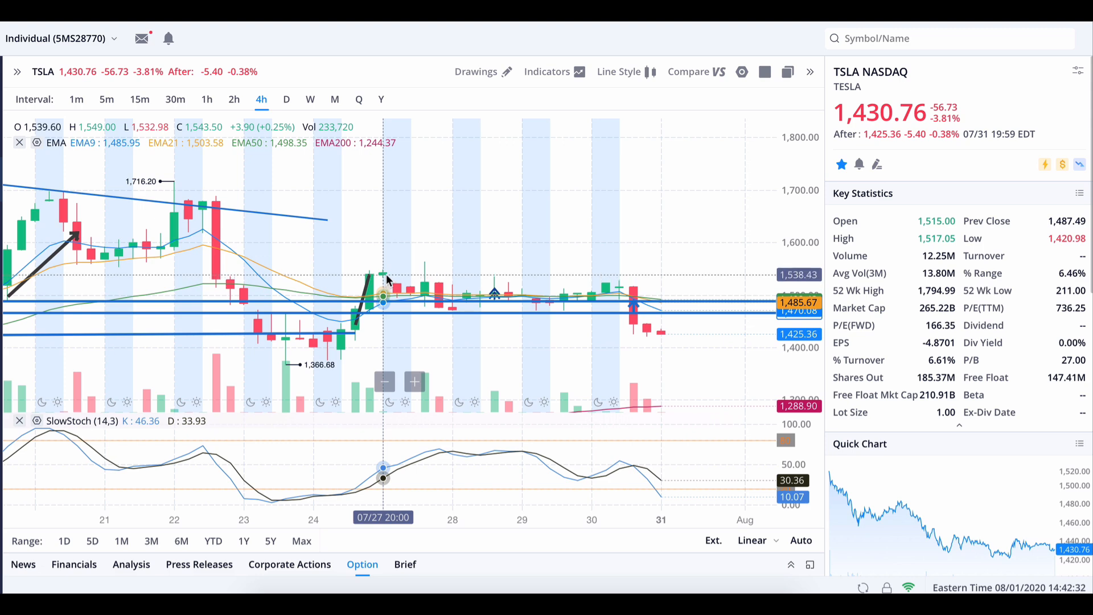
mouse_move(410, 296)
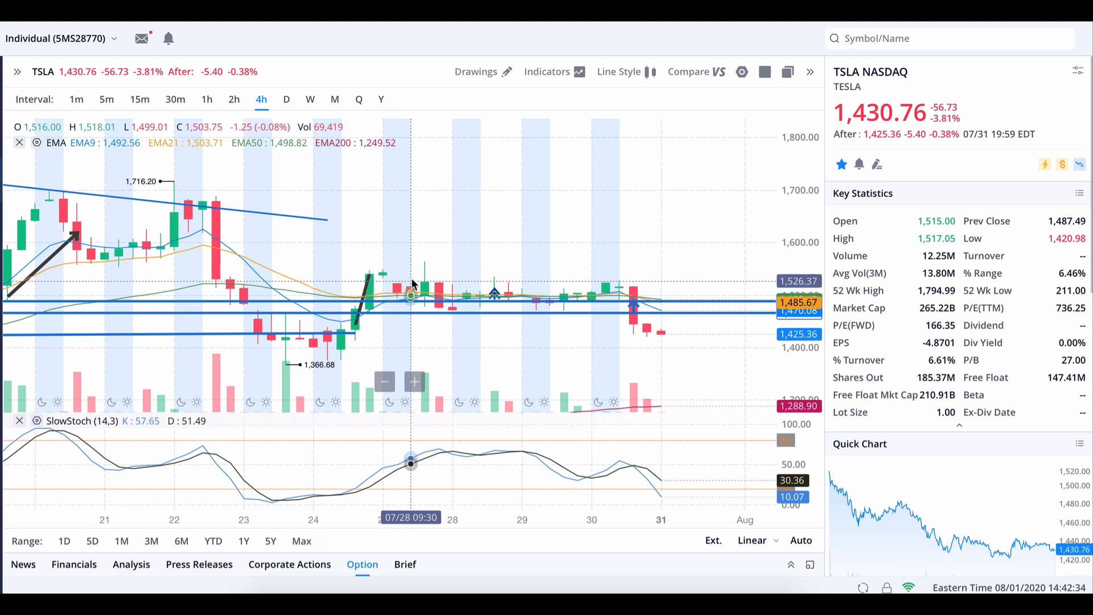
mouse_move(230, 251)
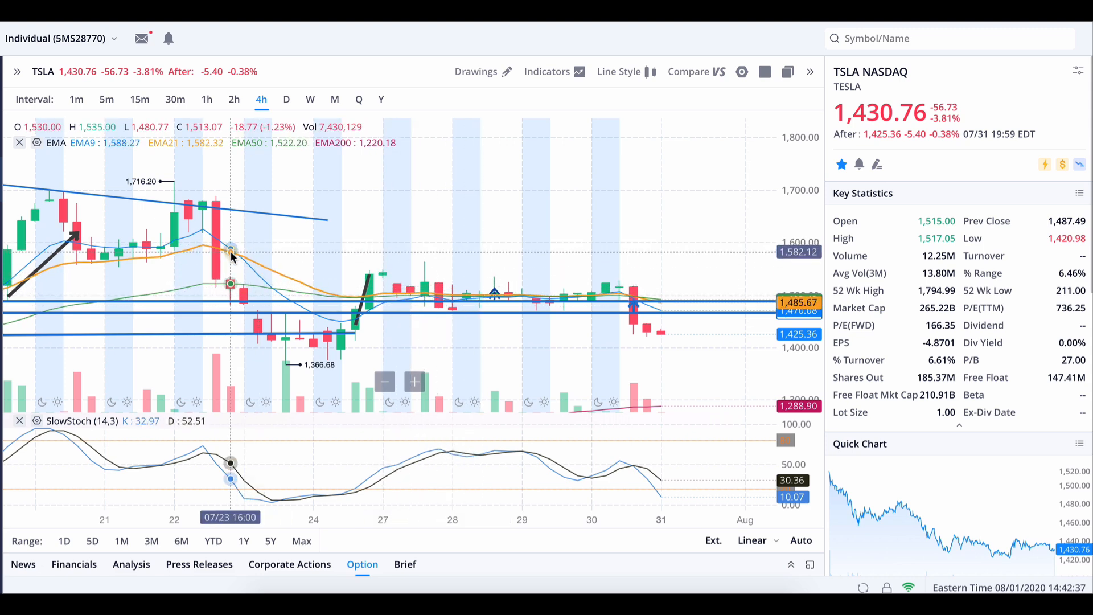
mouse_move(203, 209)
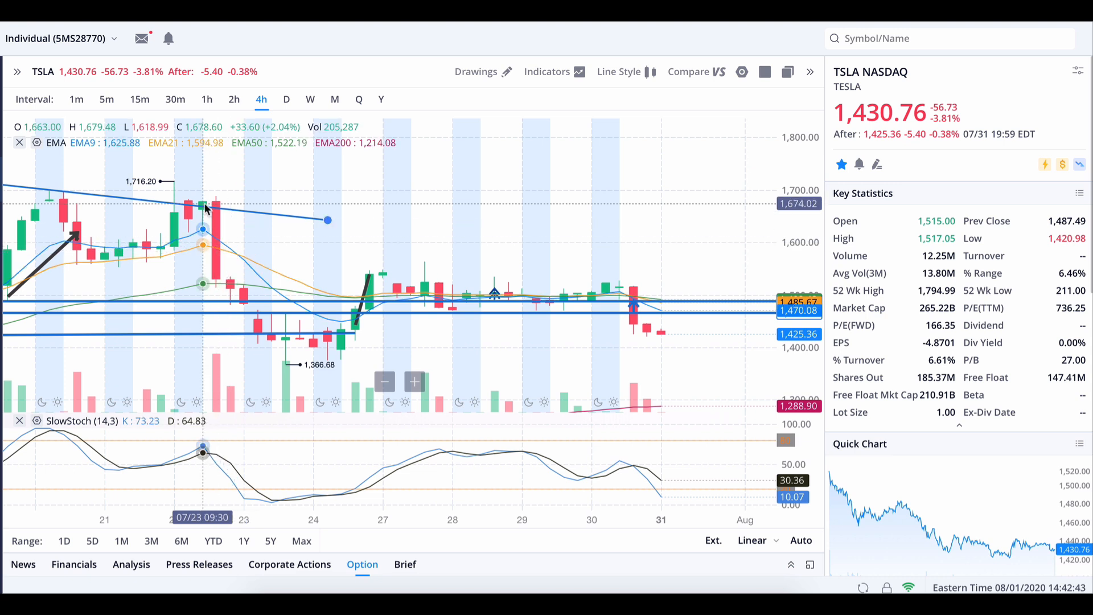
mouse_move(217, 209)
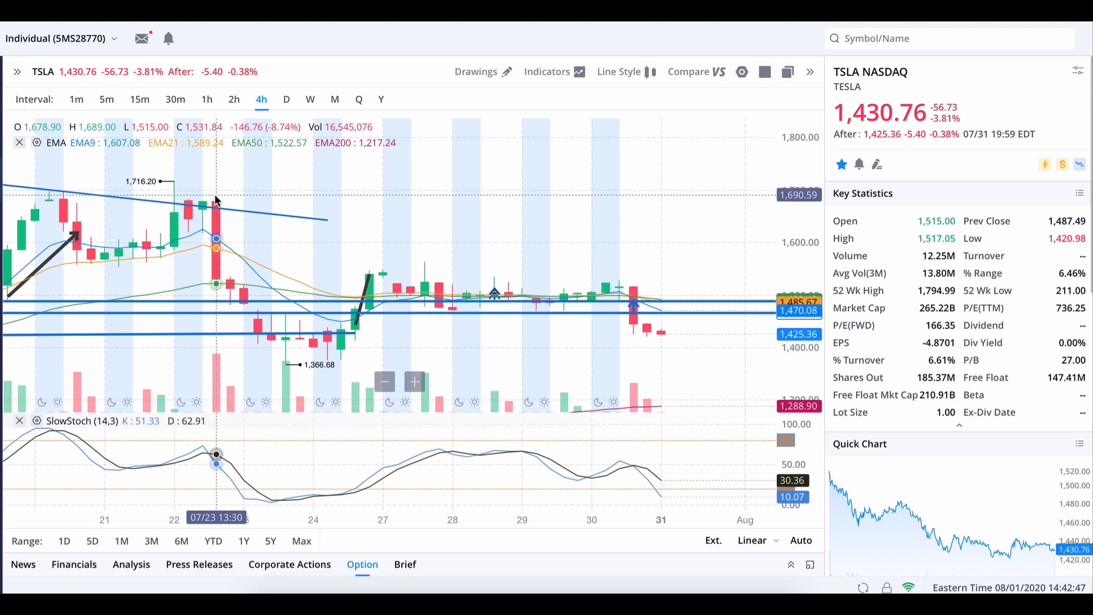
mouse_move(243, 286)
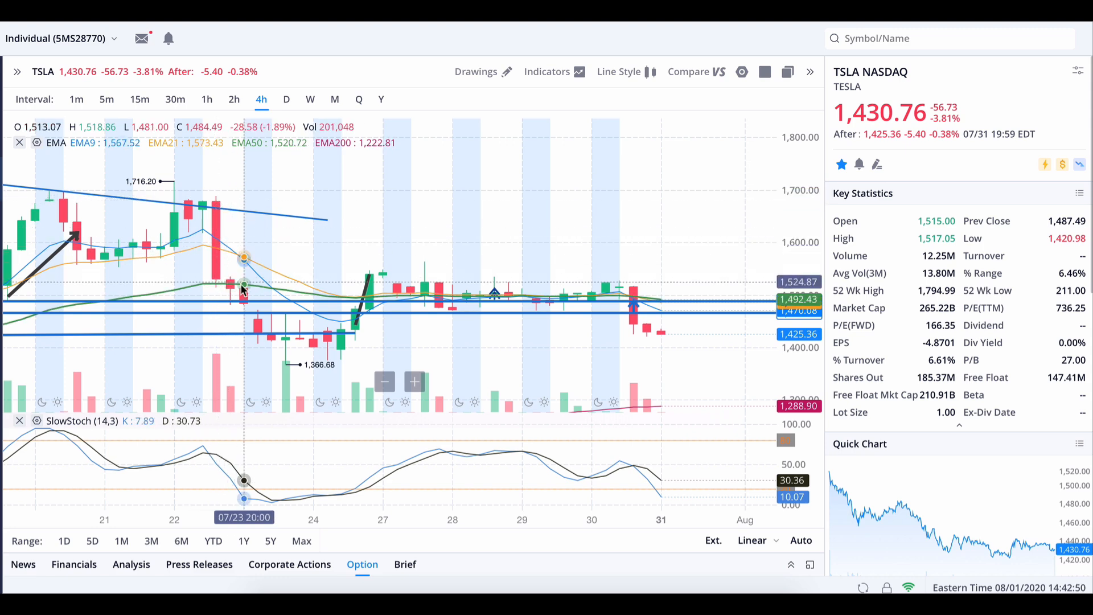
mouse_move(314, 338)
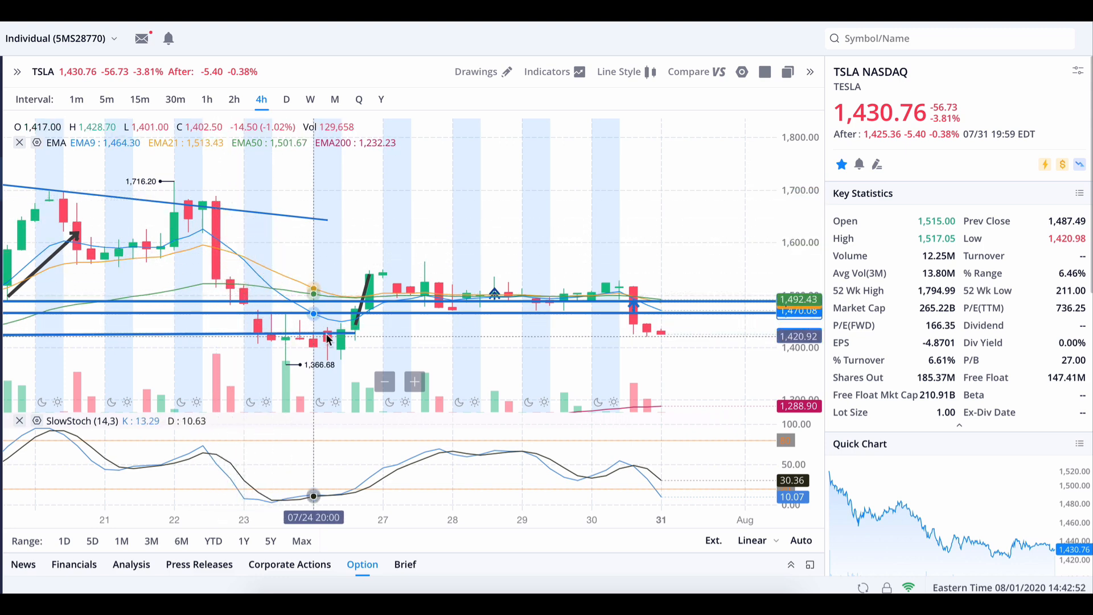
mouse_move(341, 342)
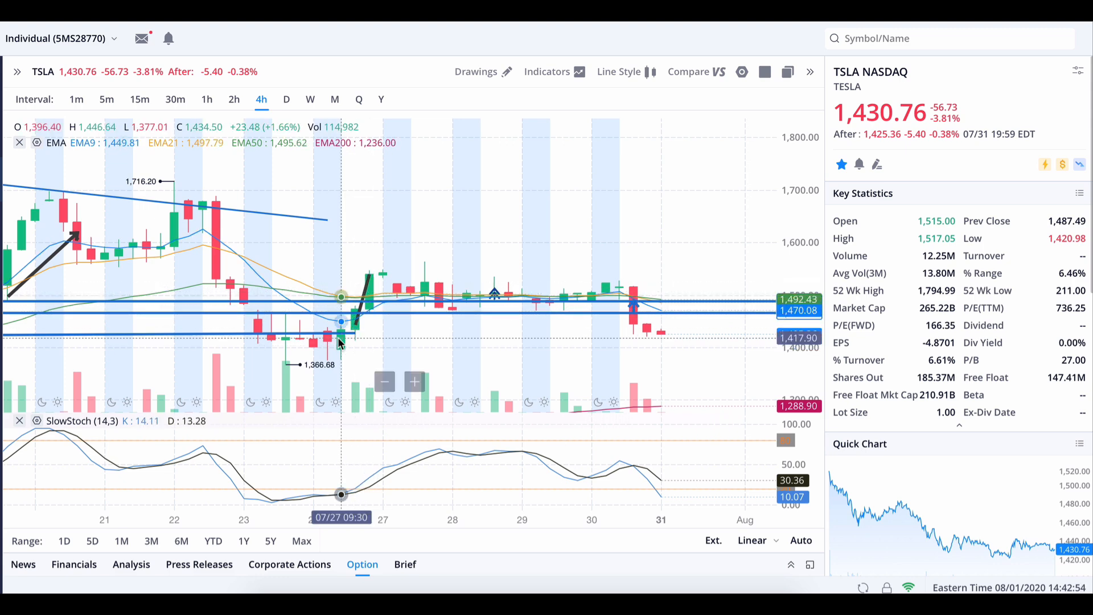
mouse_move(397, 300)
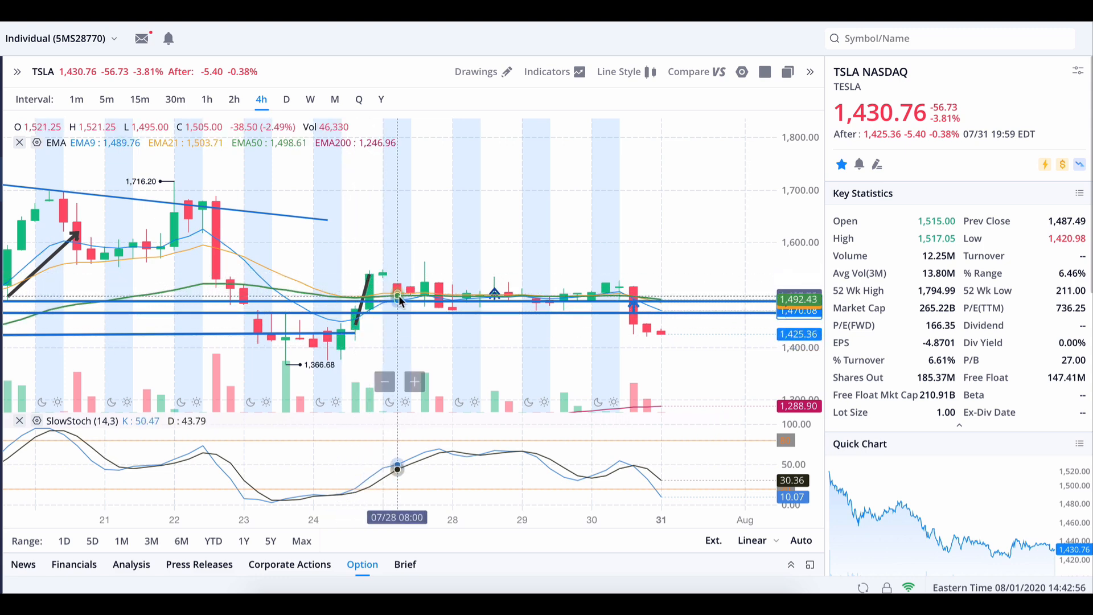
mouse_move(630, 305)
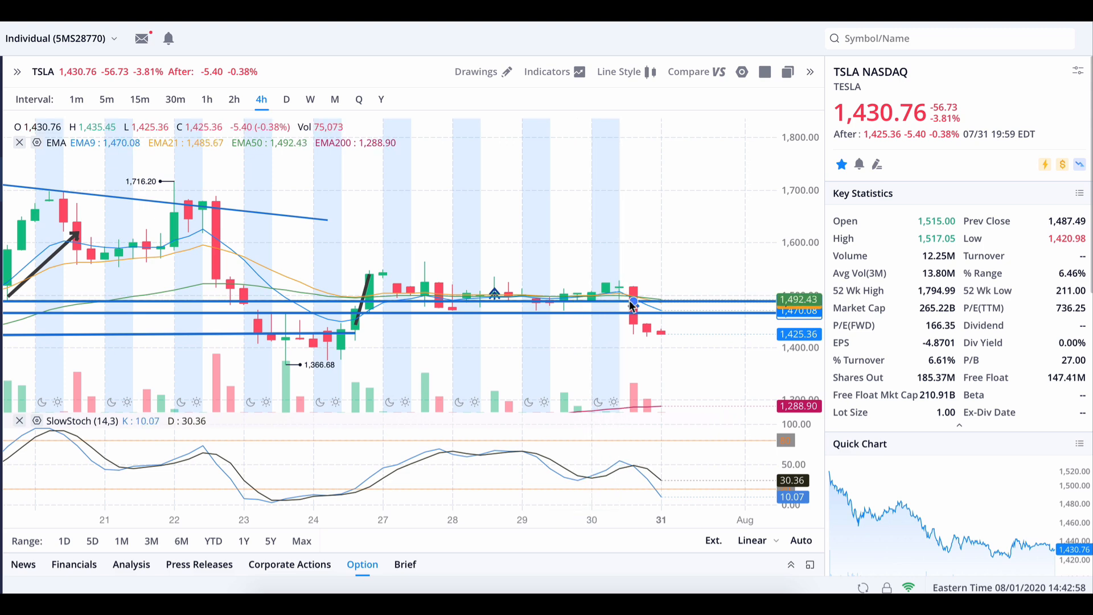
mouse_move(660, 329)
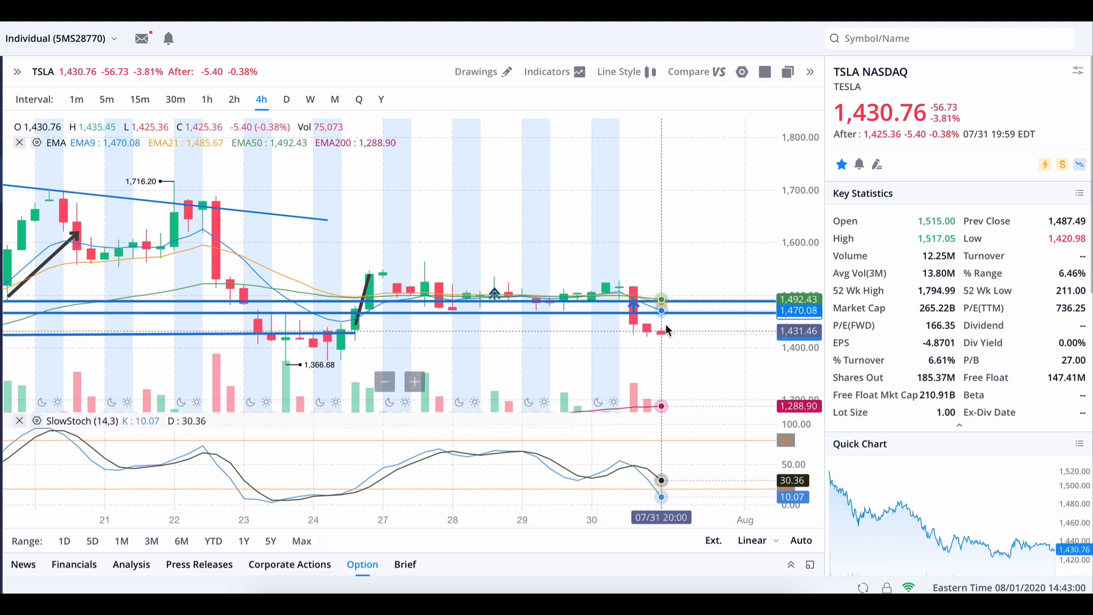
mouse_move(443, 57)
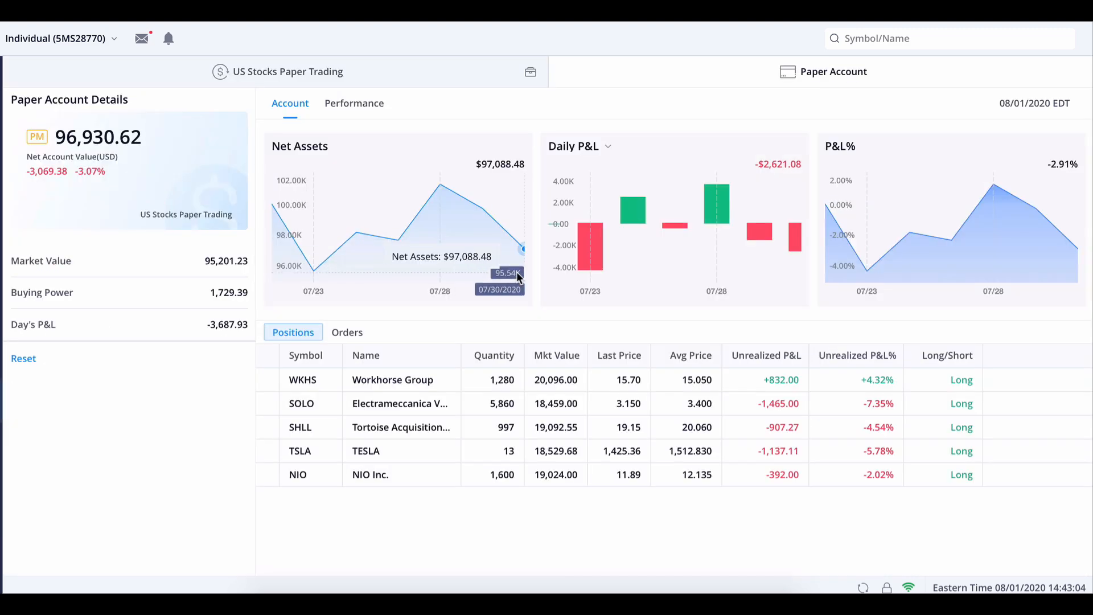
mouse_move(751, 484)
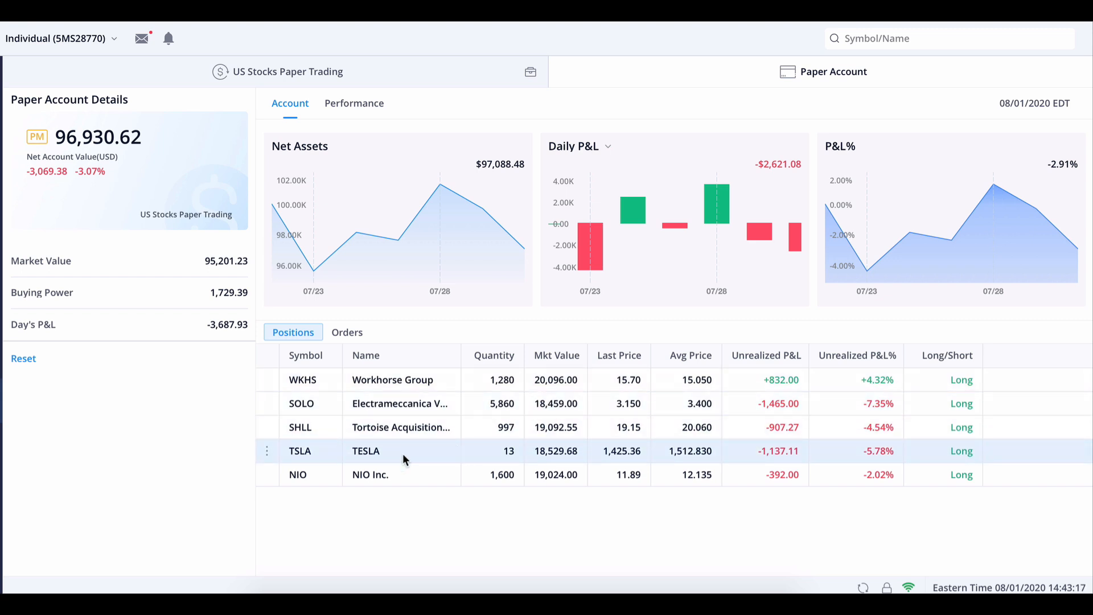
mouse_move(444, 478)
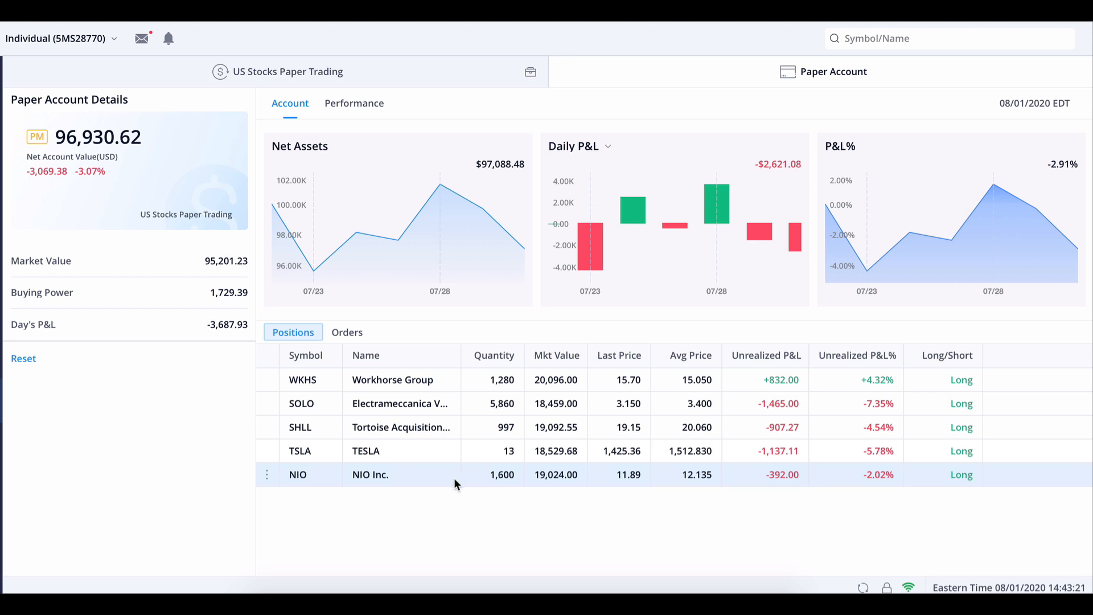
mouse_move(881, 474)
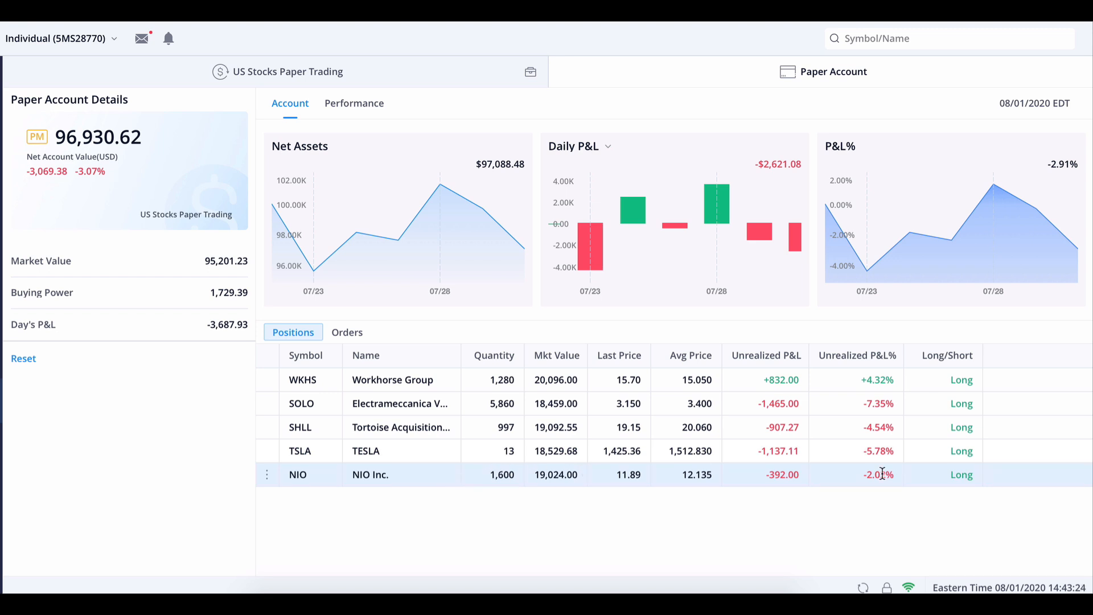
mouse_move(916, 491)
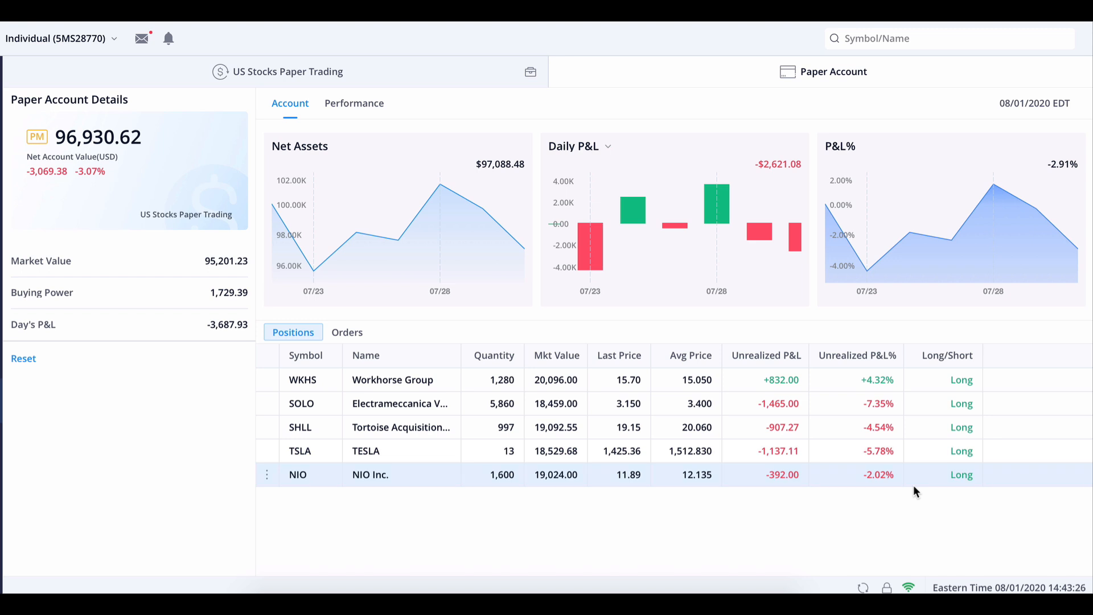
mouse_move(854, 498)
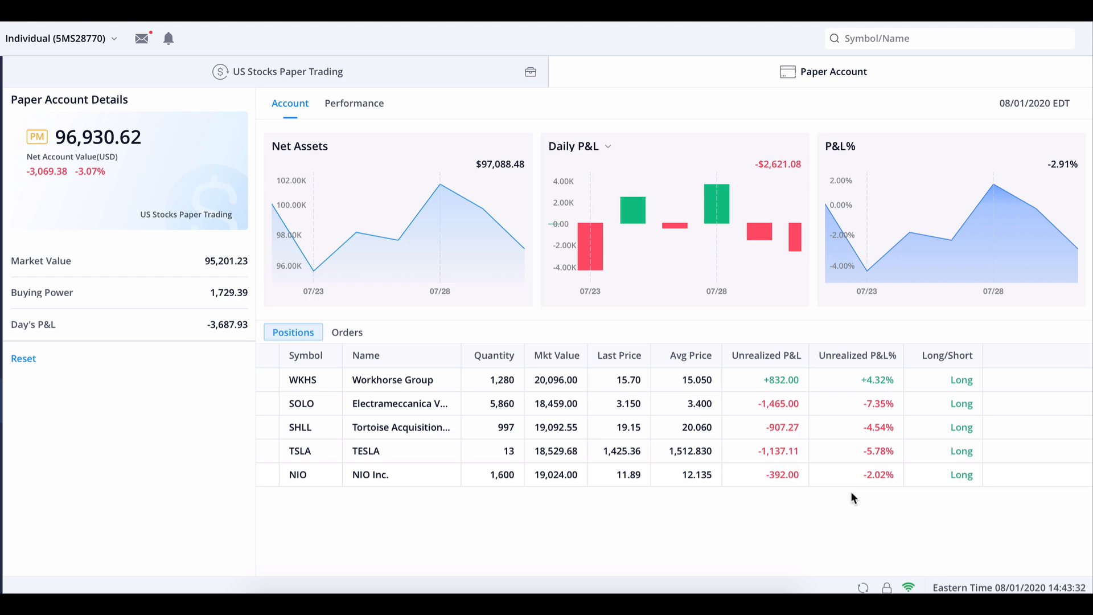
mouse_move(764, 475)
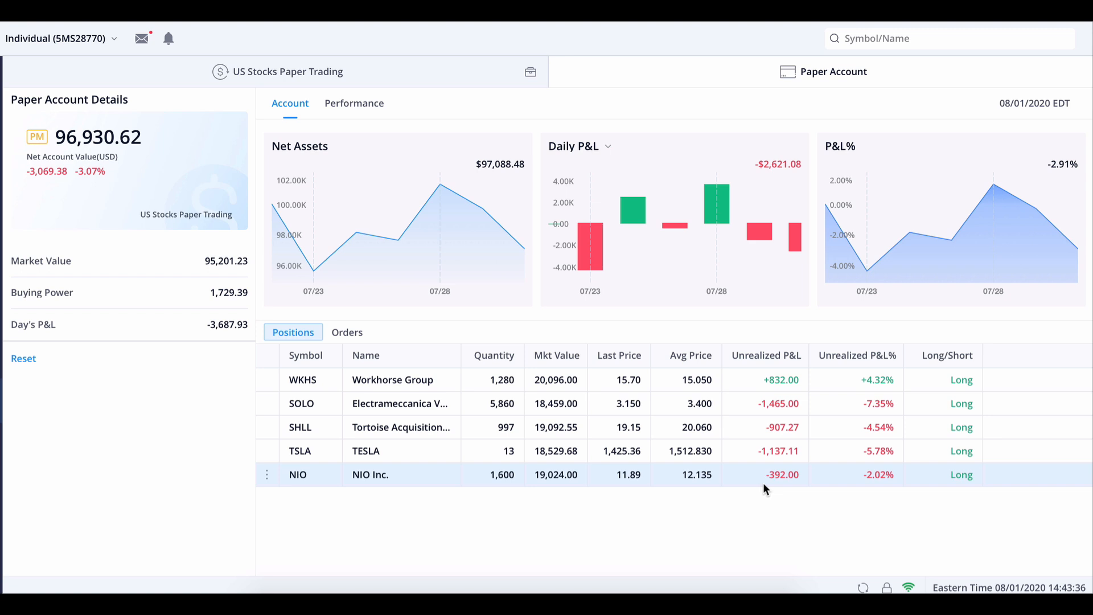
mouse_move(919, 427)
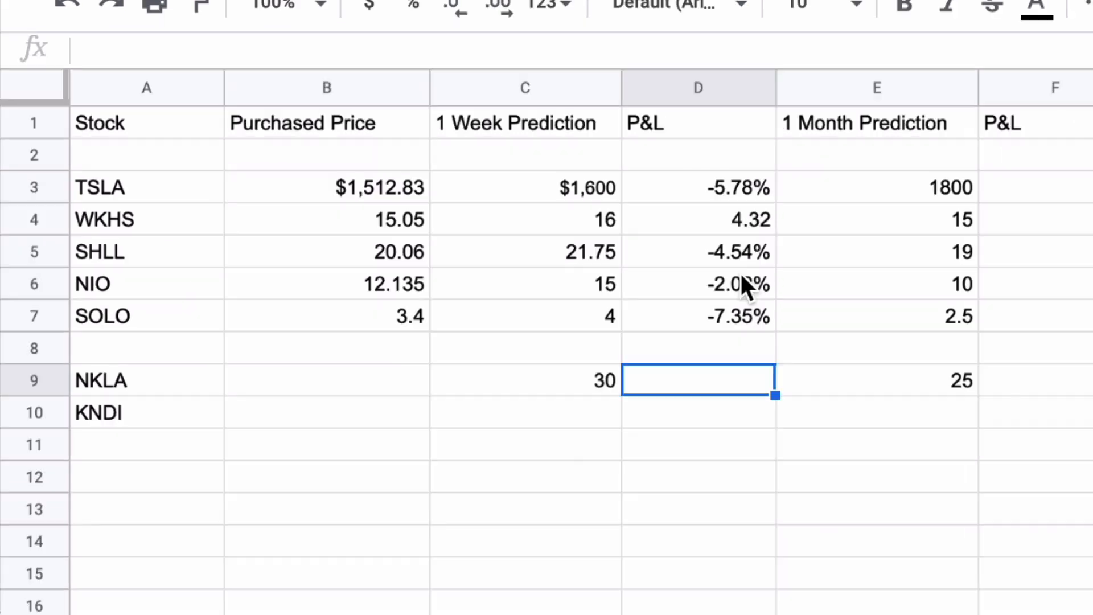
Review the one-week predictions for WKHS and then TSLA ($1,600) in the sheet
click(525, 218)
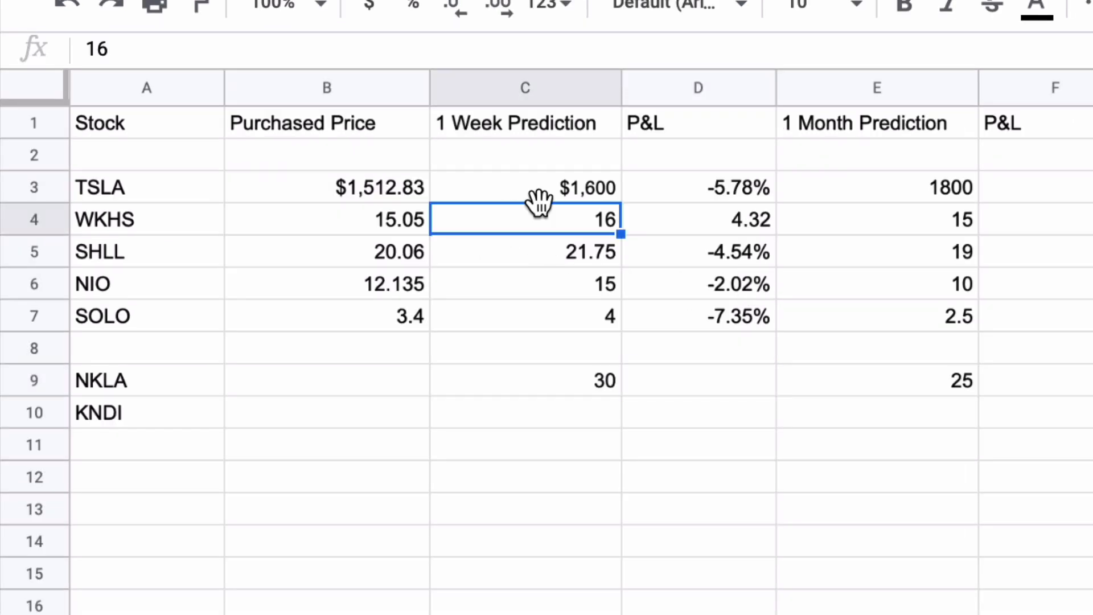
click(524, 187)
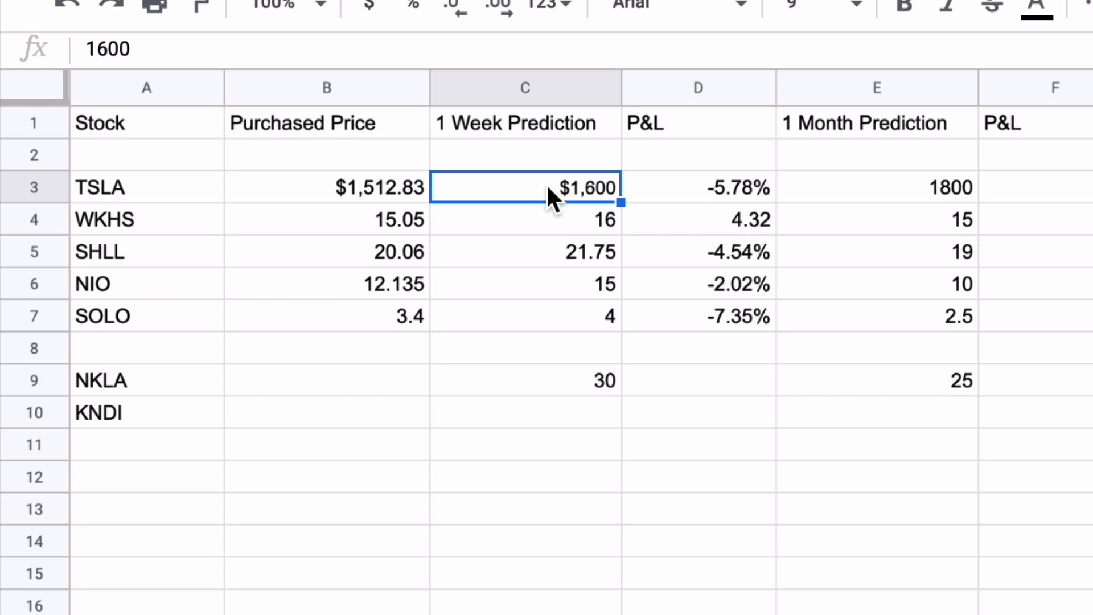
mouse_move(676, 212)
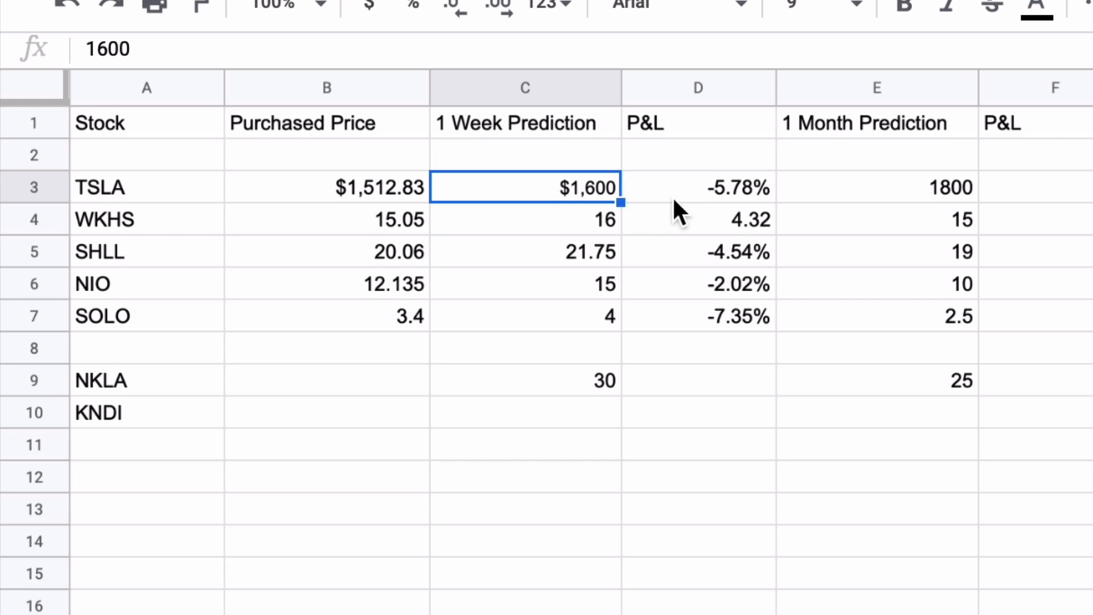
mouse_move(750, 233)
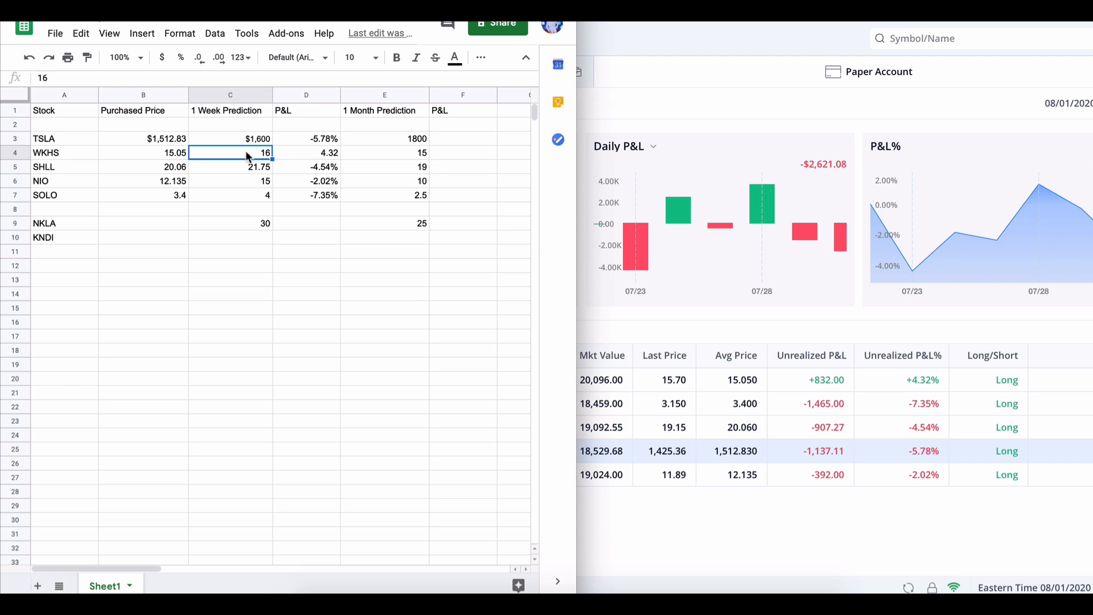
click(230, 167)
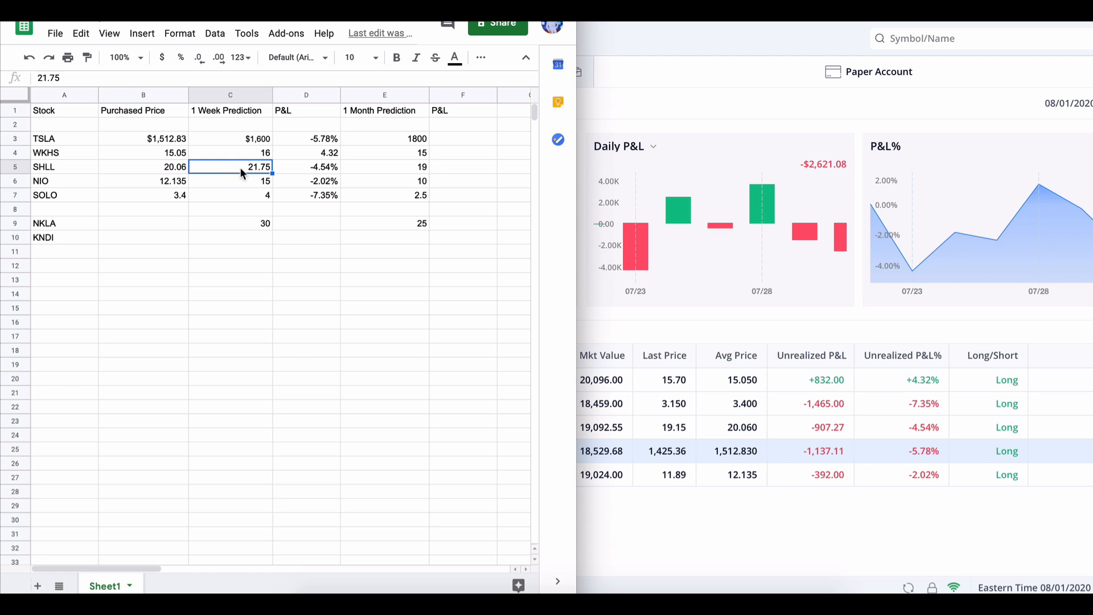
click(556, 581)
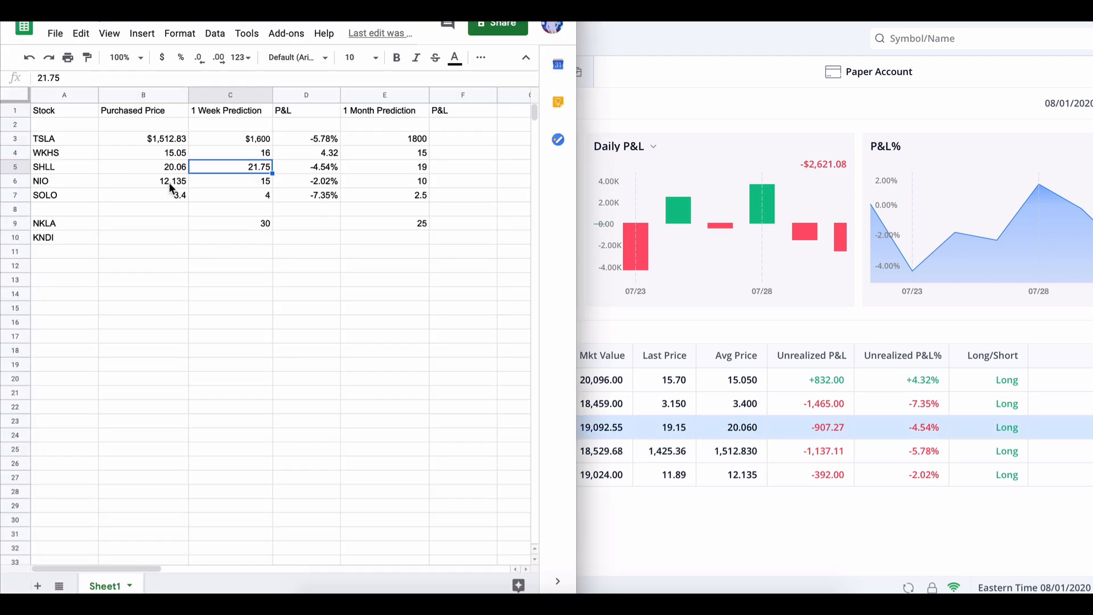
click(230, 180)
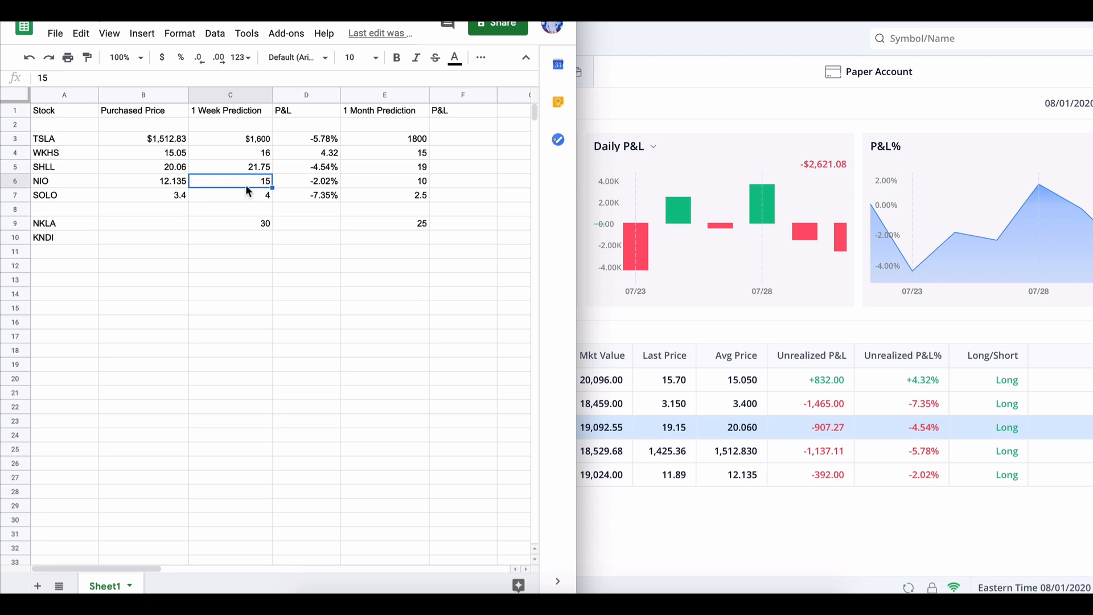
mouse_move(656, 566)
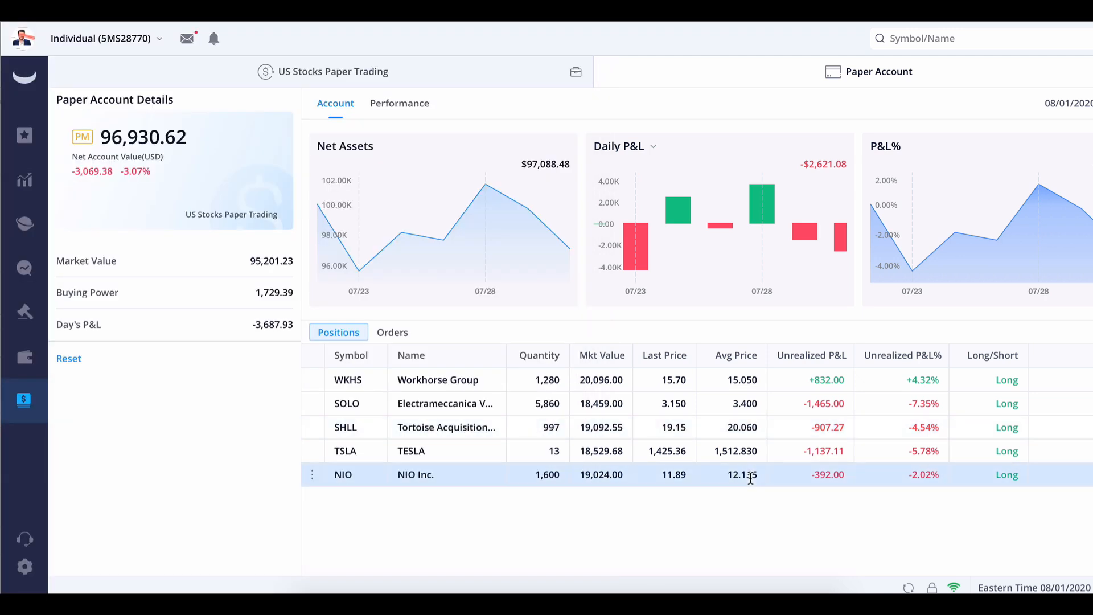
mouse_move(660, 490)
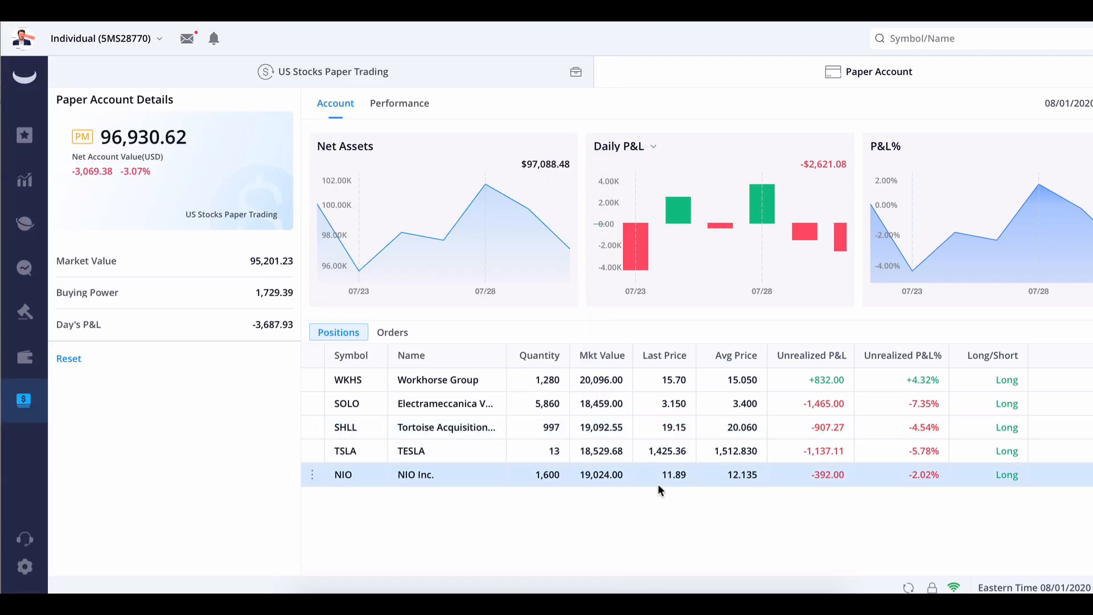
mouse_move(537, 493)
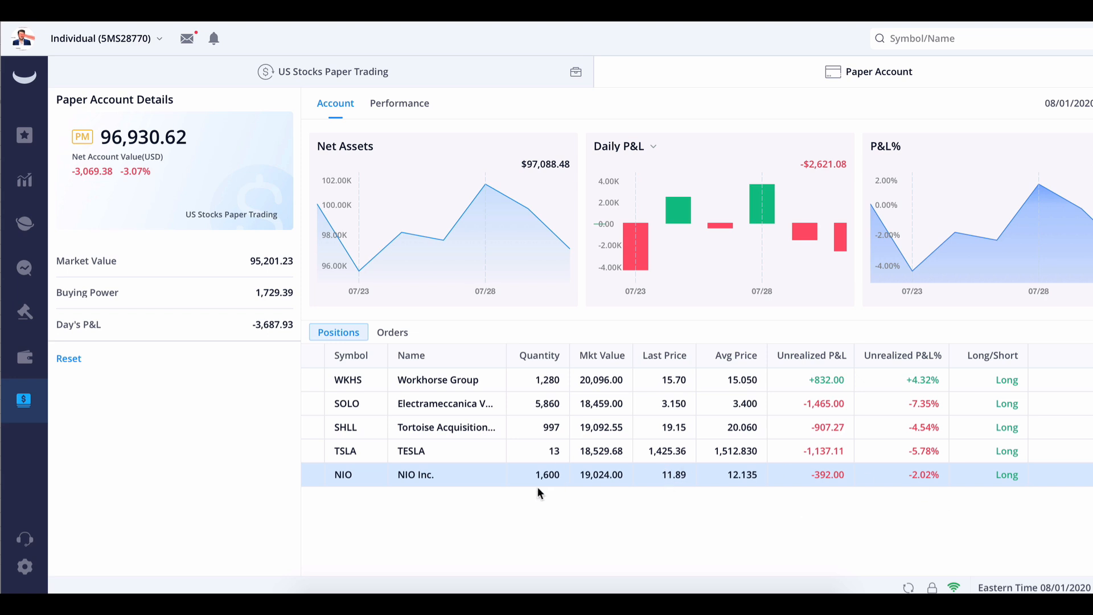
mouse_move(828, 475)
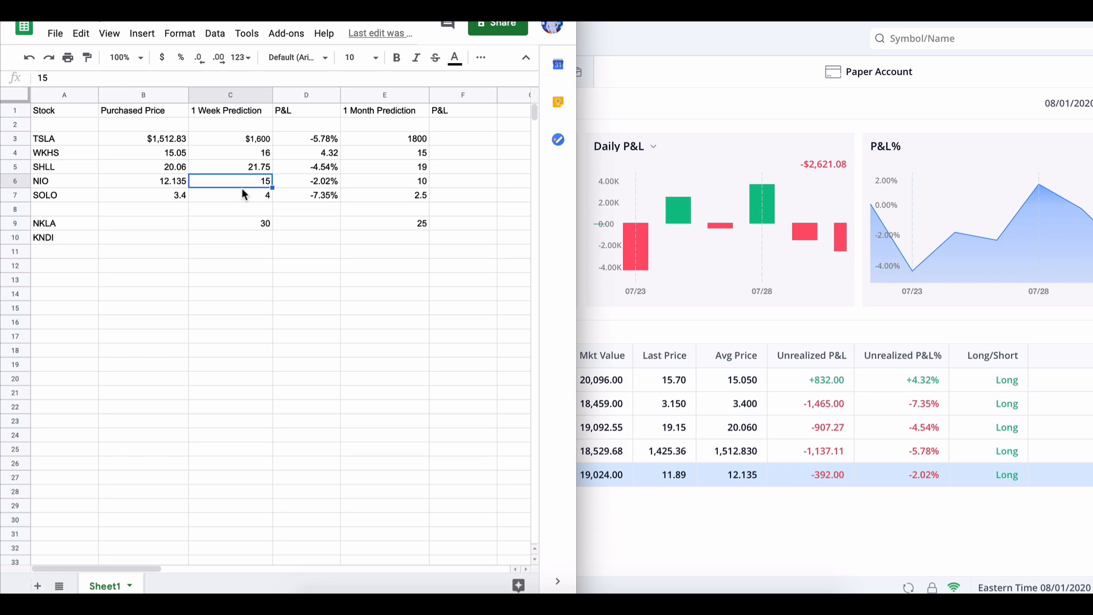
mouse_move(730, 501)
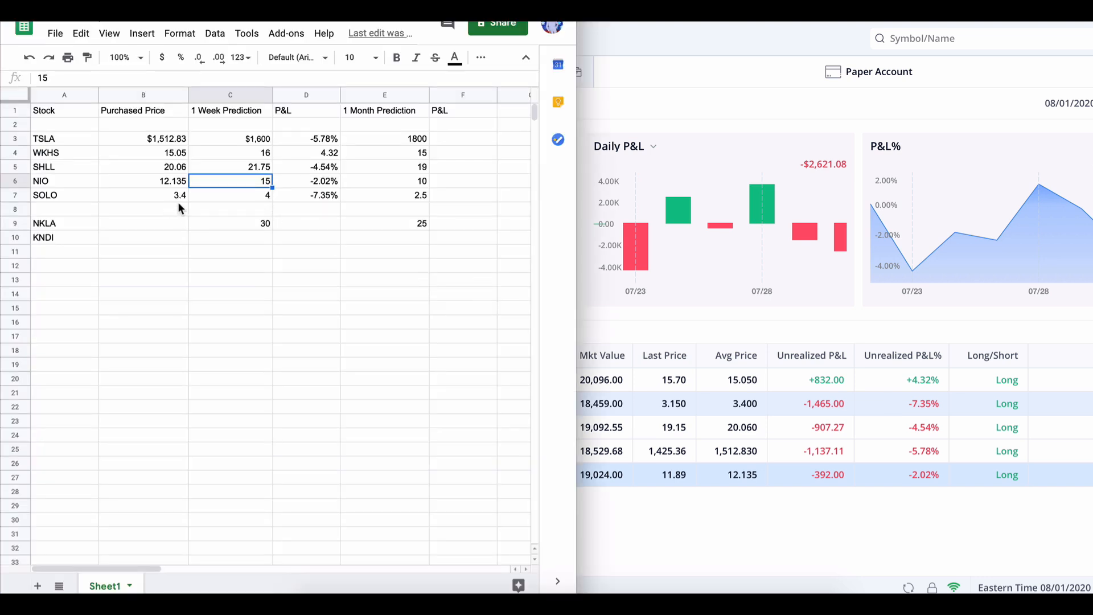
click(230, 194)
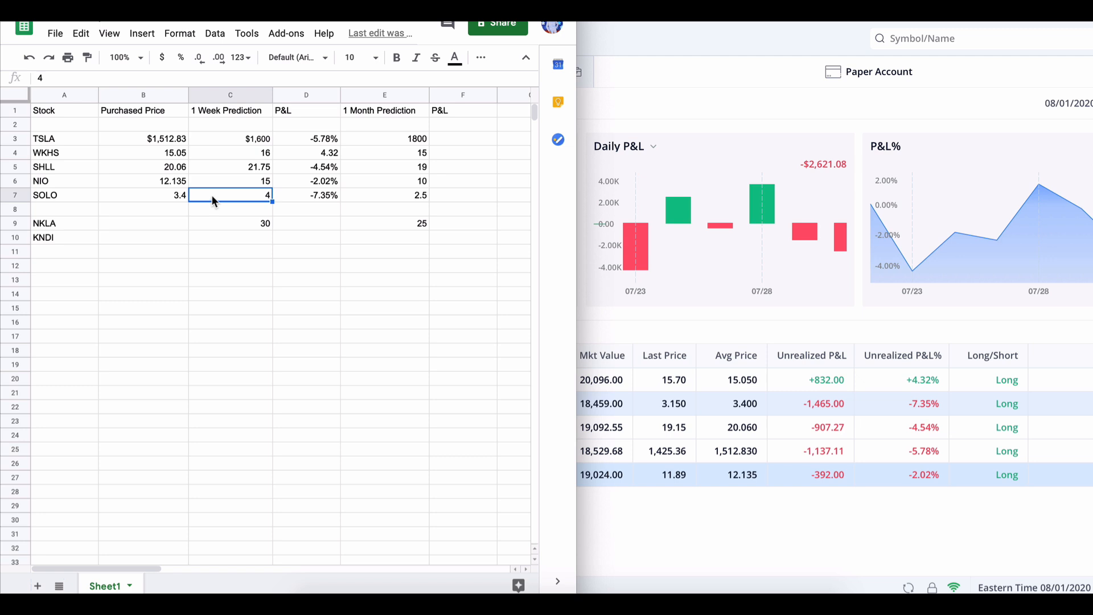
mouse_move(185, 204)
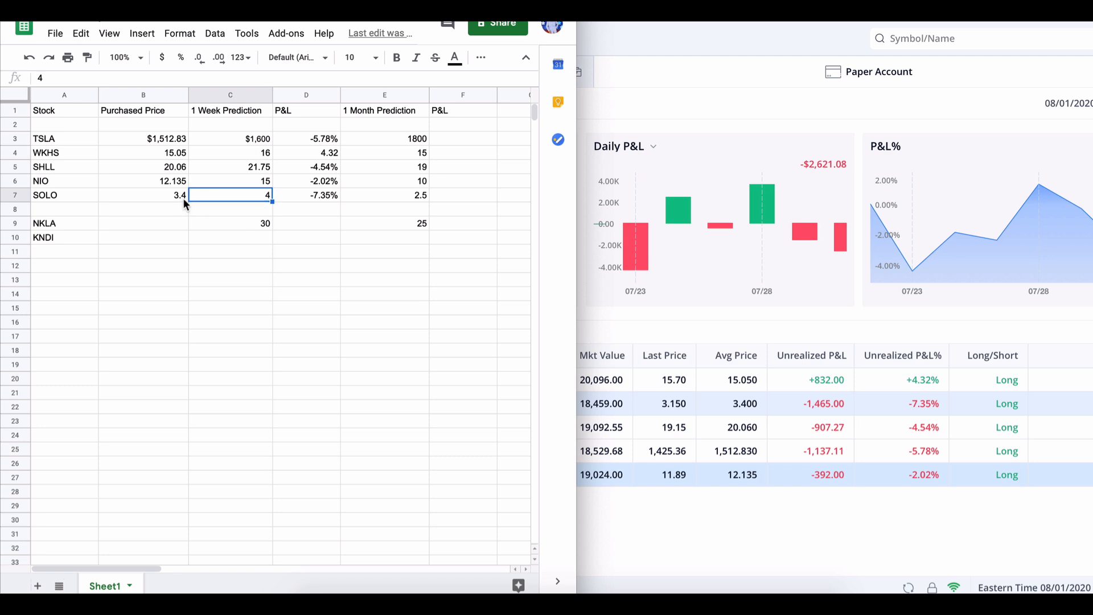
mouse_move(388, 207)
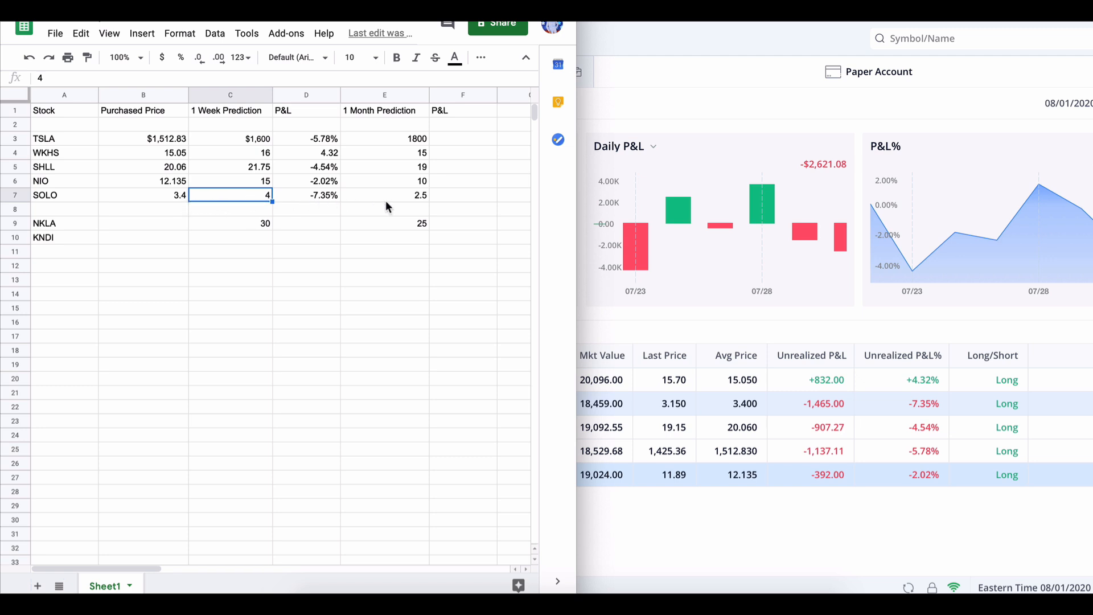
click(384, 195)
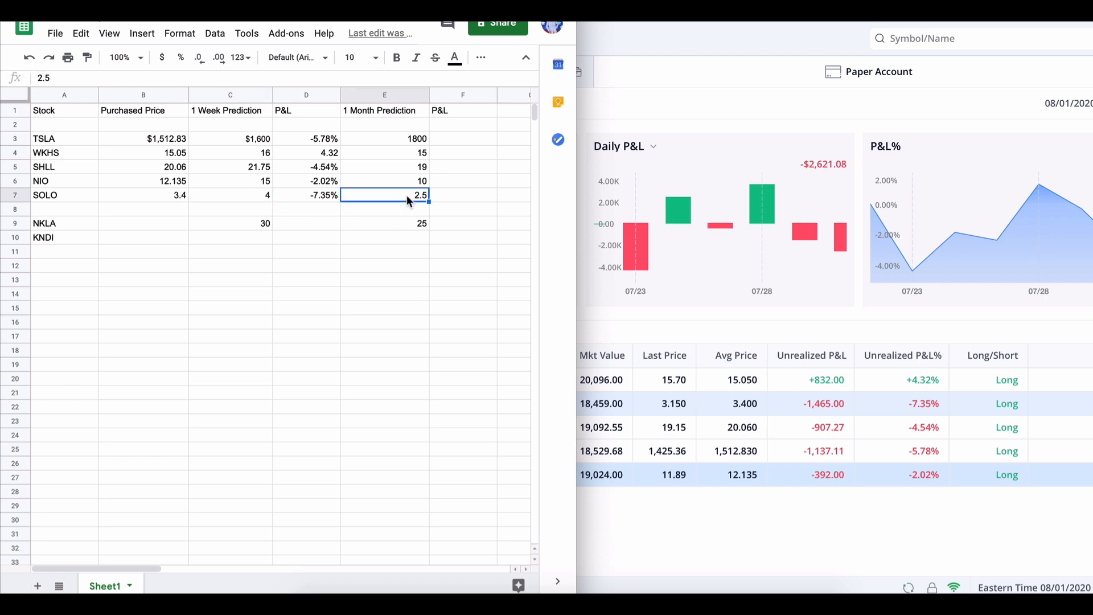
mouse_move(305, 196)
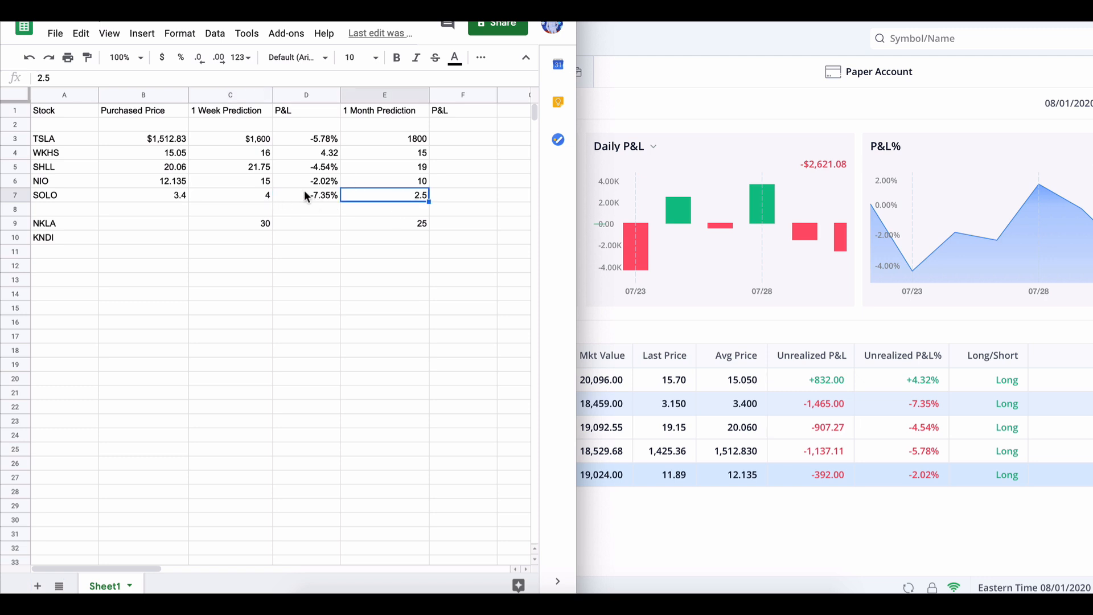
click(143, 223)
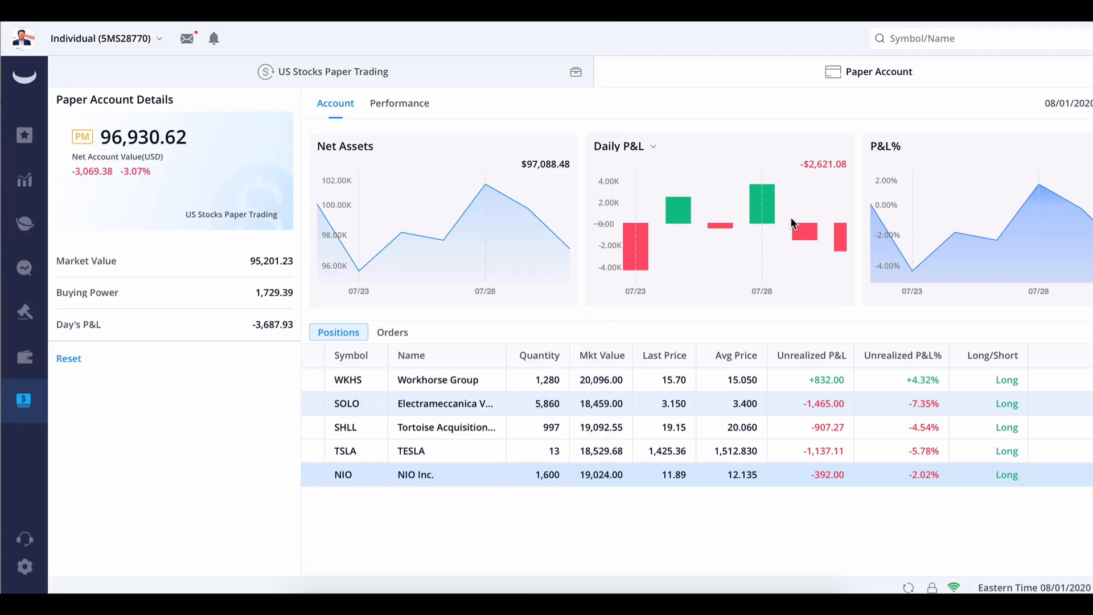
Type N to start searching for the NKLA ticker
text(N)
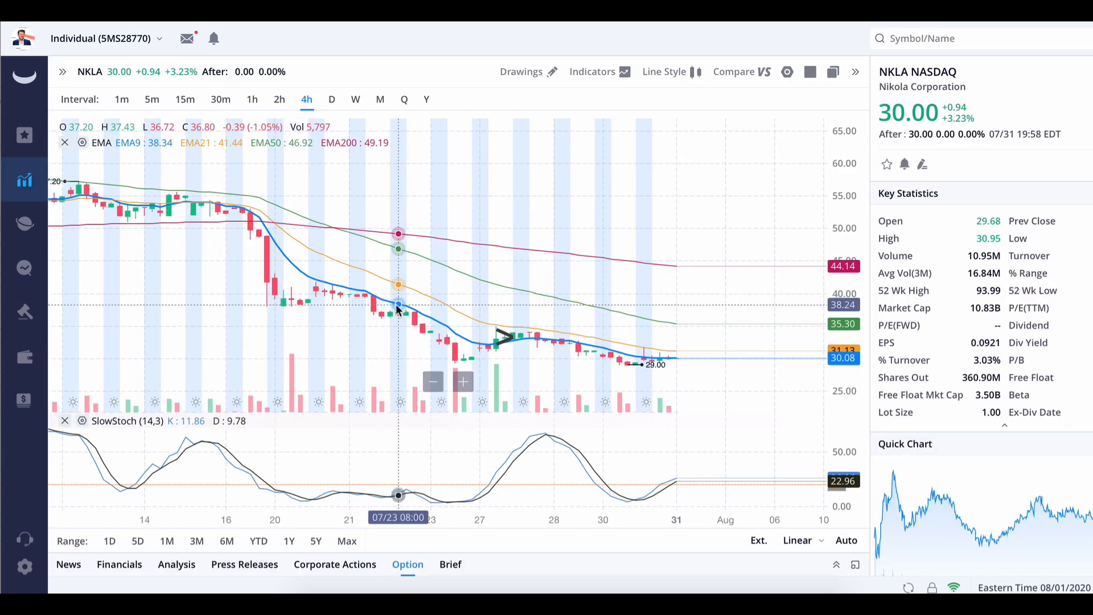
mouse_move(495, 326)
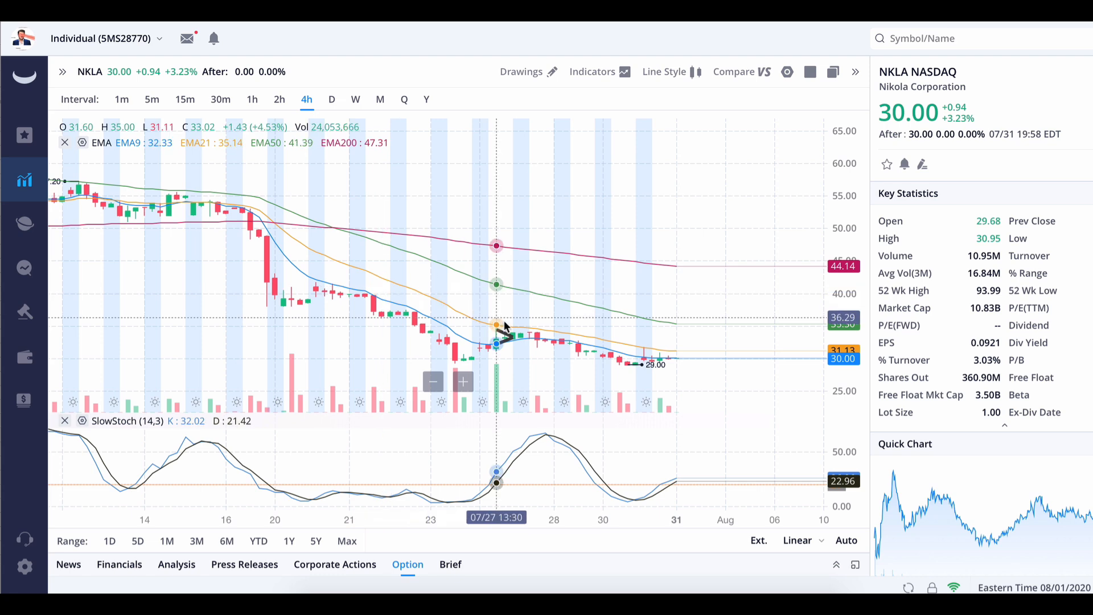
mouse_move(512, 108)
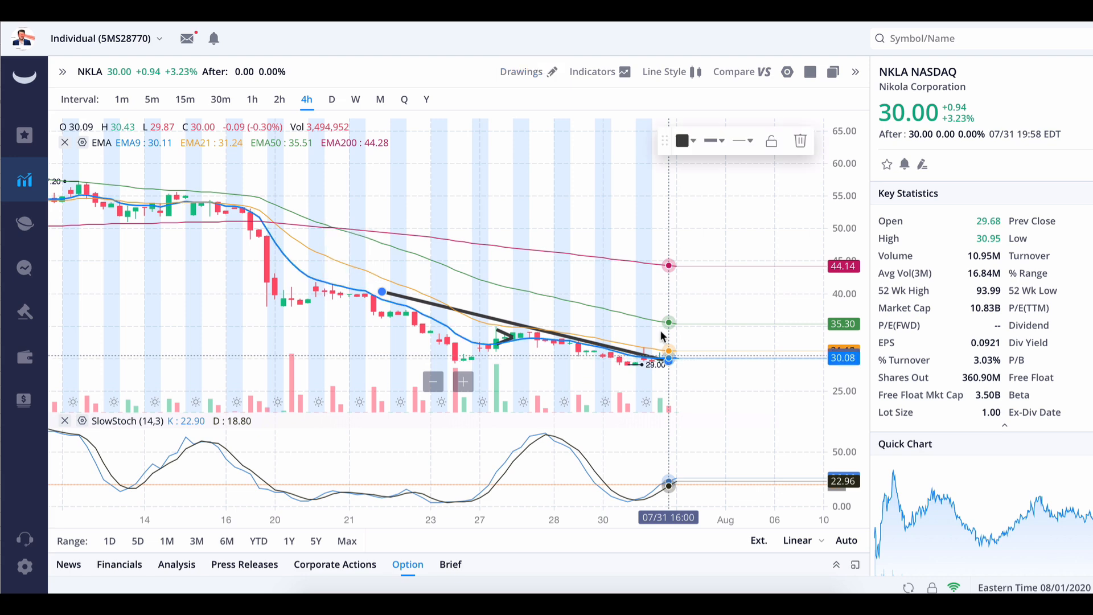
mouse_move(374, 230)
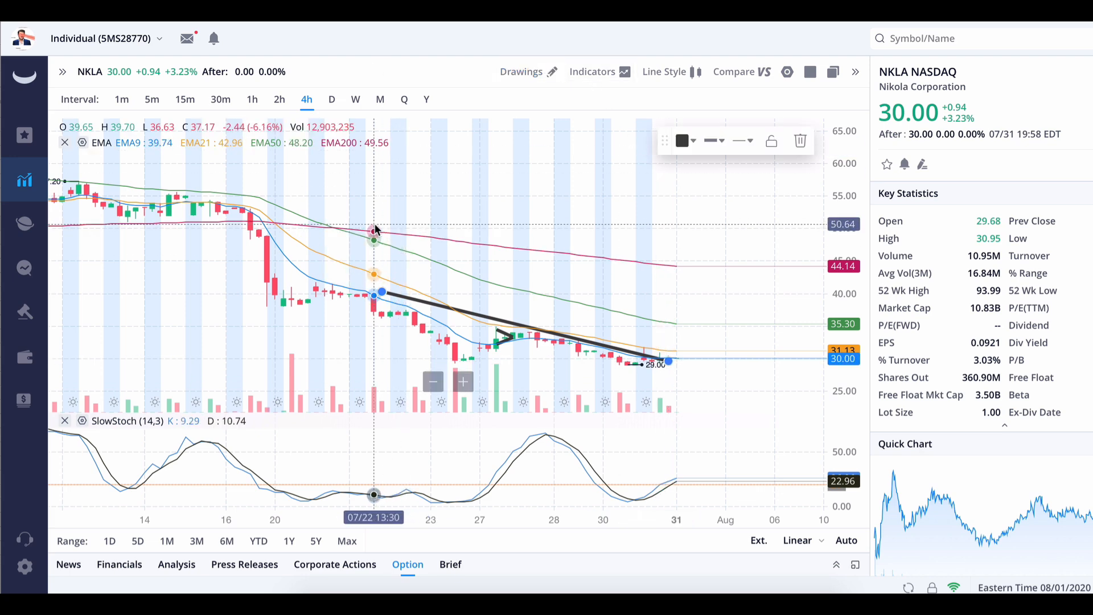
mouse_move(545, 272)
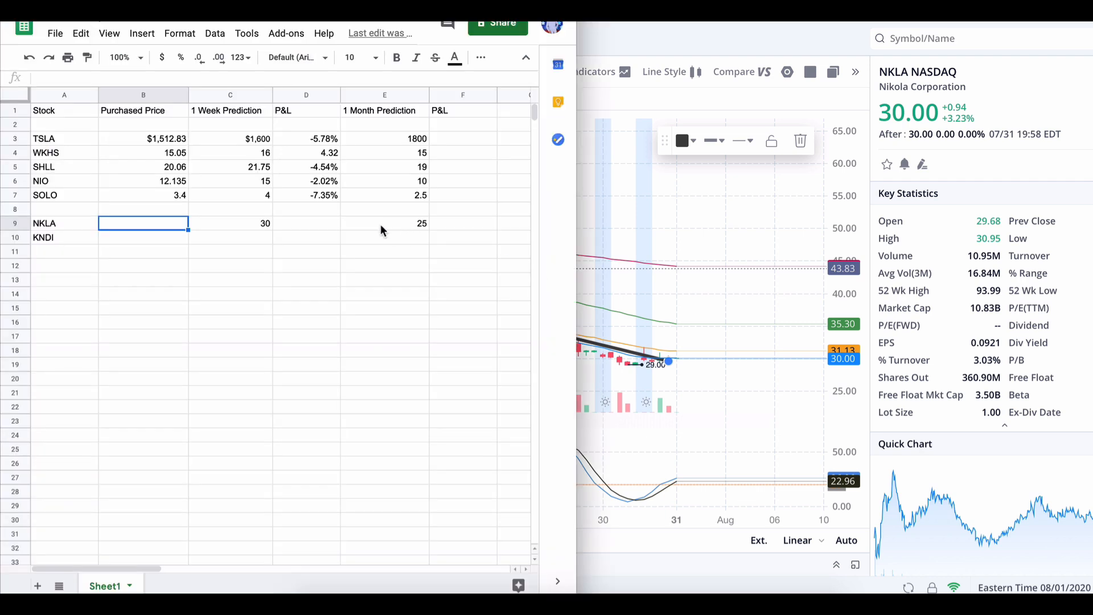
mouse_move(272, 224)
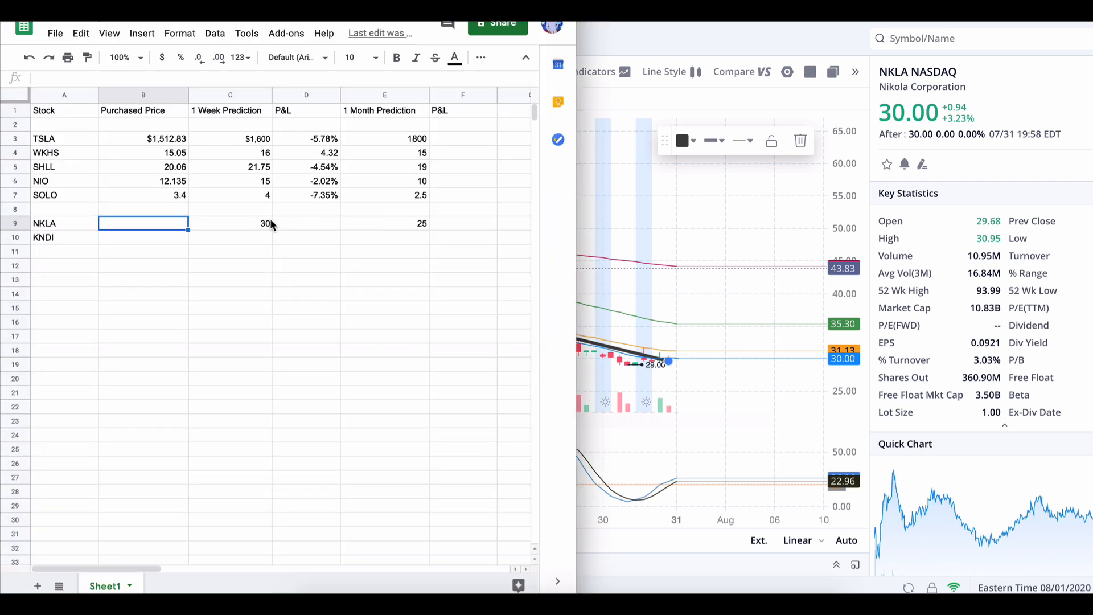
Select NKLA's 1 Week and 1 Month prediction cells, then the KNDI row name
click(229, 223)
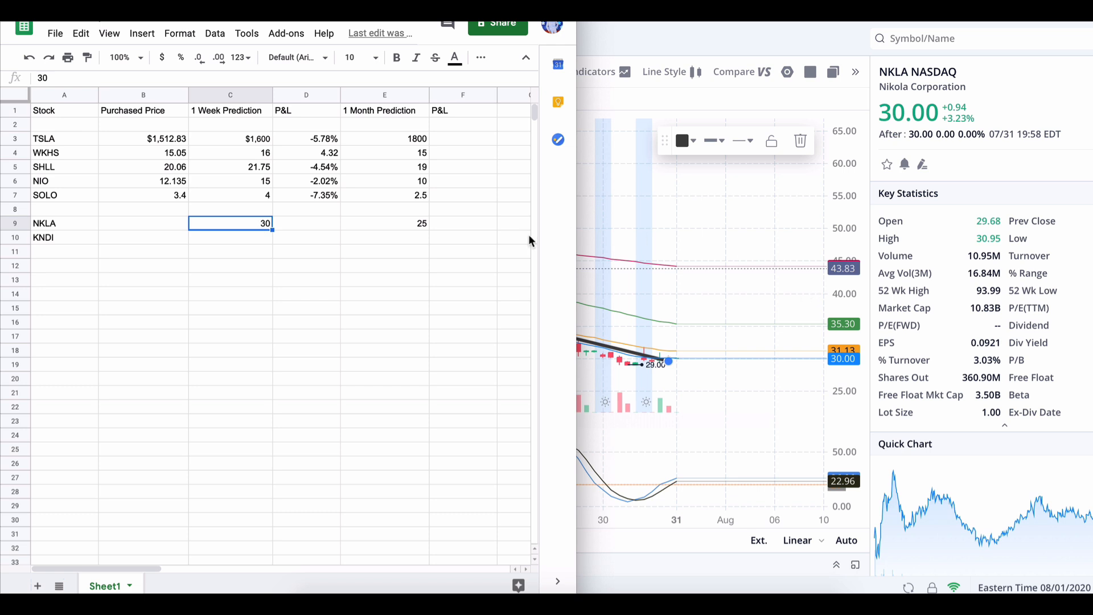
mouse_move(347, 302)
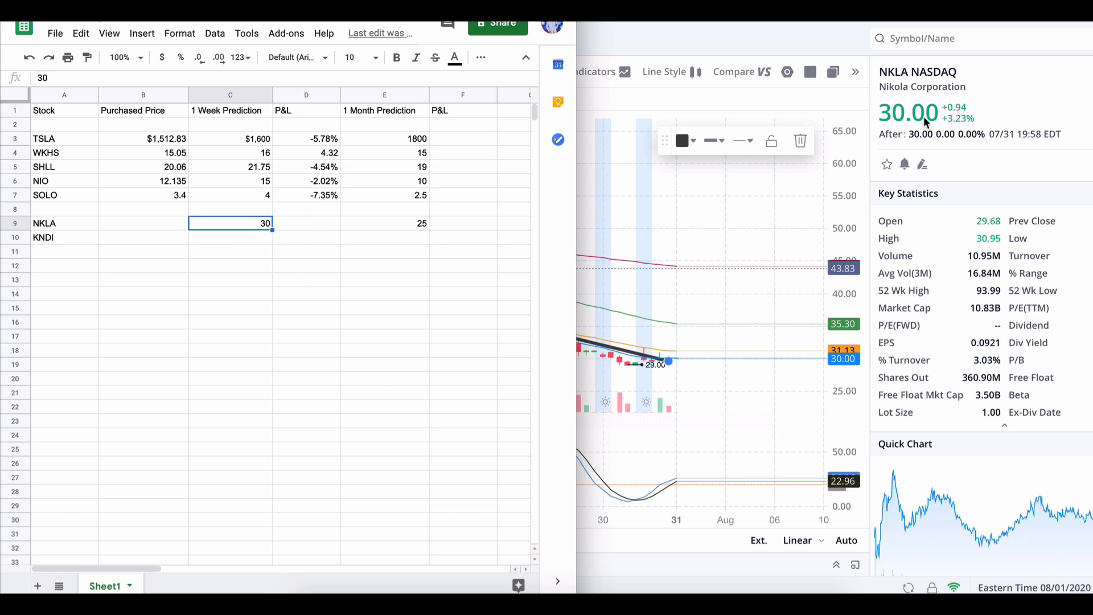
mouse_move(798, 161)
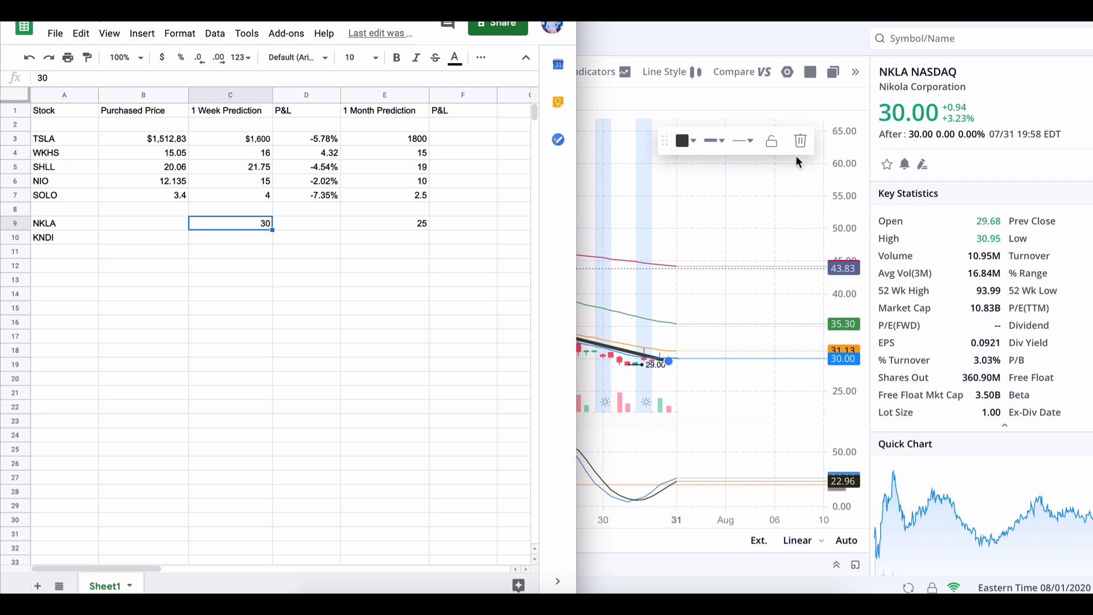
mouse_move(733, 372)
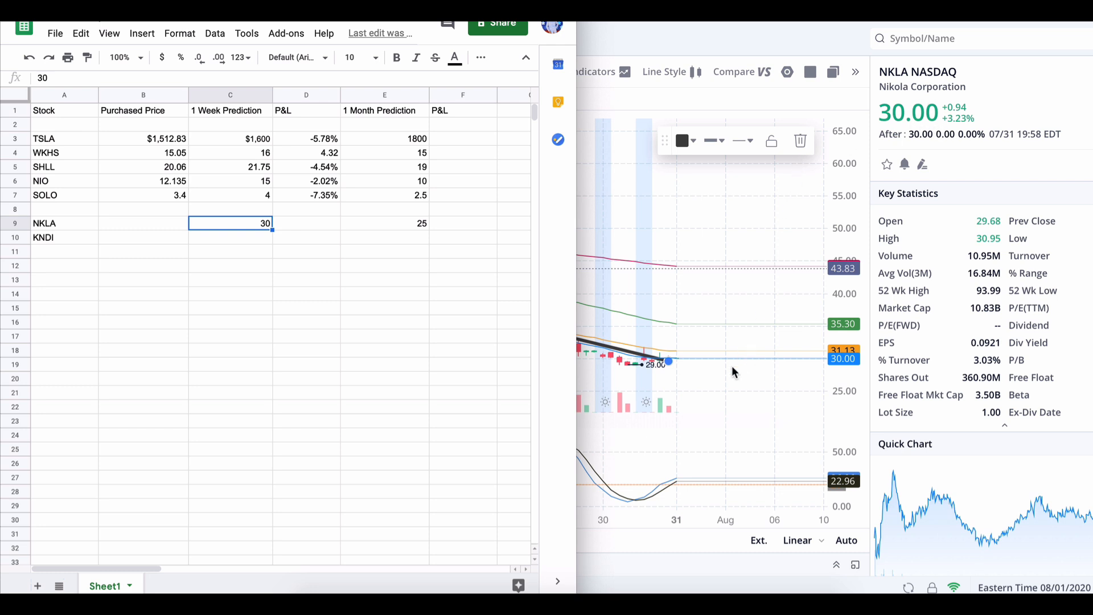
mouse_move(481, 375)
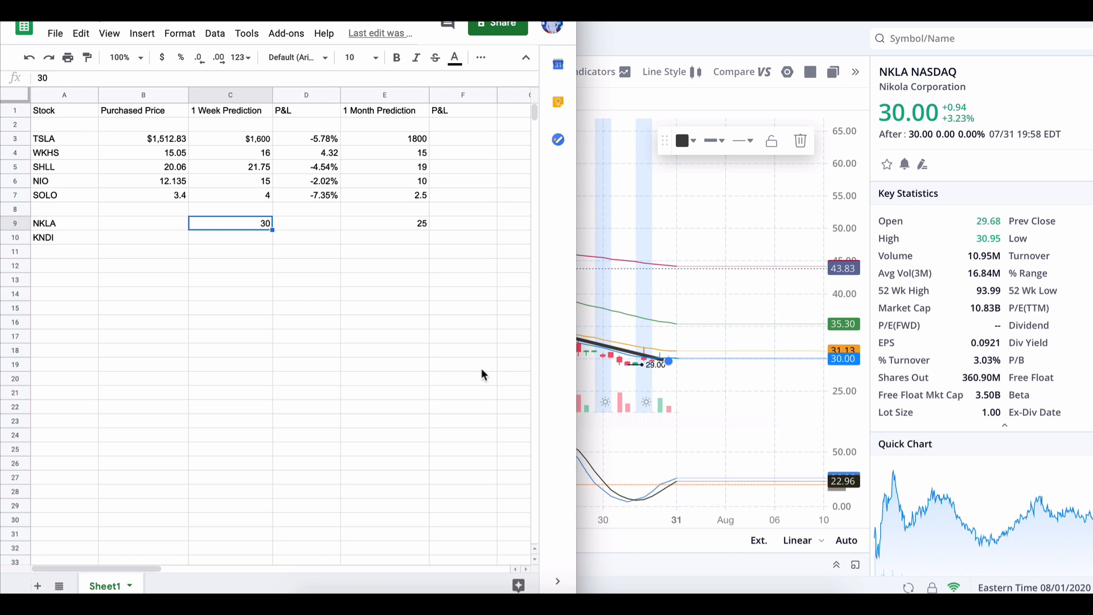
mouse_move(292, 231)
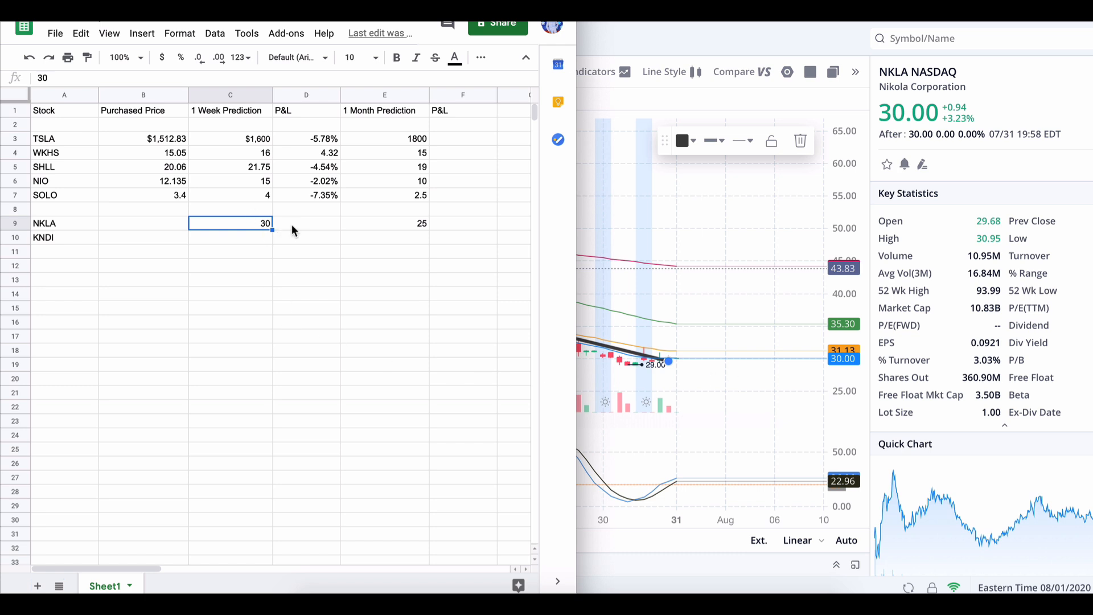
mouse_move(413, 233)
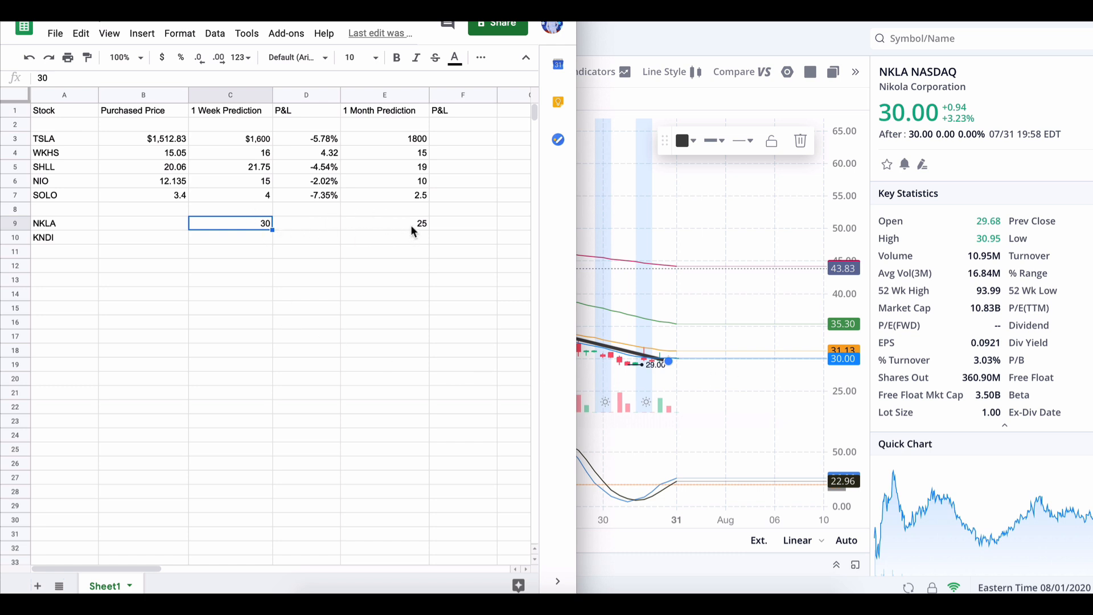
click(384, 224)
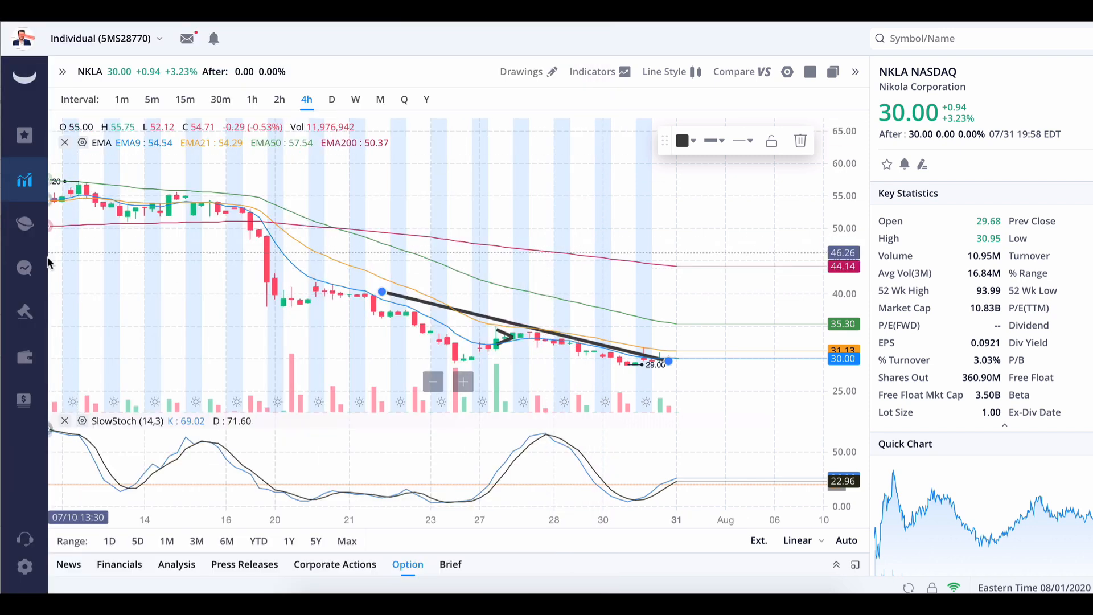
click(24, 400)
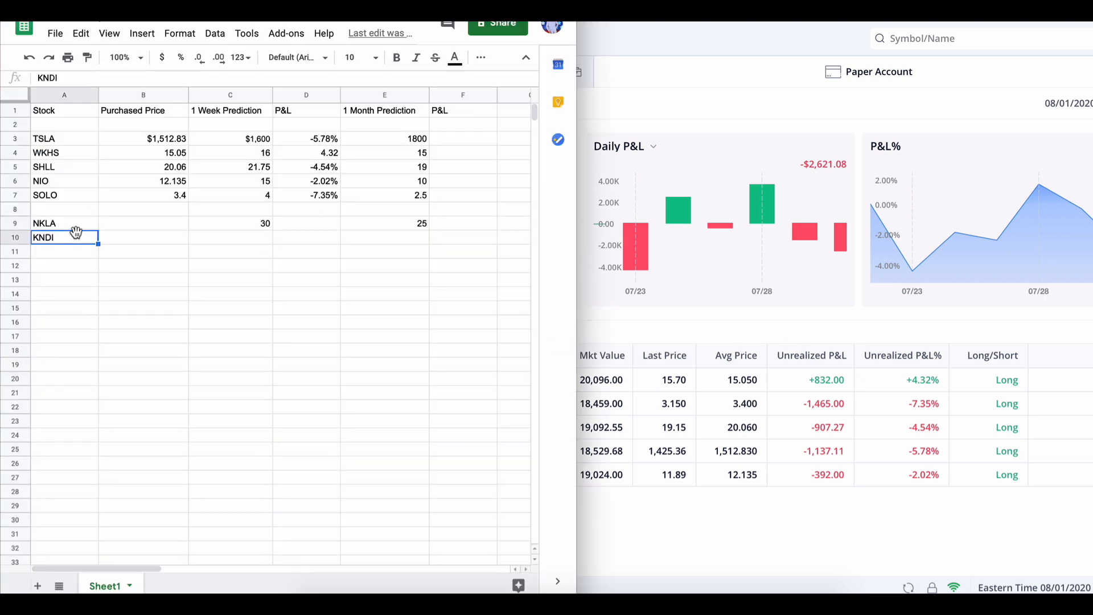
click(143, 237)
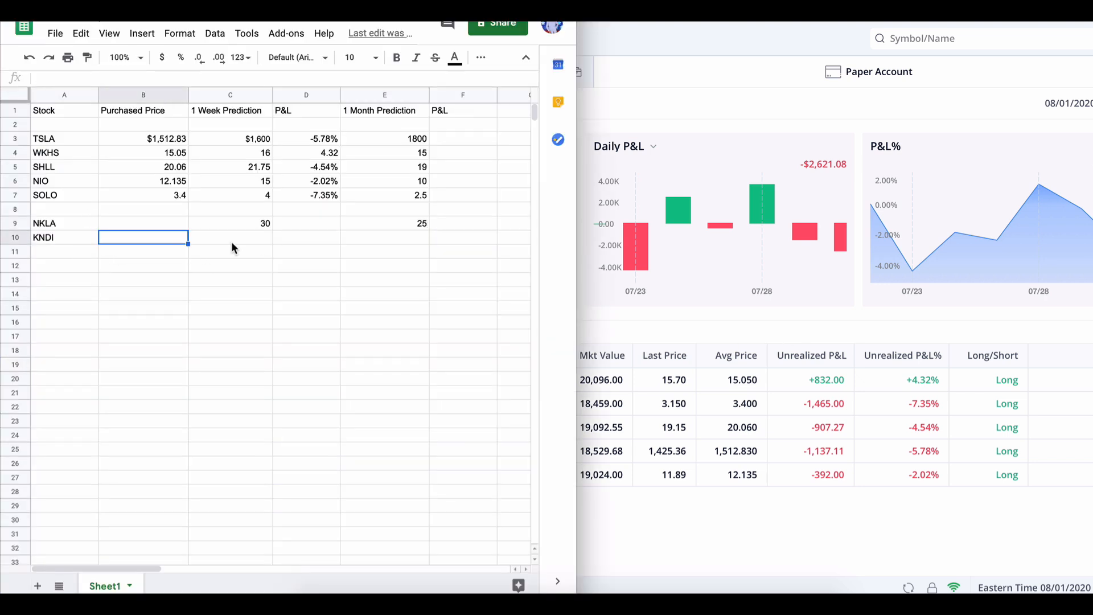
click(230, 237)
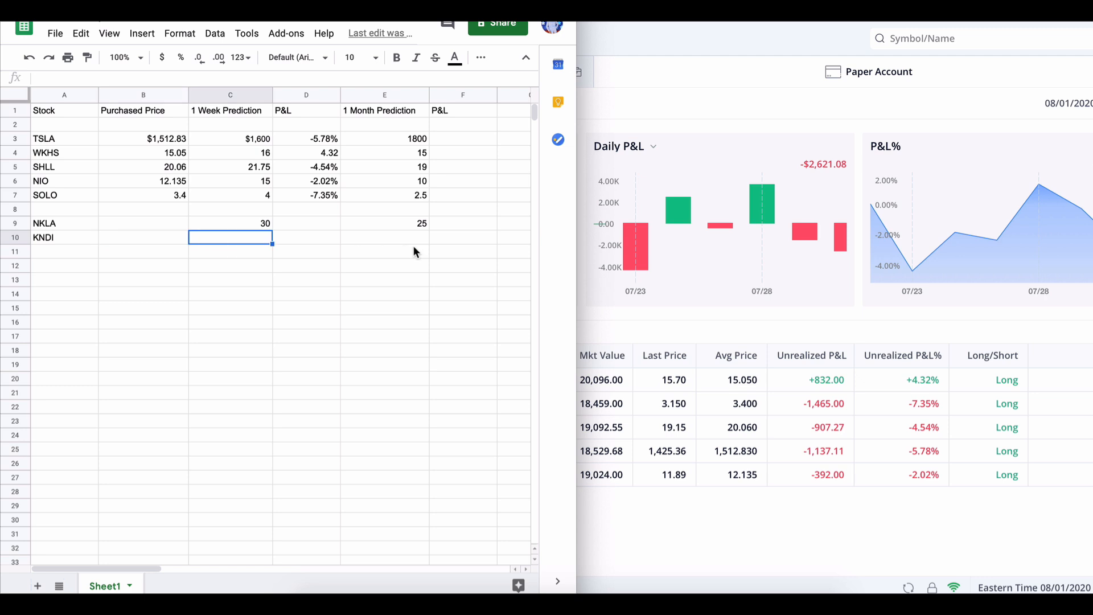
mouse_move(223, 272)
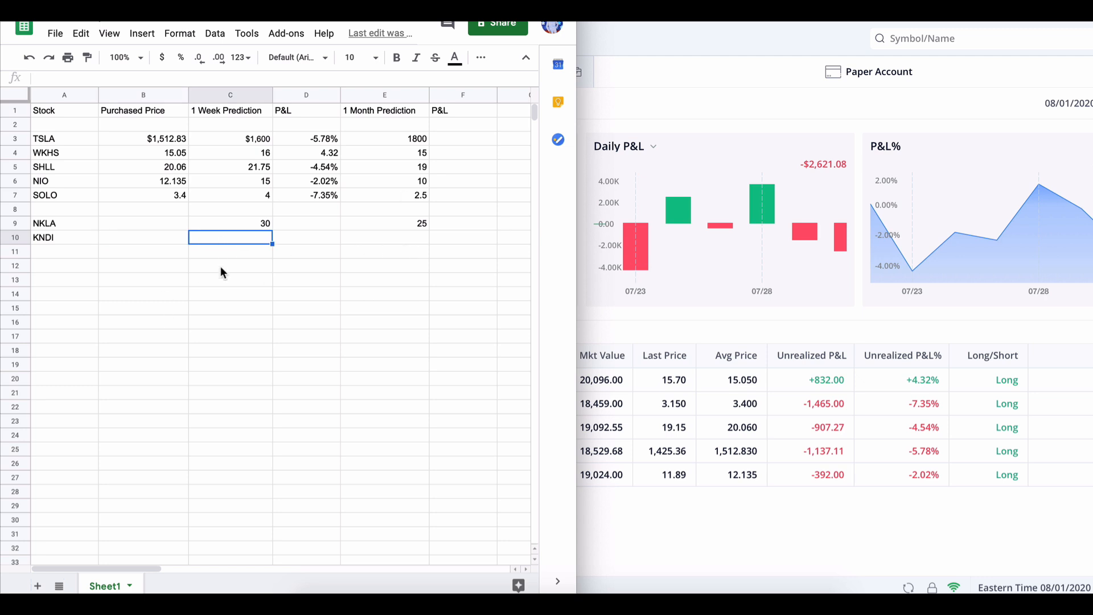
mouse_move(178, 240)
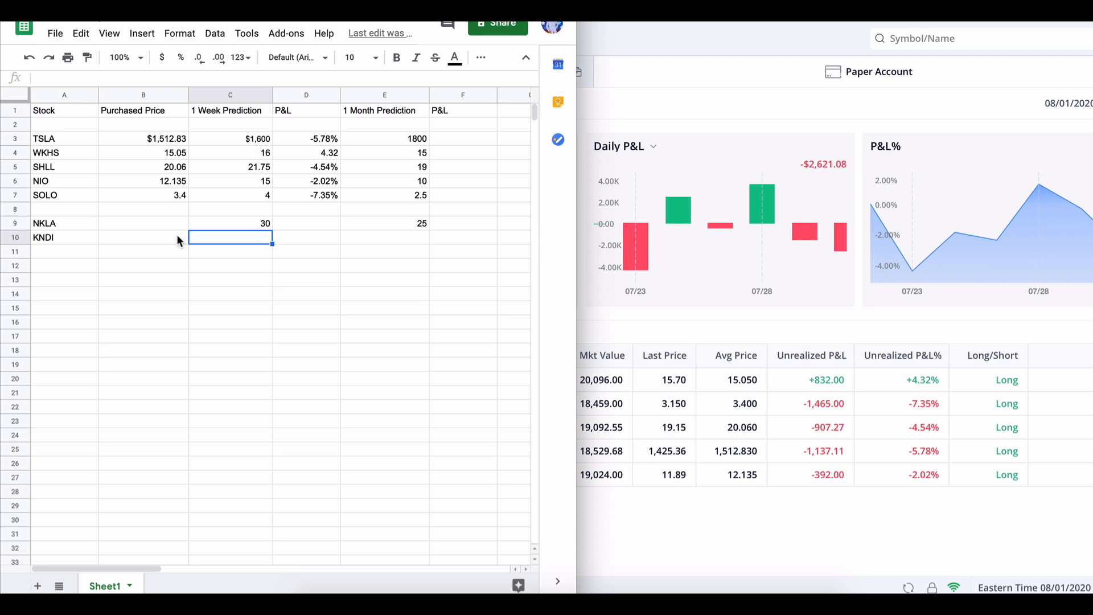
mouse_move(155, 236)
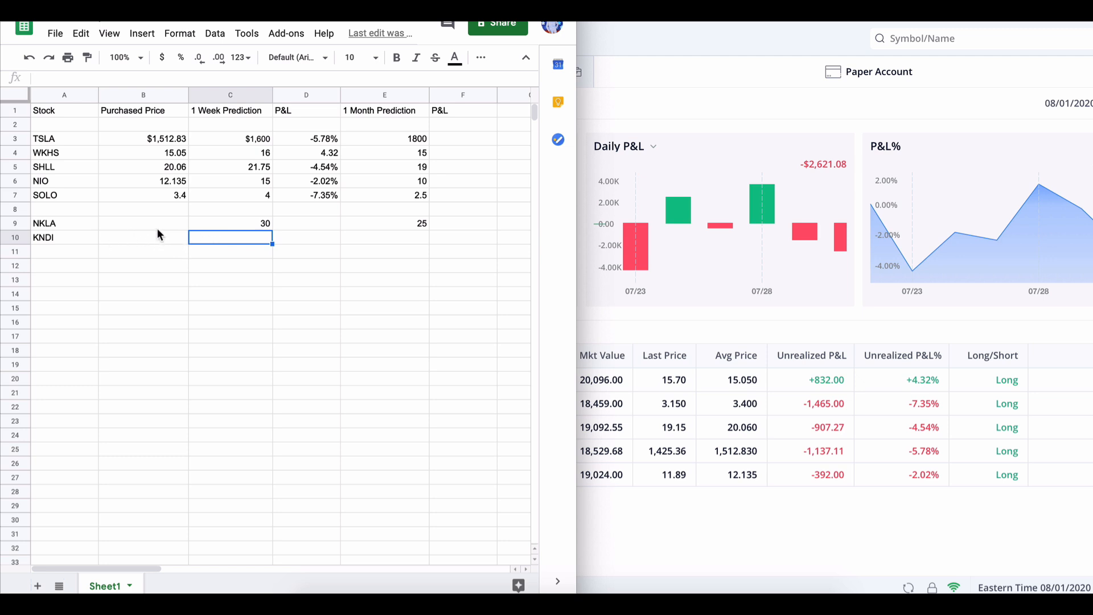
mouse_move(506, 235)
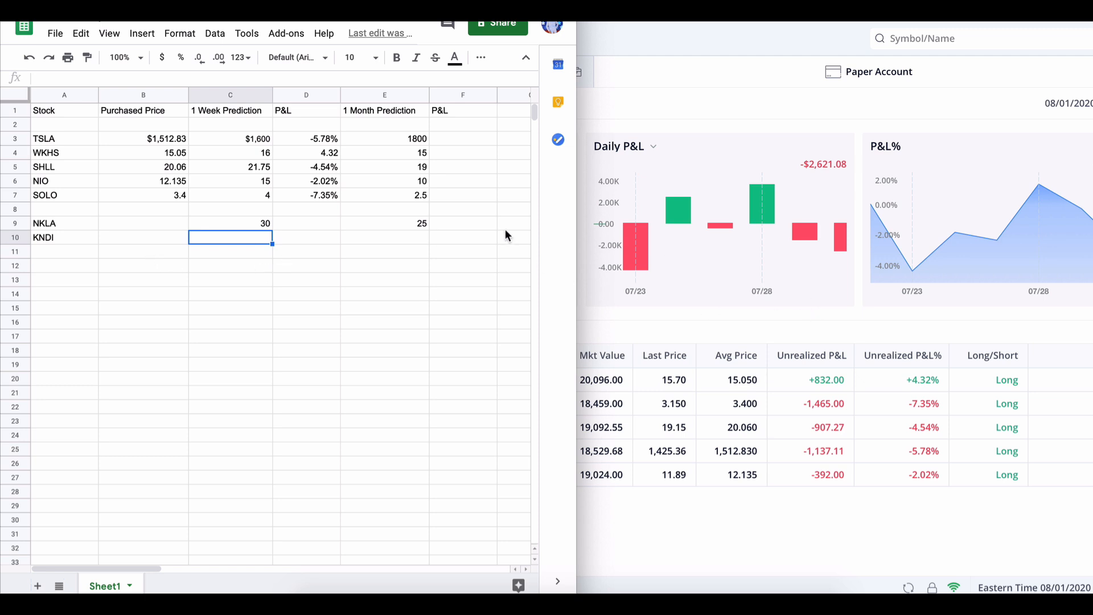
click(142, 251)
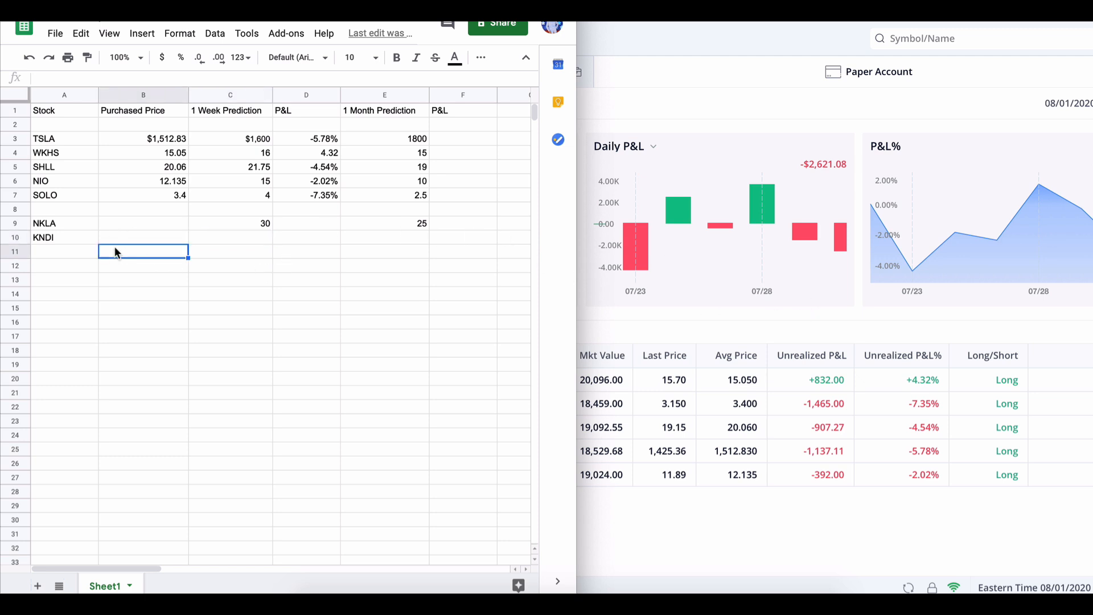
click(230, 236)
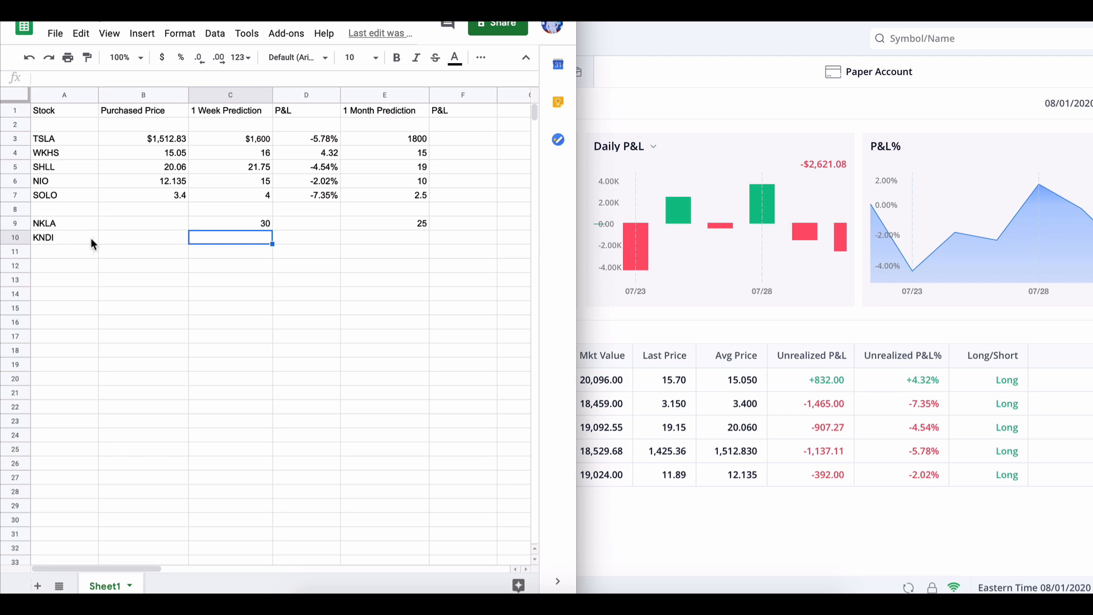
mouse_move(273, 260)
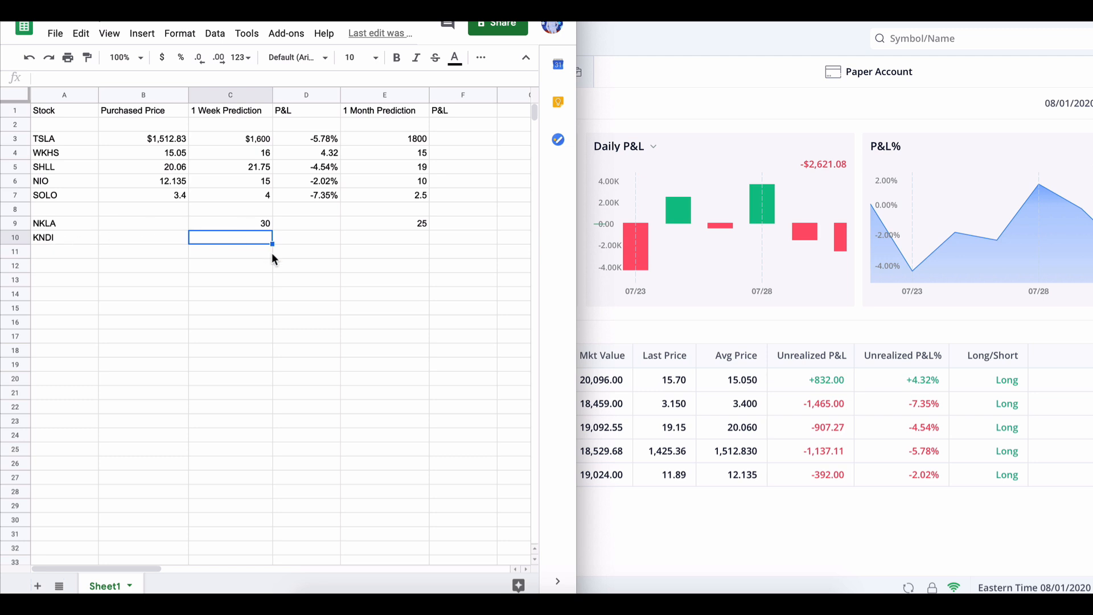
mouse_move(230, 245)
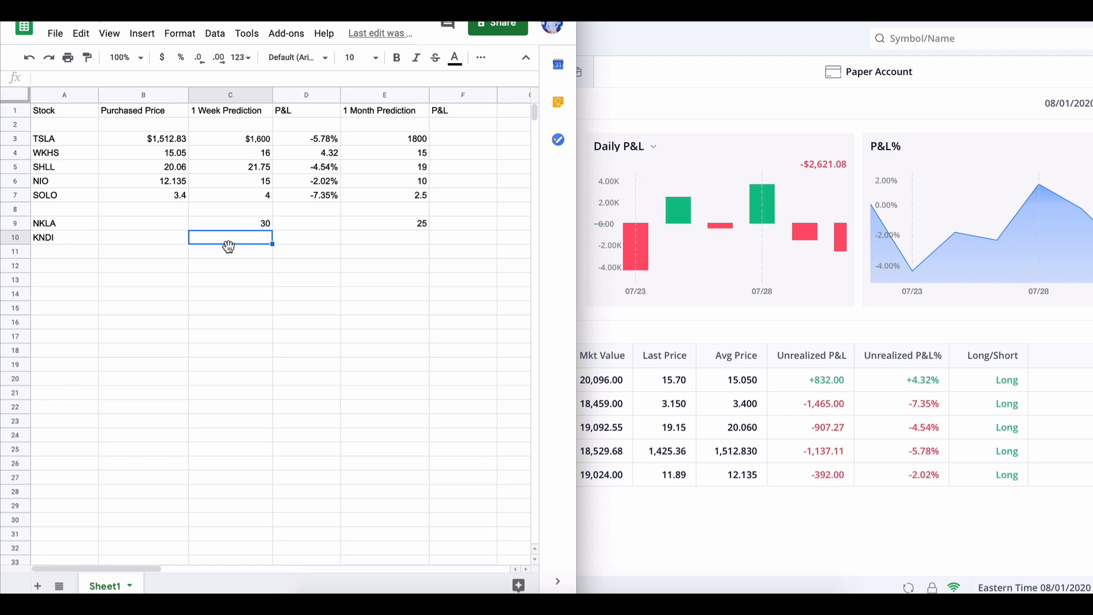
mouse_move(57, 242)
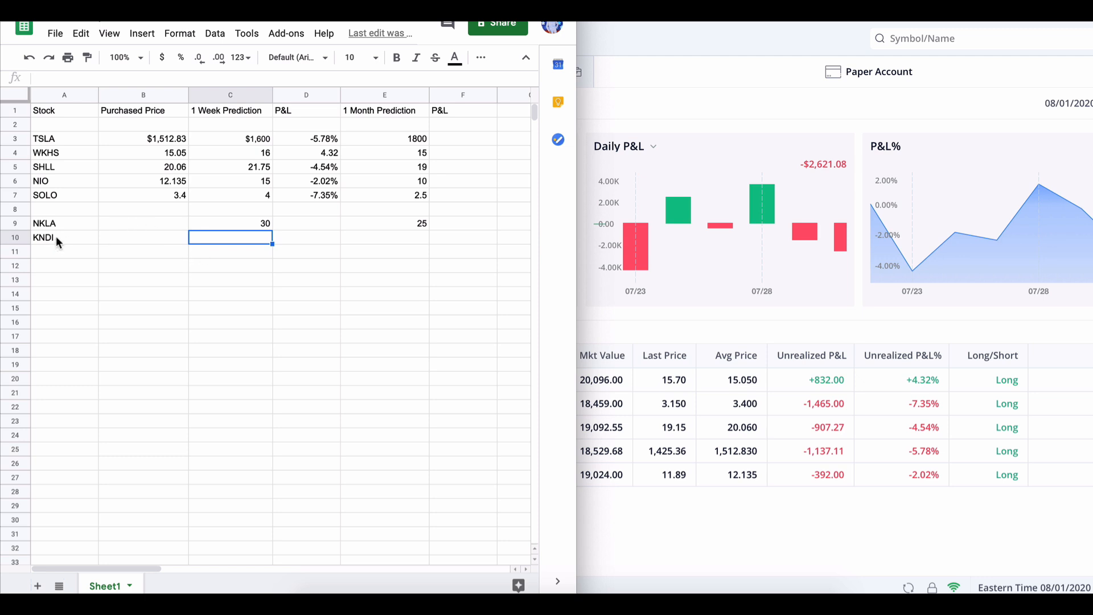
mouse_move(348, 292)
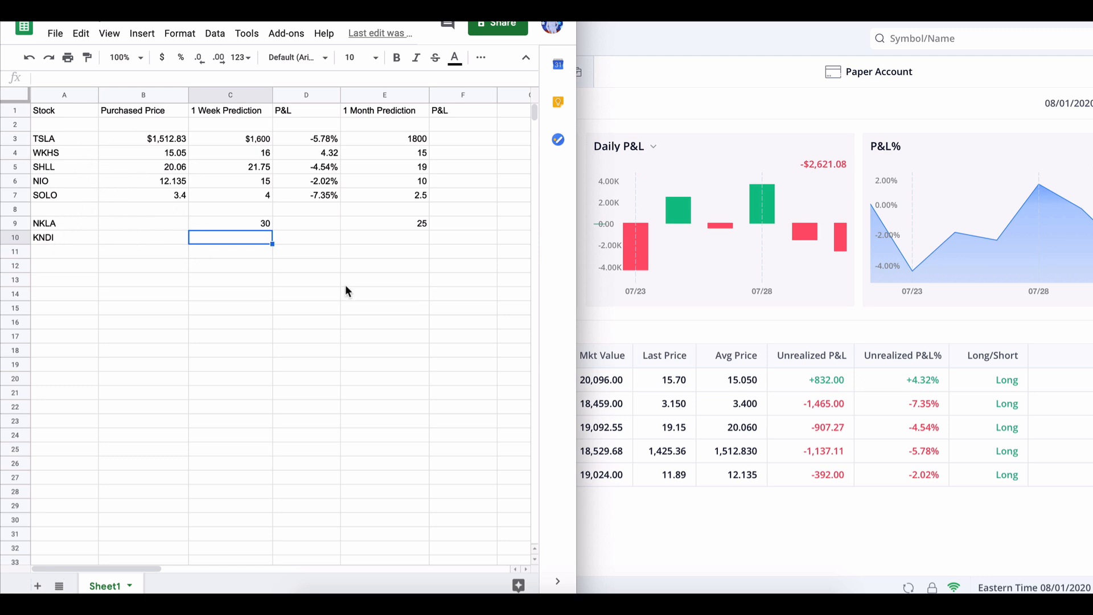
mouse_move(304, 366)
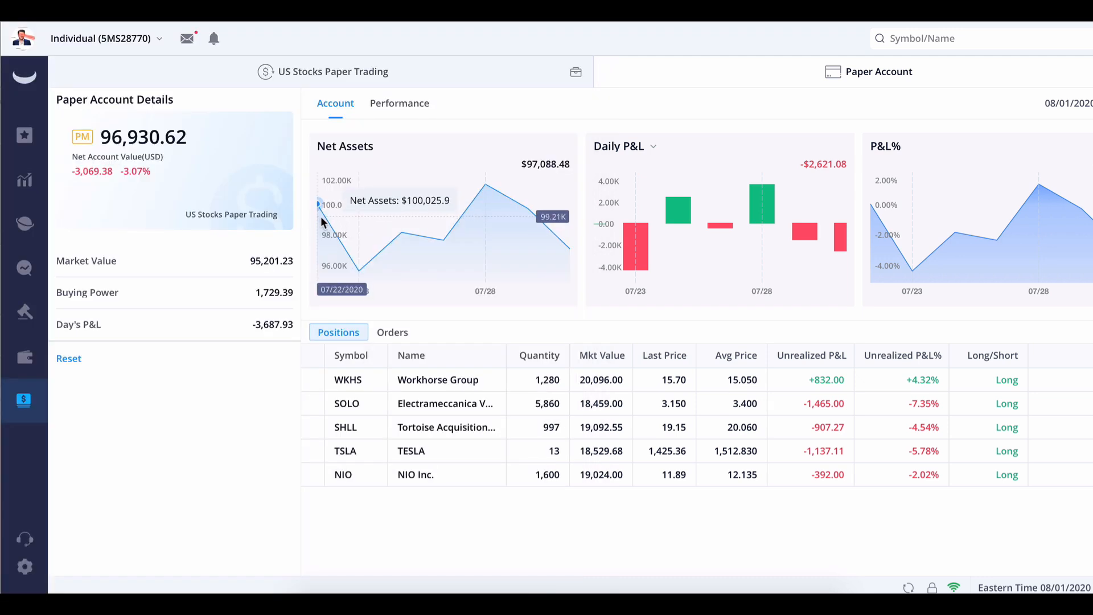
mouse_move(484, 212)
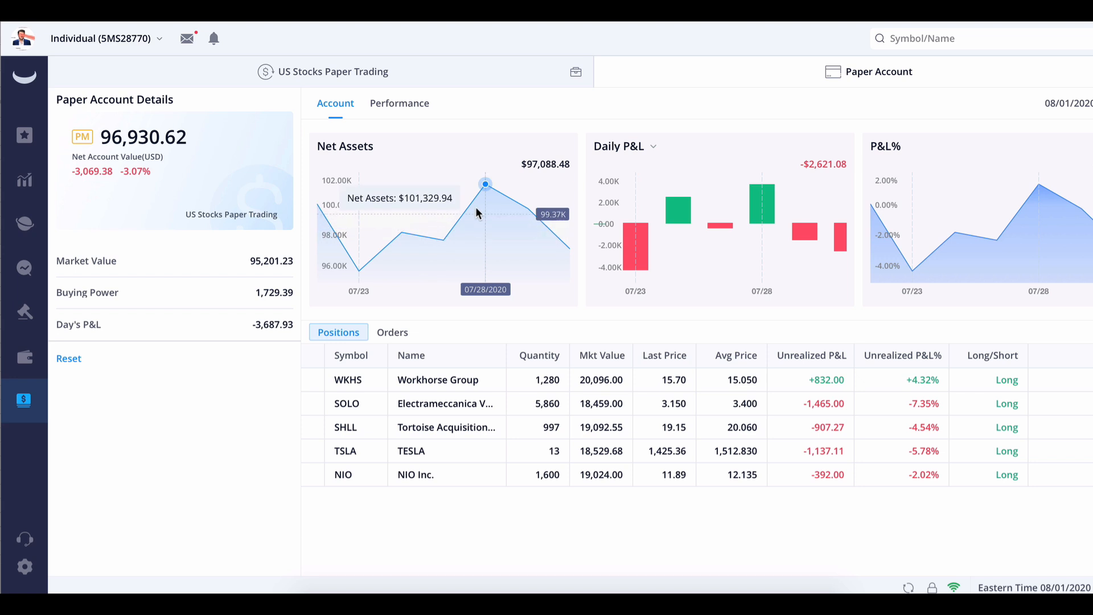
mouse_move(325, 225)
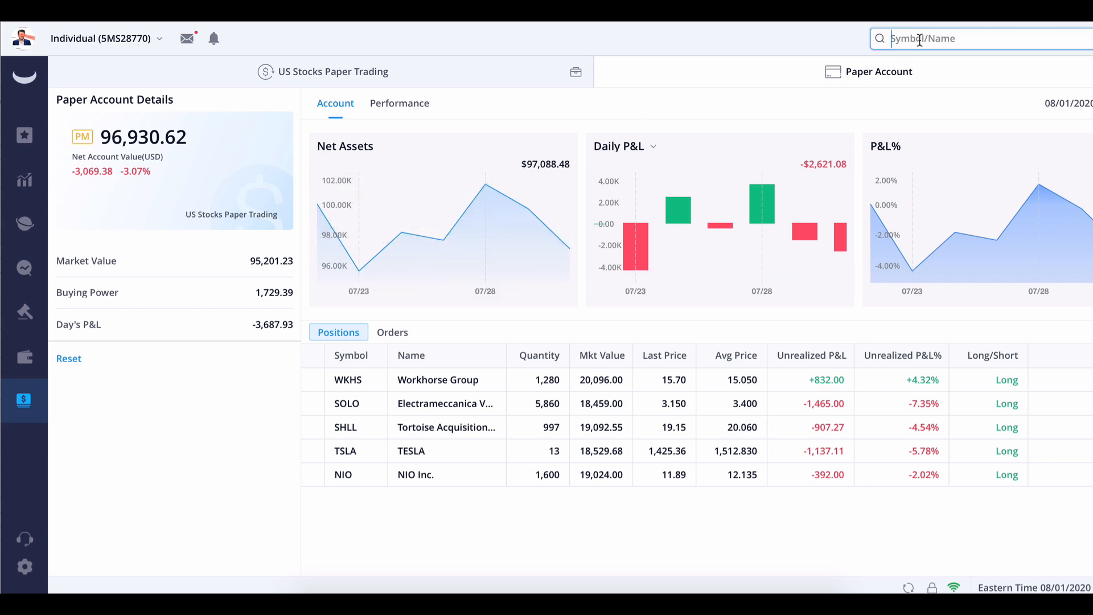
Type S to begin searching for a ticker
text(S)
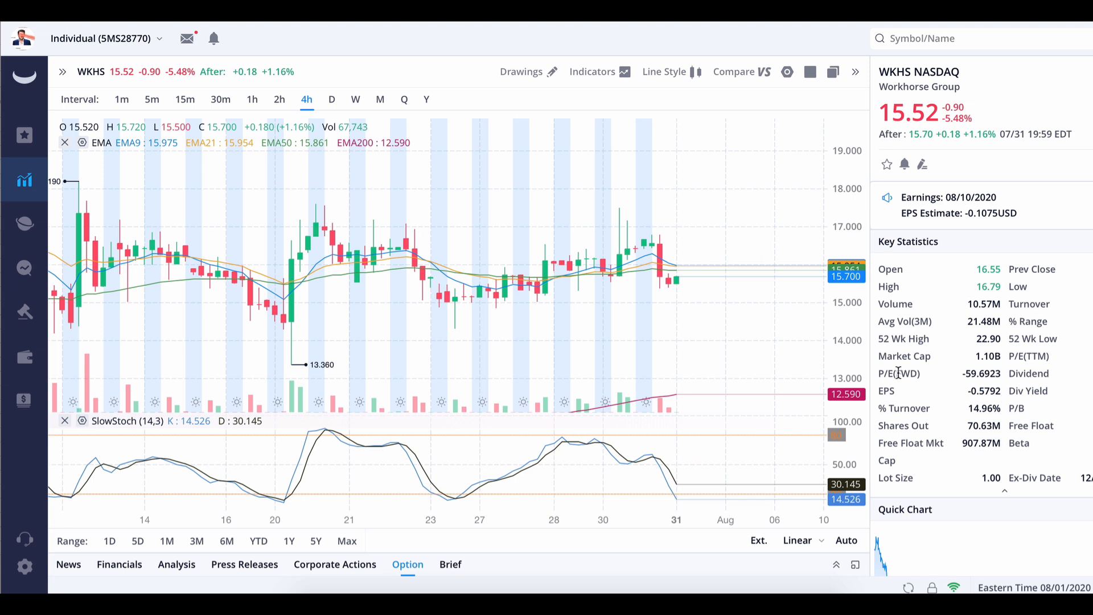
mouse_move(960, 378)
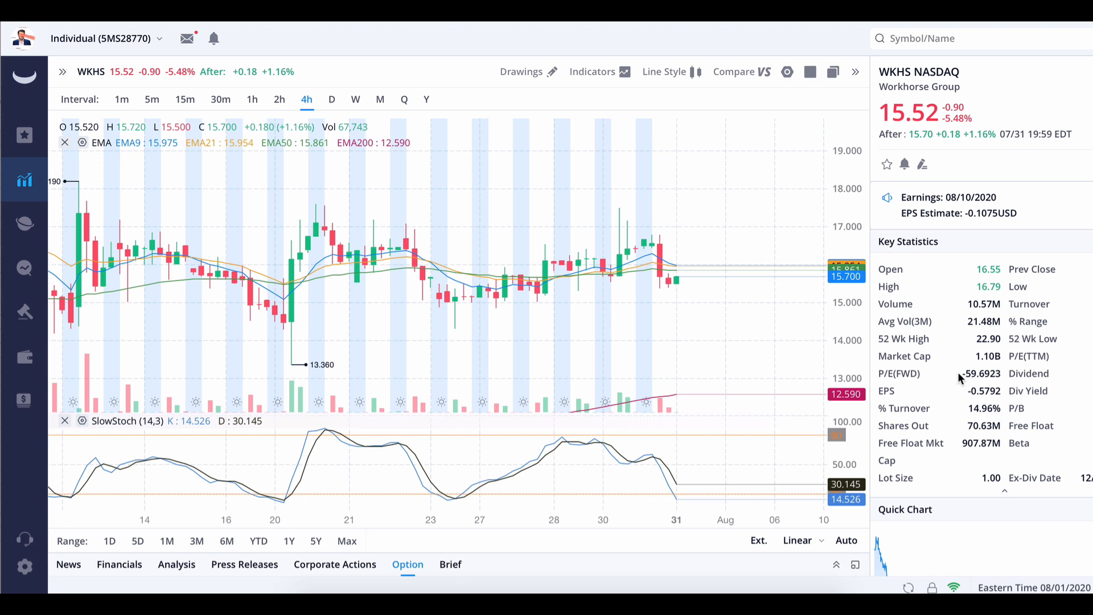
mouse_move(975, 378)
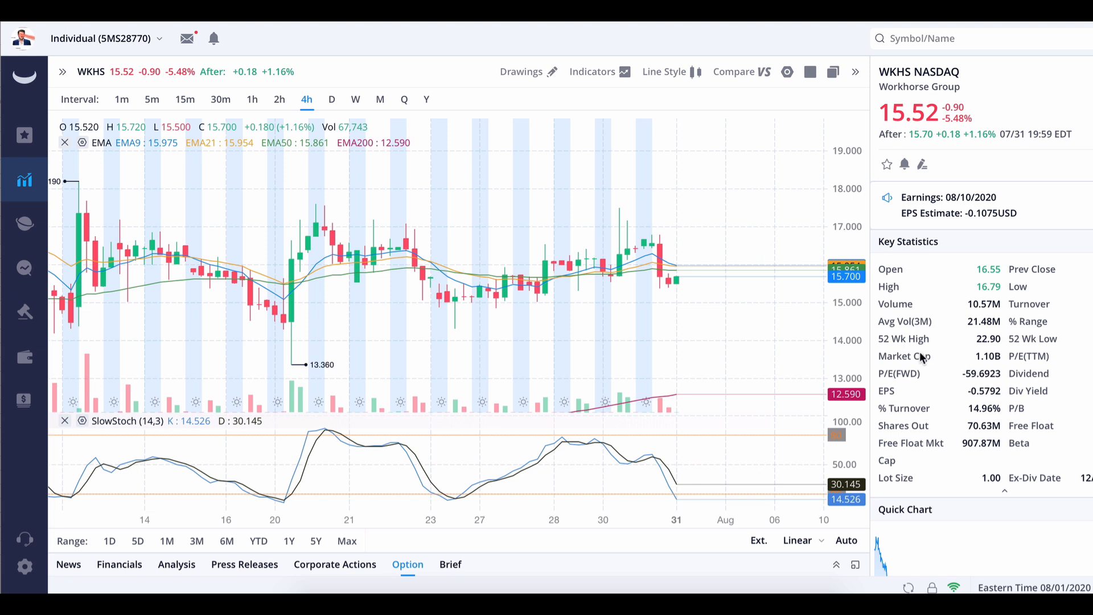
mouse_move(902, 99)
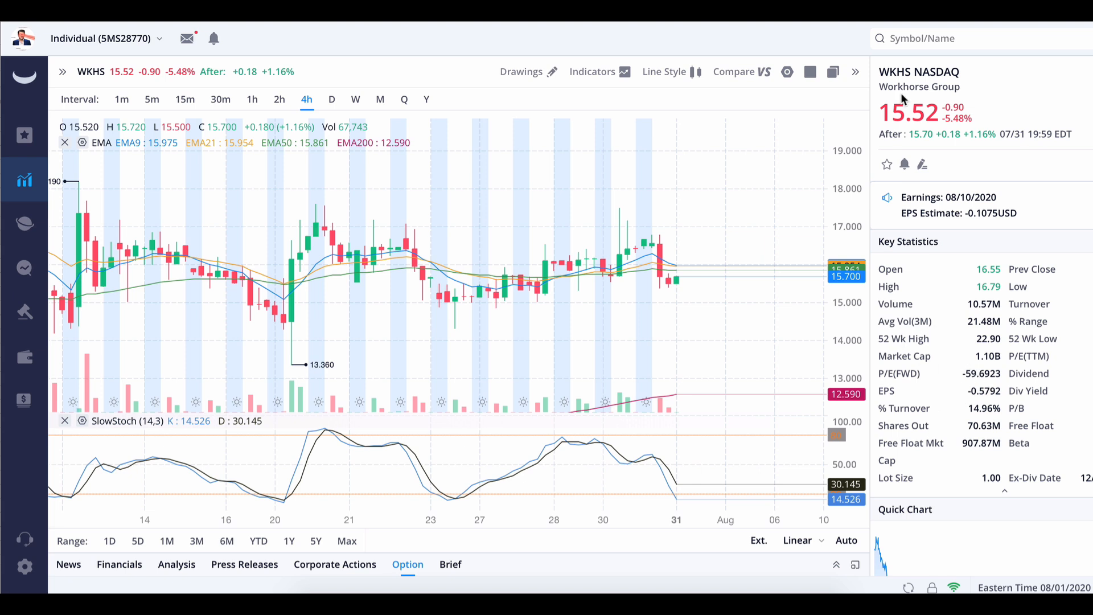
mouse_move(727, 242)
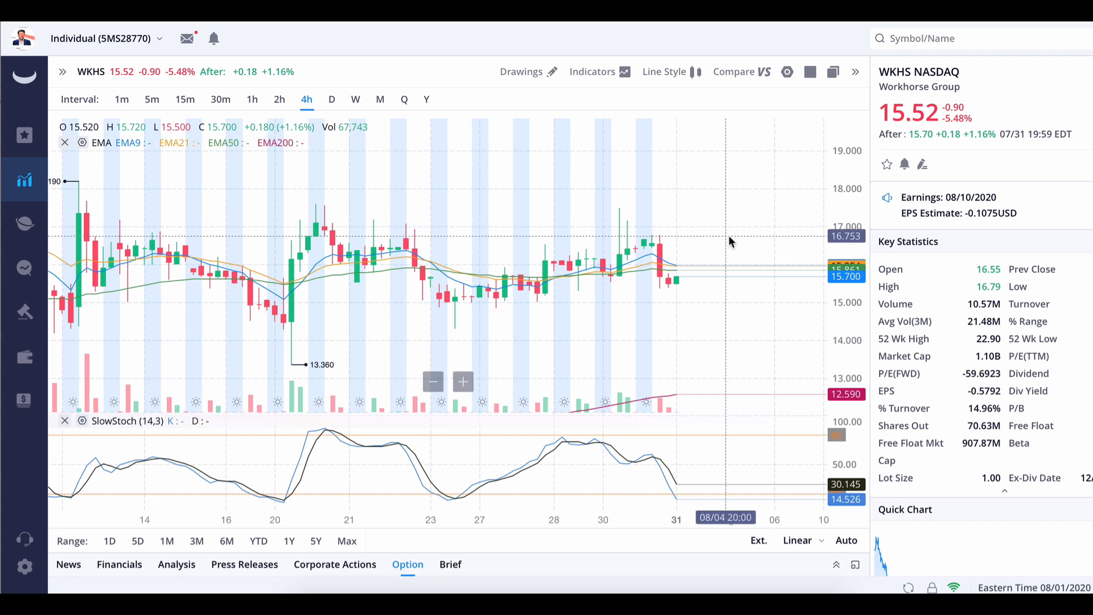
mouse_move(603, 272)
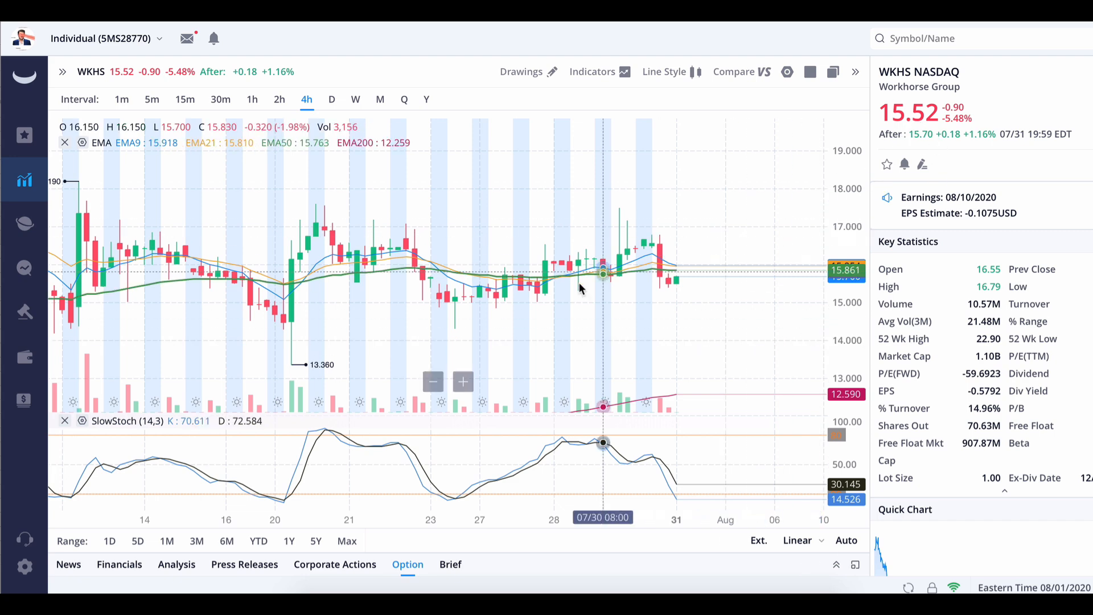
mouse_move(687, 356)
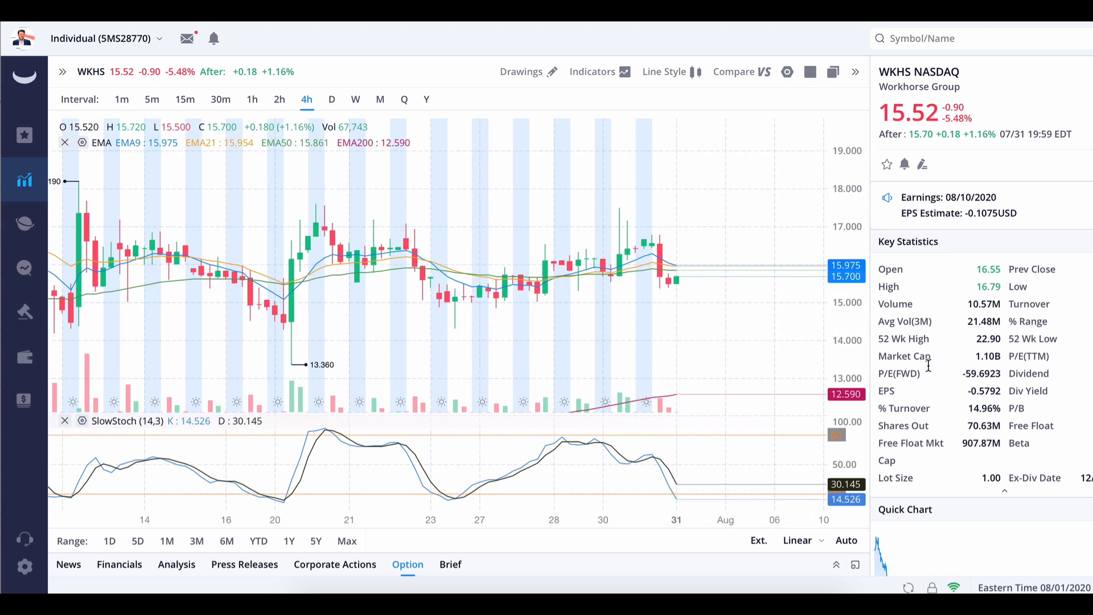
mouse_move(751, 288)
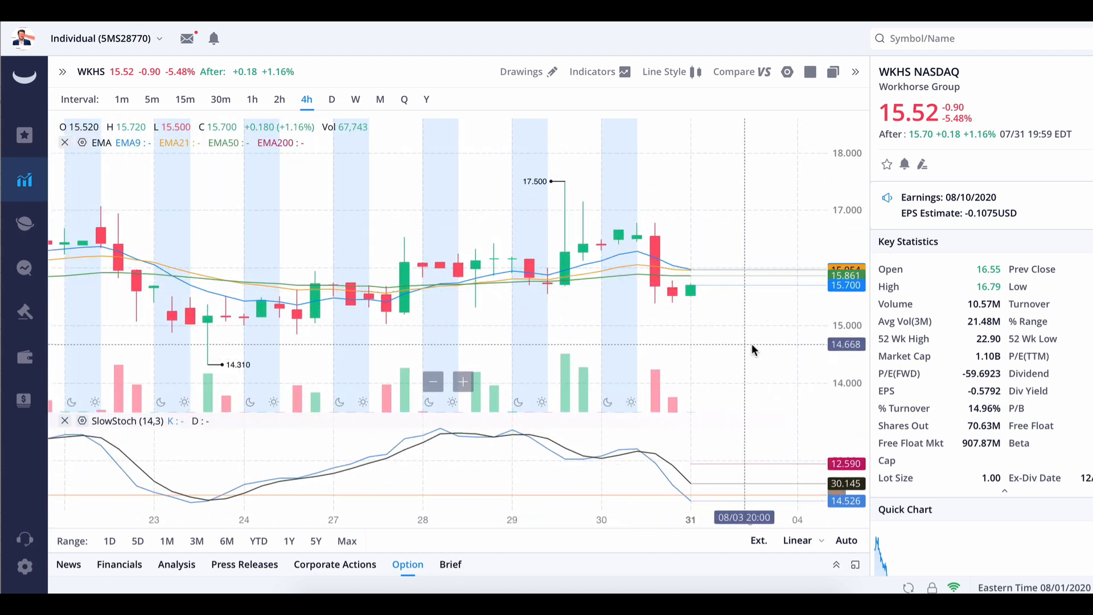
mouse_move(874, 171)
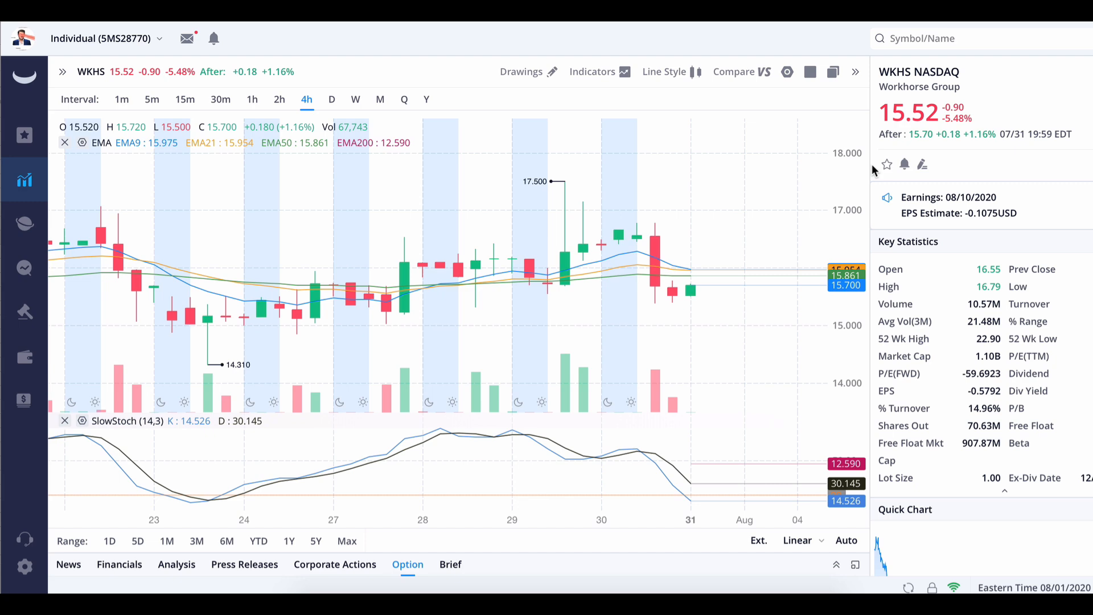
mouse_move(711, 242)
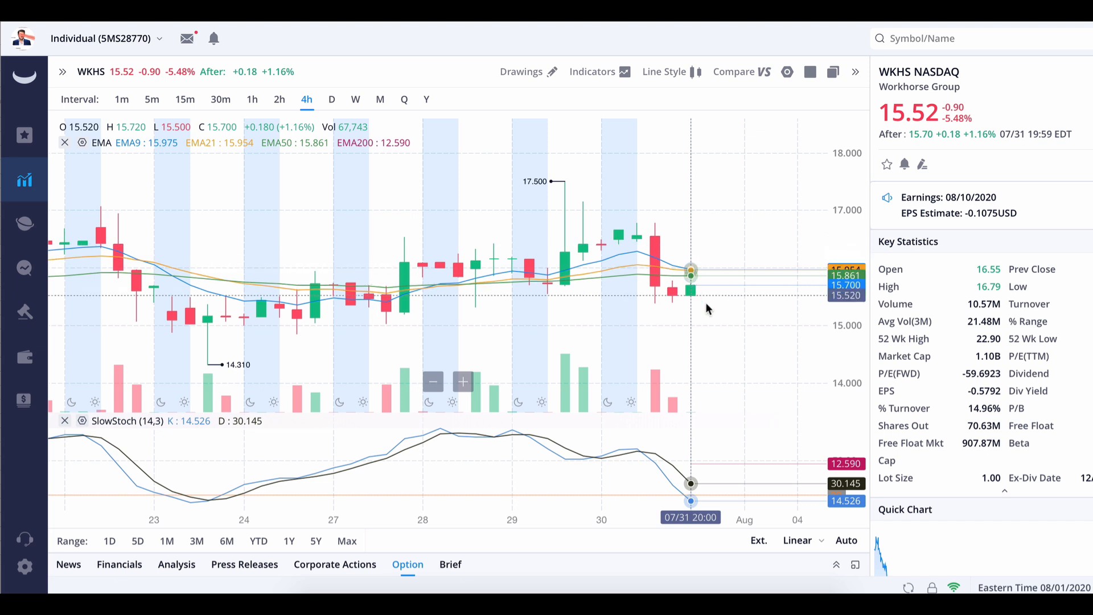
mouse_move(744, 351)
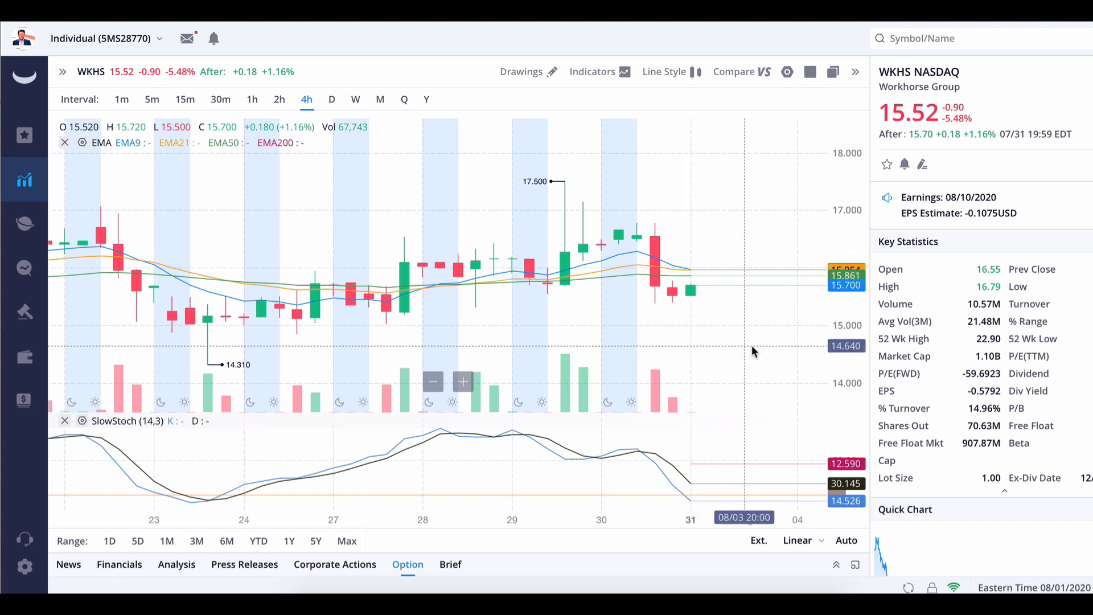
mouse_move(733, 294)
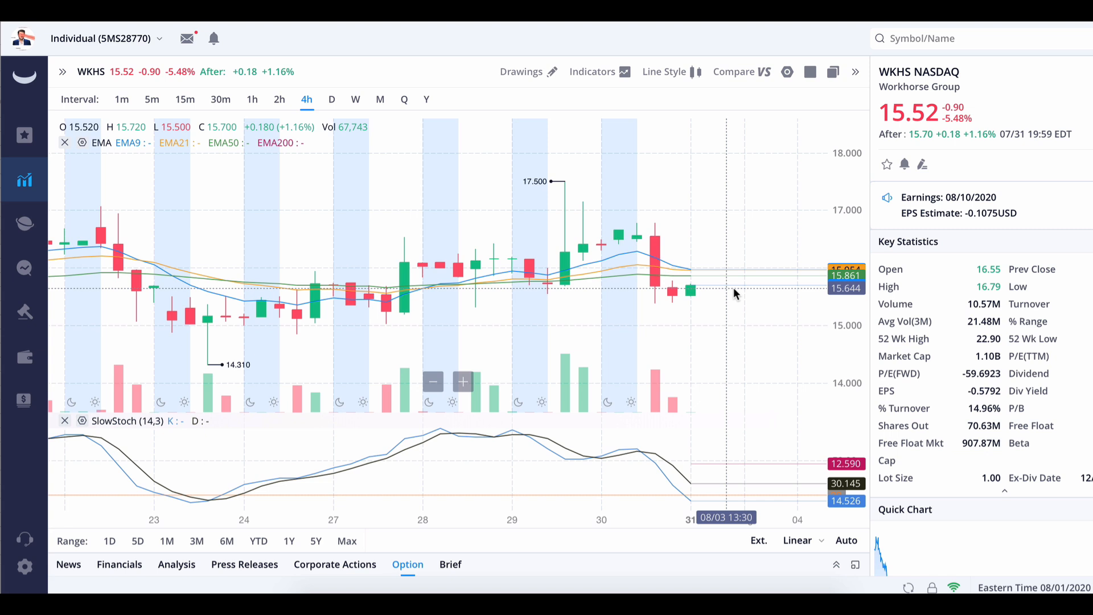
mouse_move(723, 258)
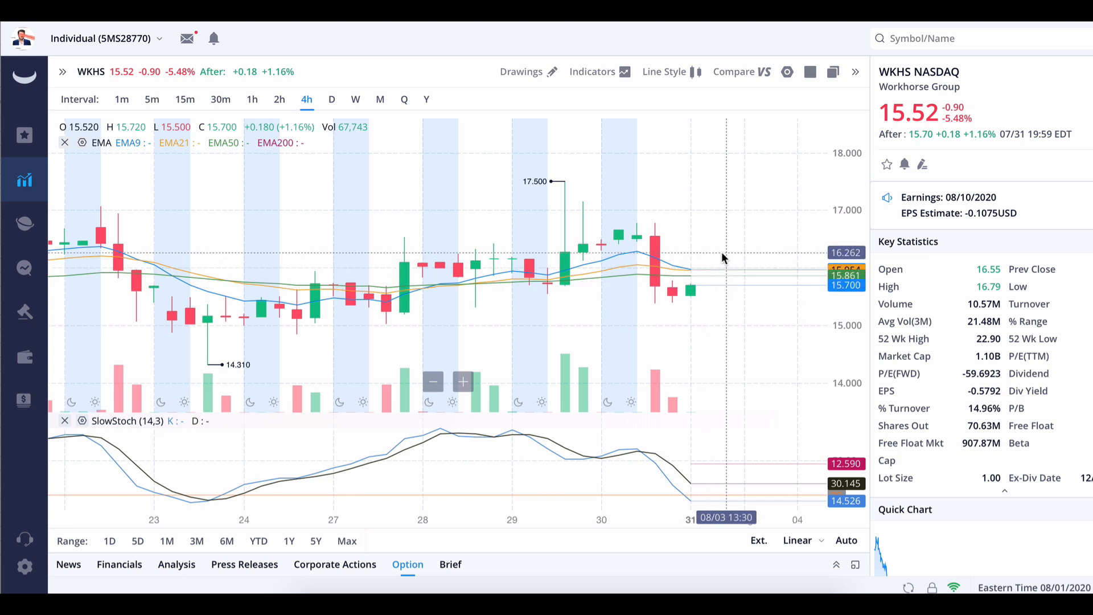
mouse_move(825, 333)
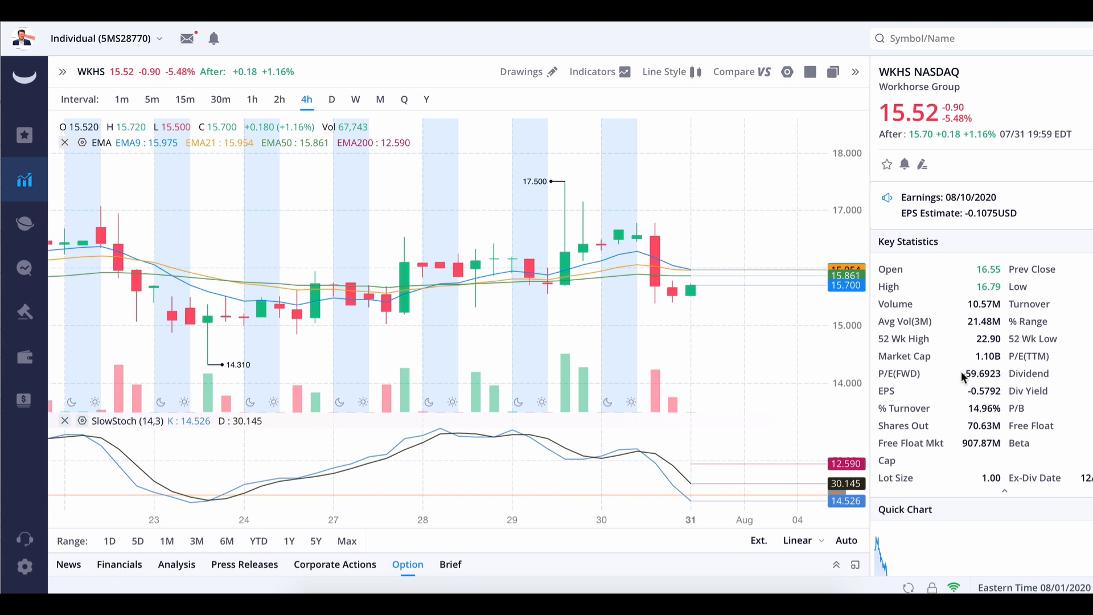
mouse_move(679, 292)
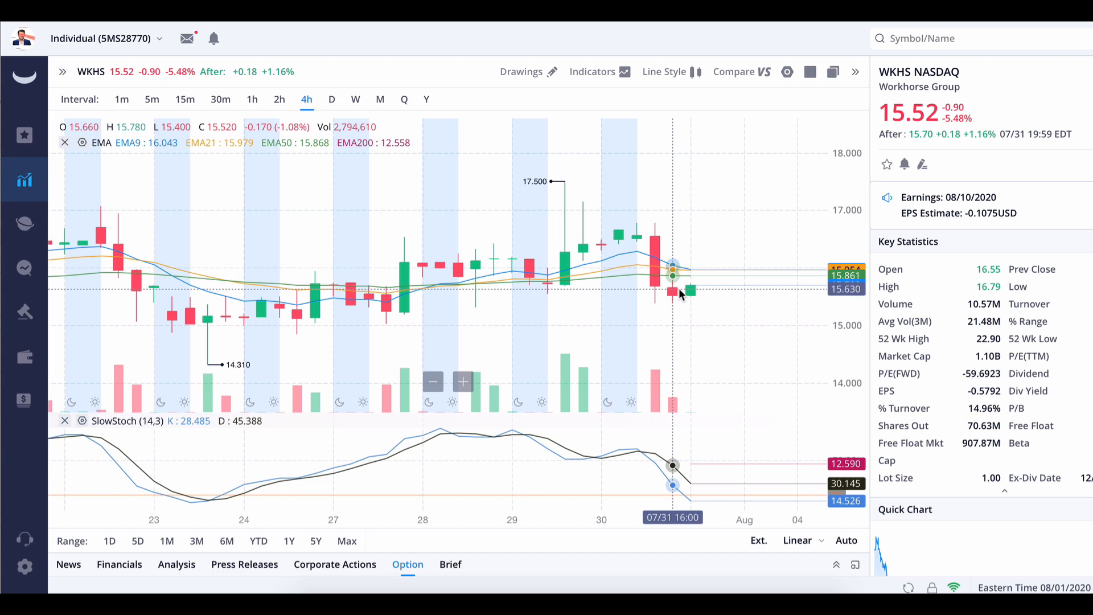
Load the SHLL chart from the watchlist
click(975, 39)
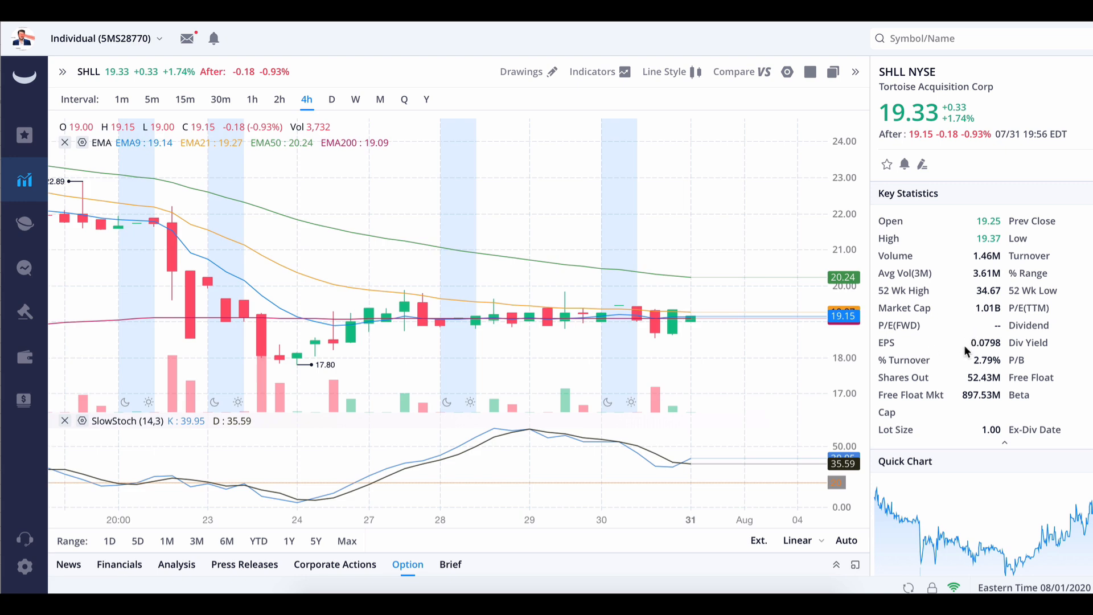
mouse_move(981, 374)
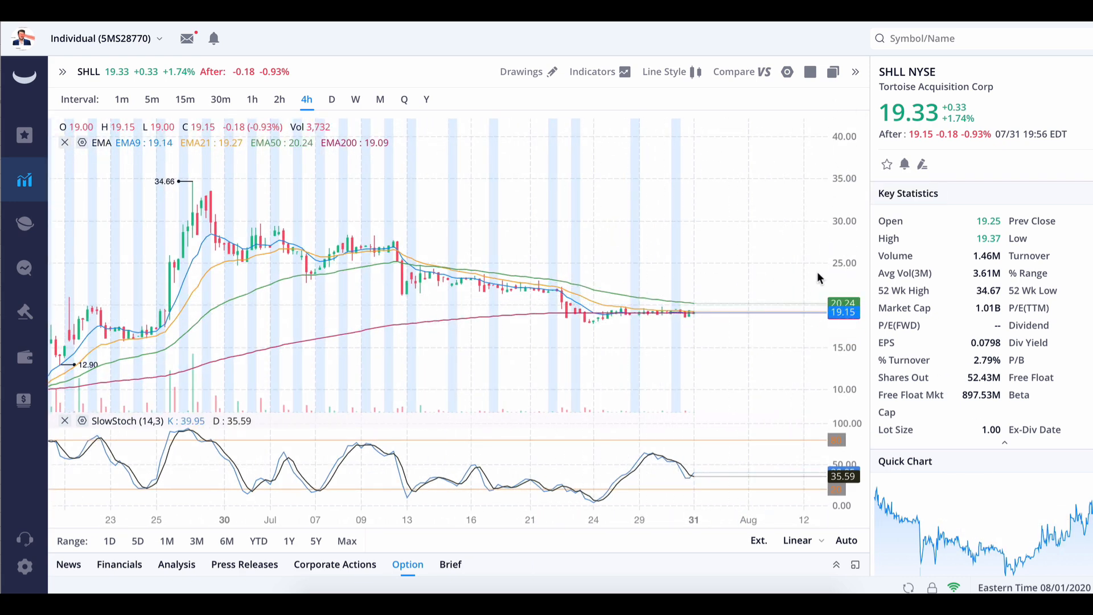
mouse_move(643, 277)
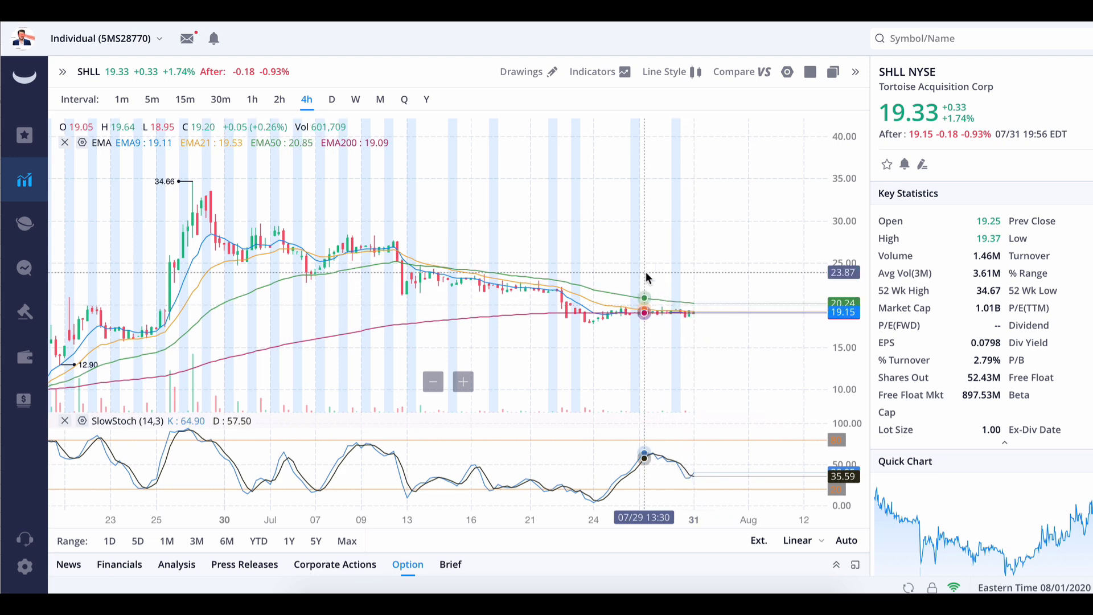
mouse_move(689, 313)
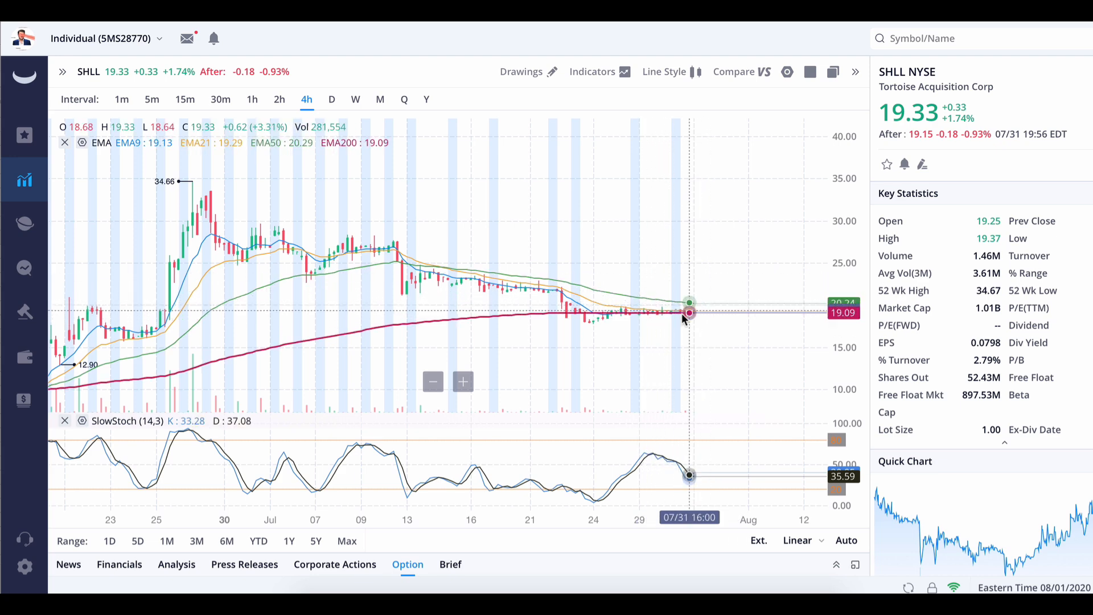
mouse_move(653, 312)
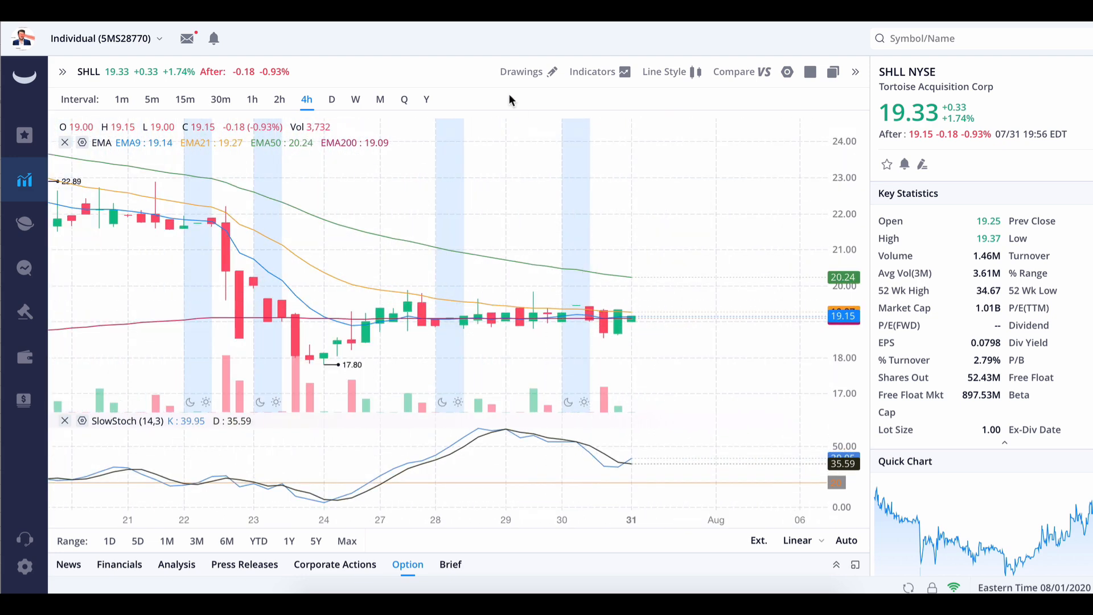
Return to the paper trading account overview from the left sidebar
click(24, 400)
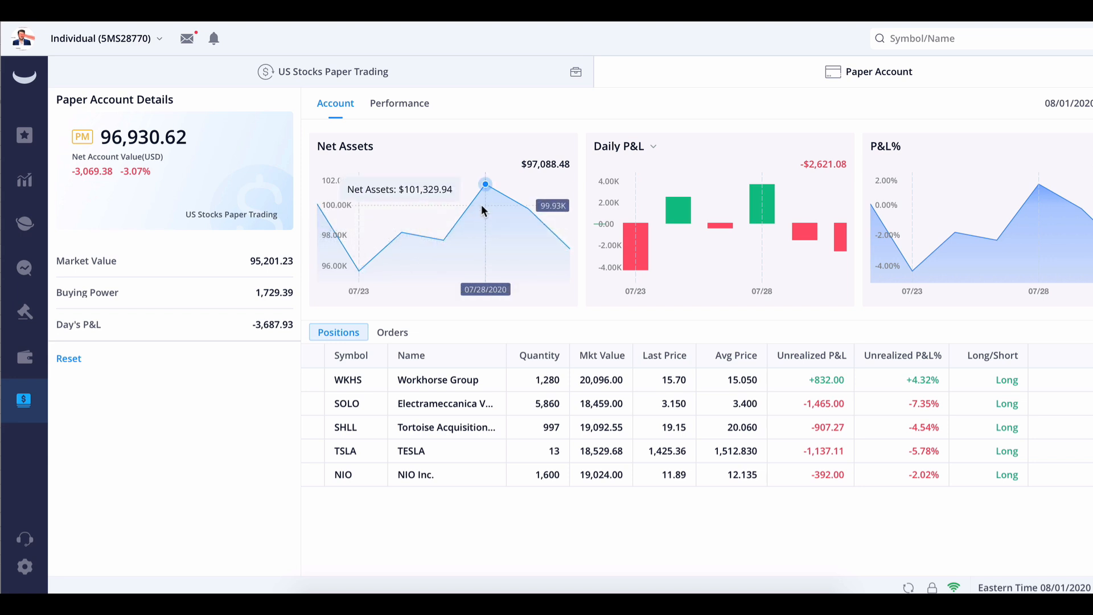
mouse_move(485, 193)
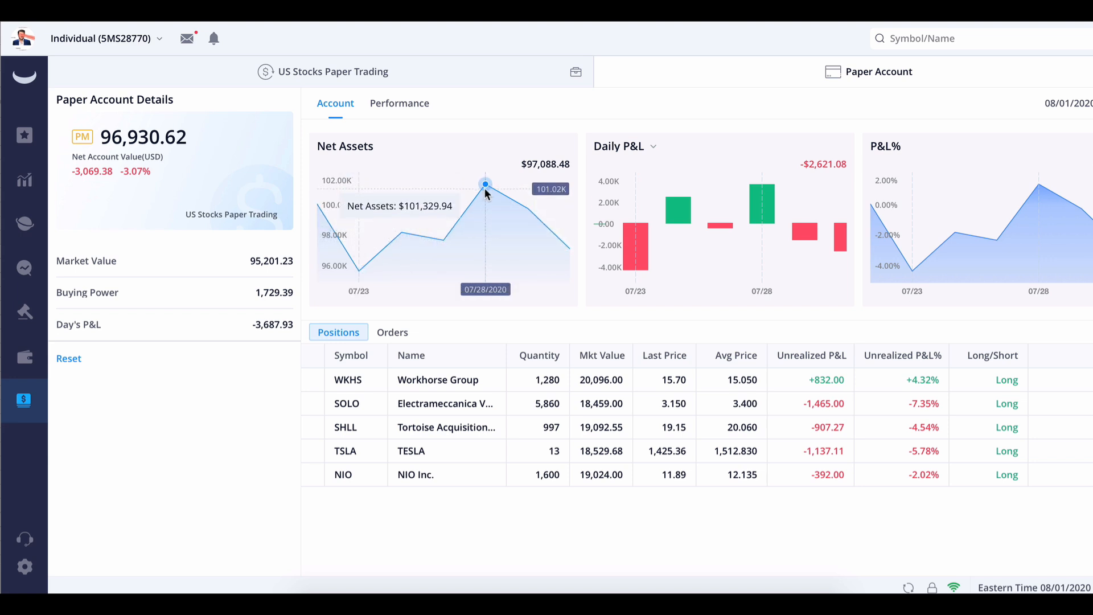
mouse_move(495, 403)
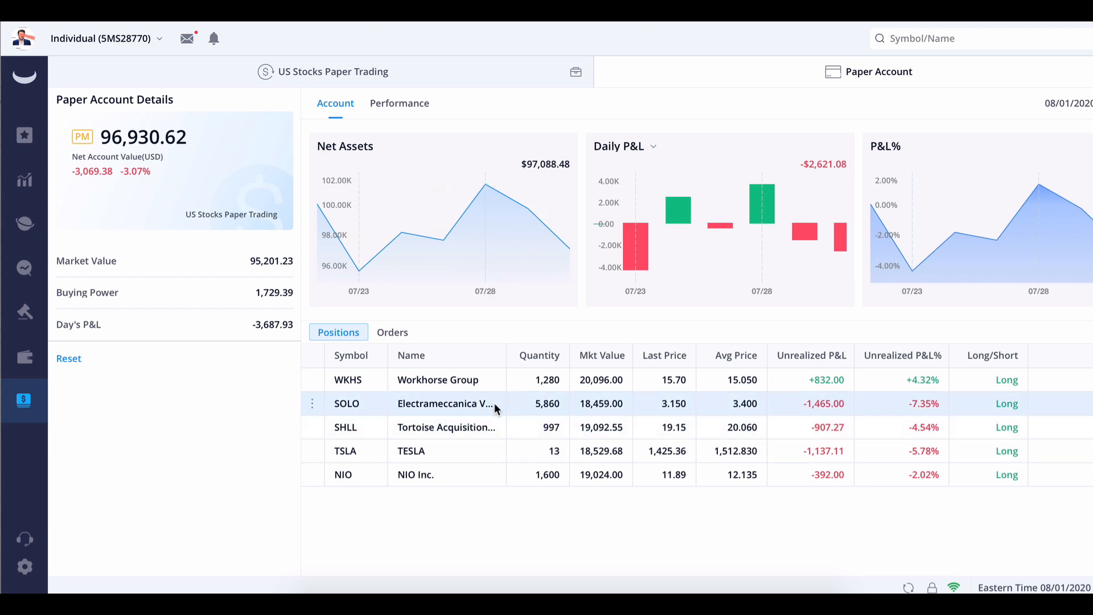
mouse_move(460, 448)
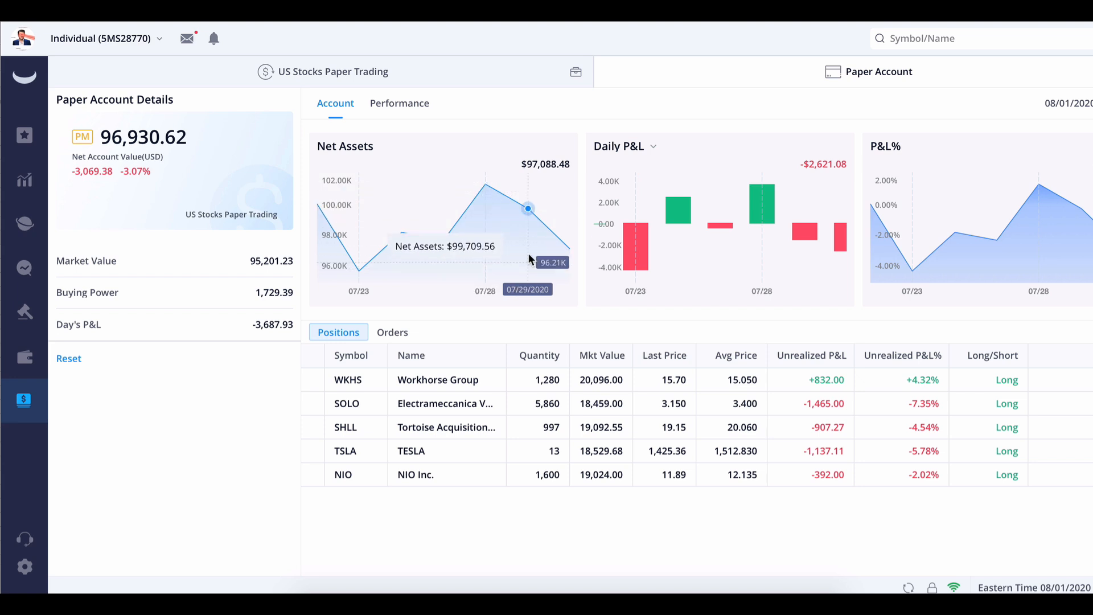
mouse_move(485, 186)
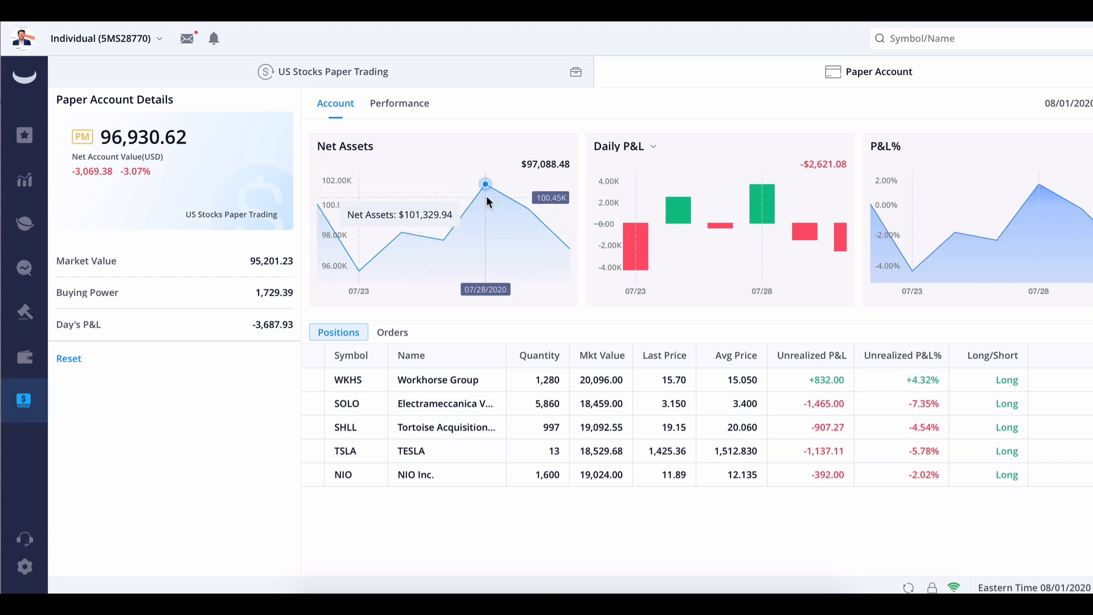
mouse_move(499, 213)
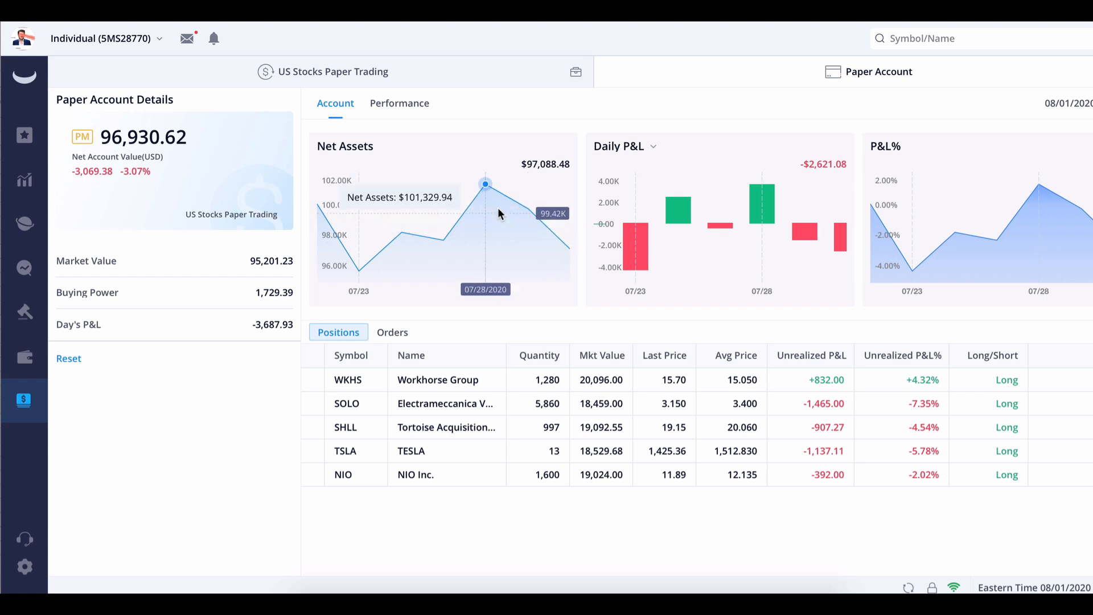
mouse_move(525, 209)
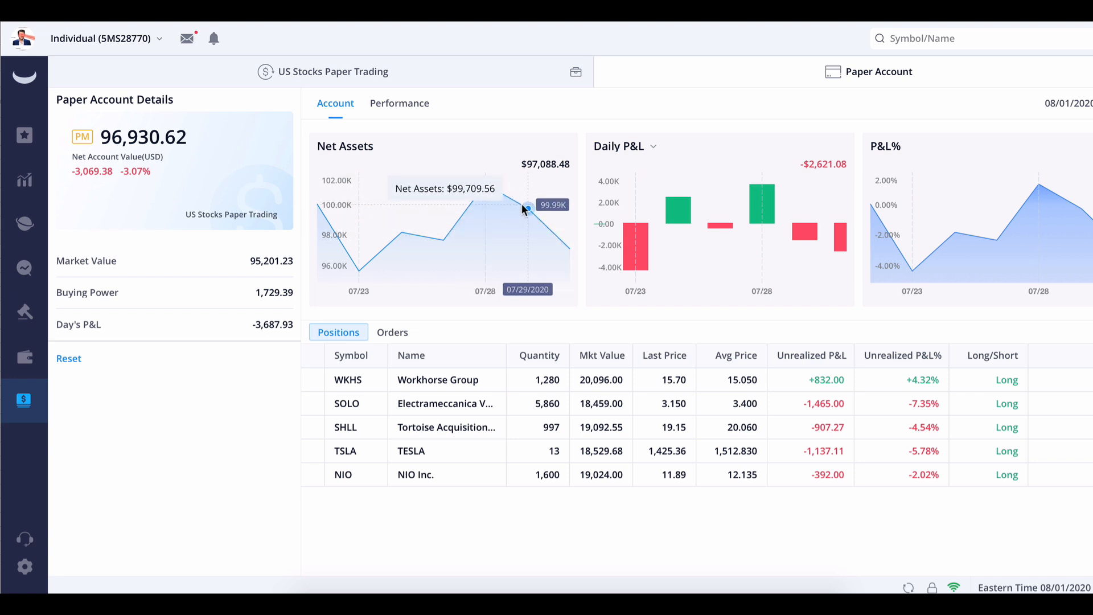
mouse_move(553, 249)
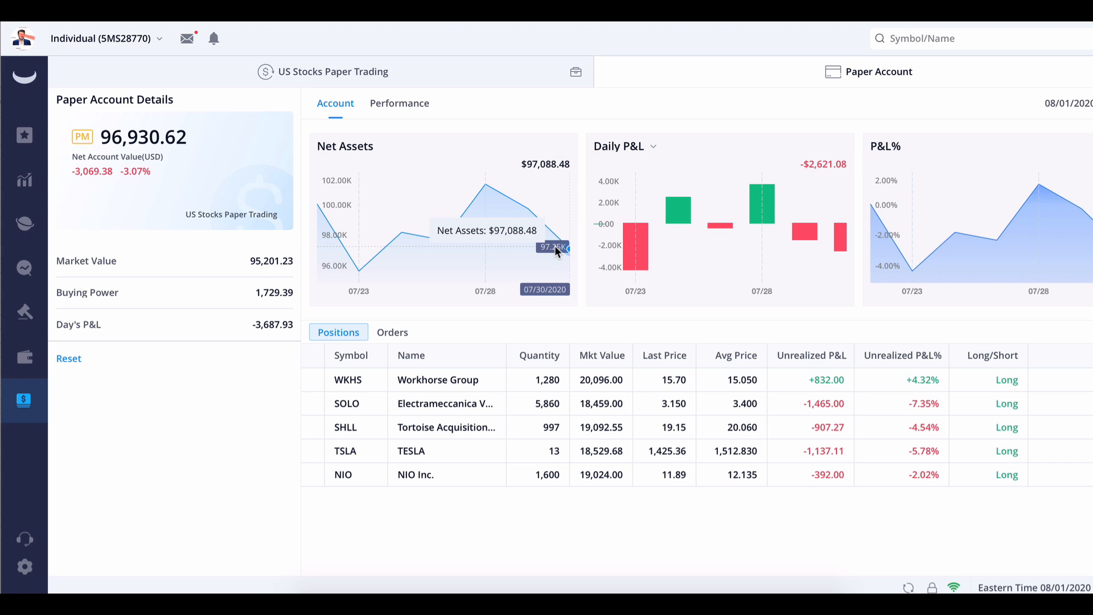
mouse_move(692, 217)
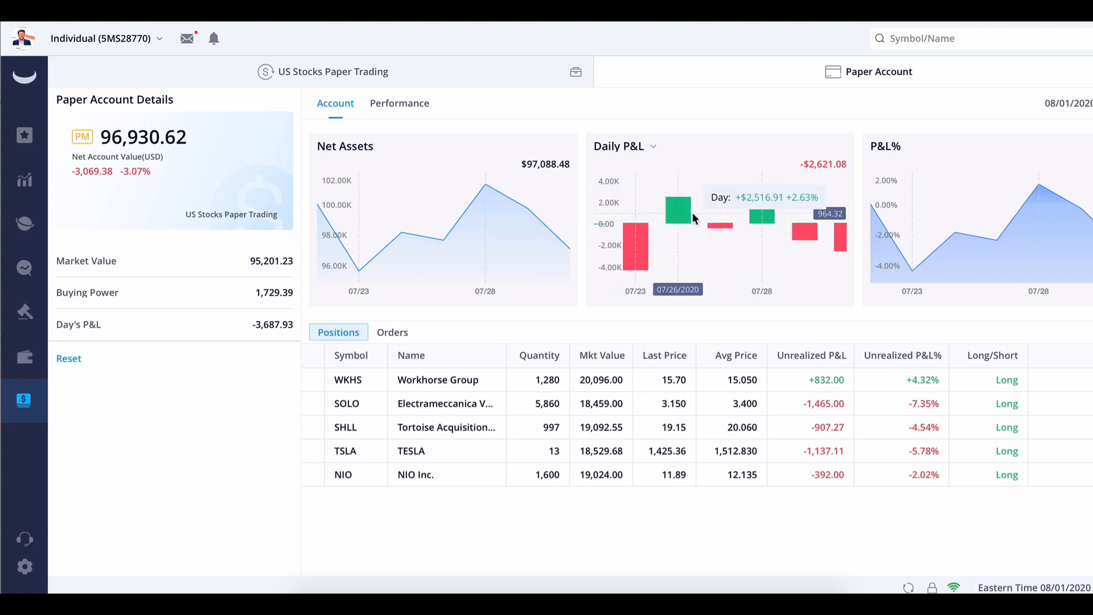
mouse_move(953, 415)
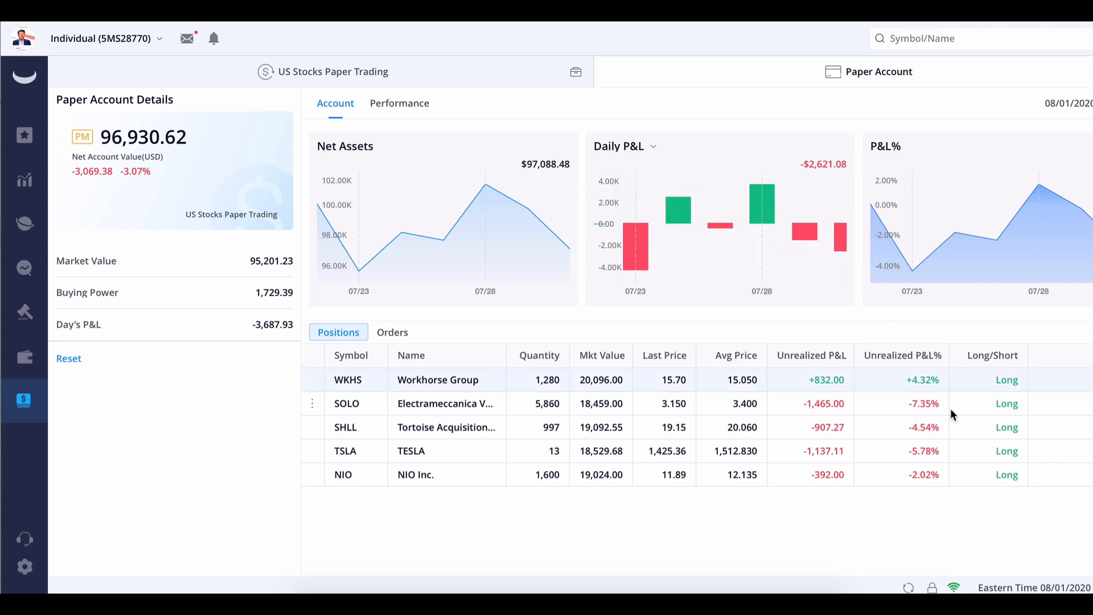
mouse_move(1038, 367)
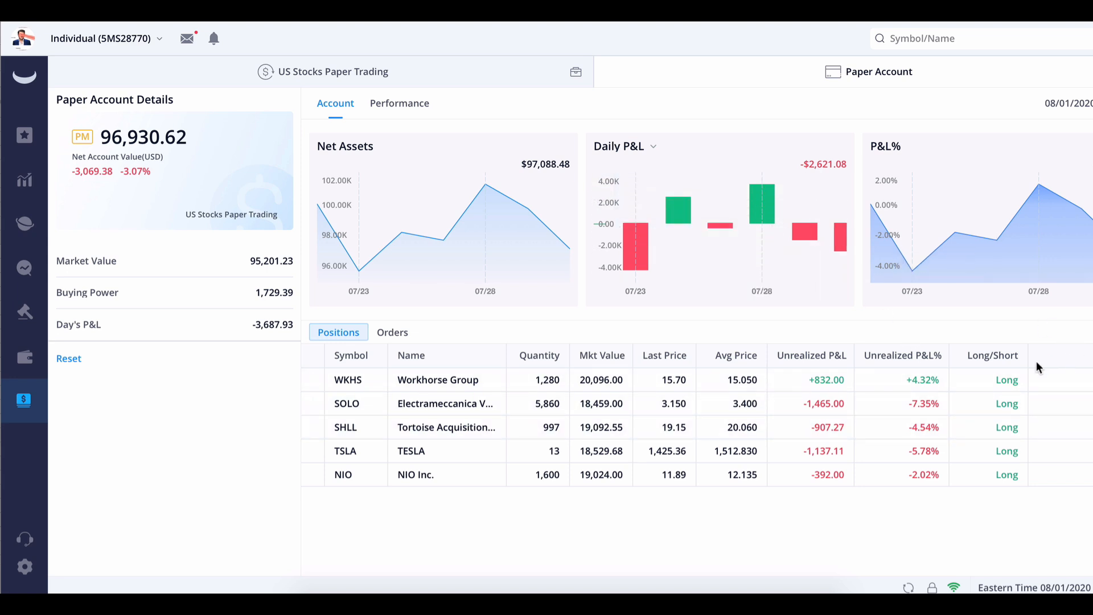
mouse_move(845, 240)
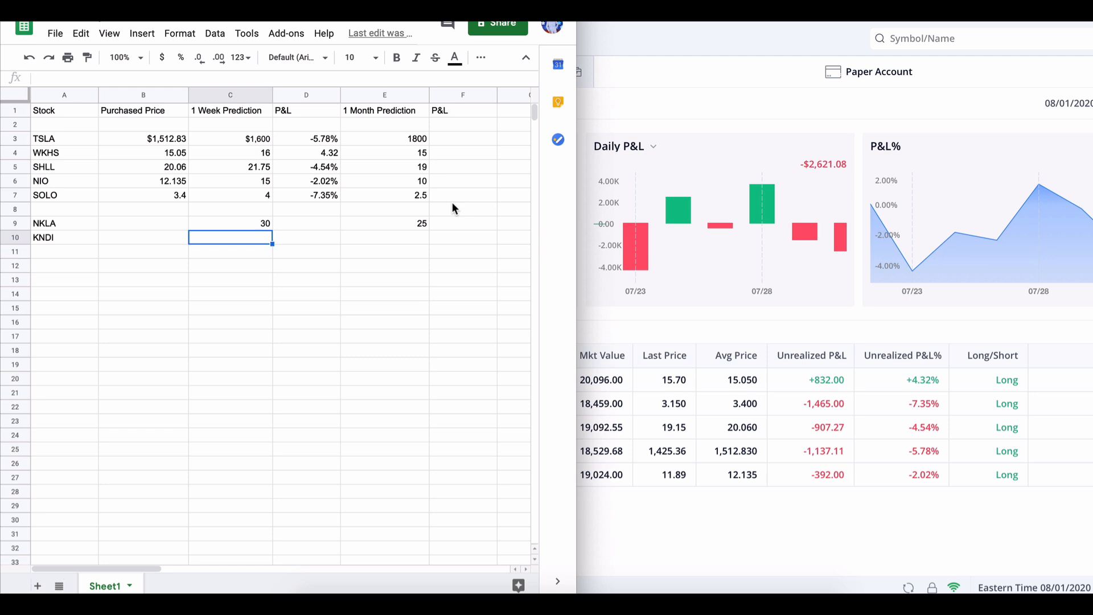
mouse_move(331, 272)
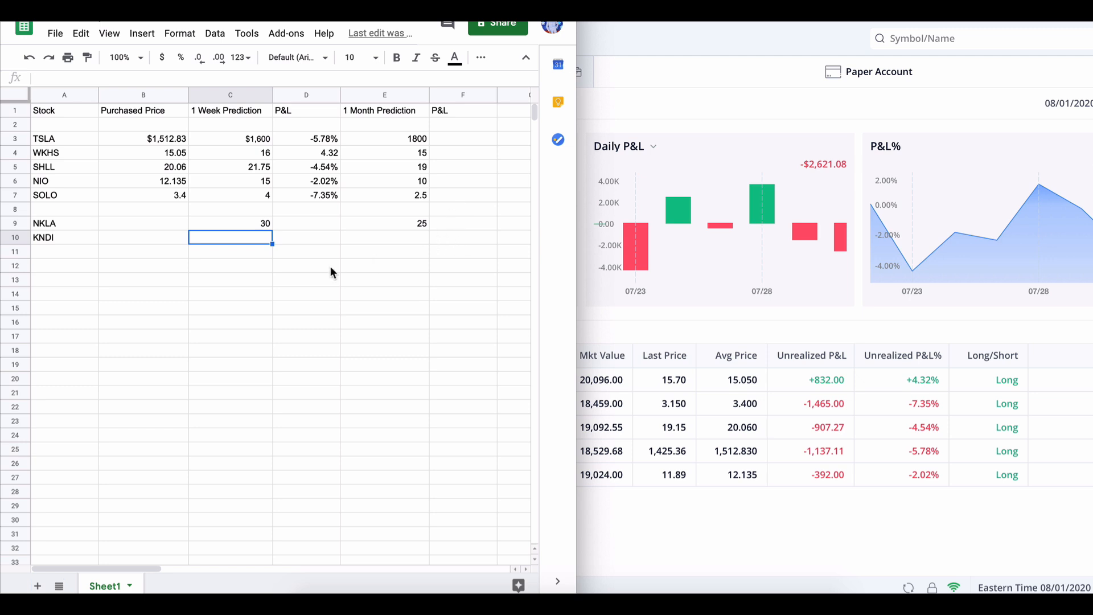
click(306, 266)
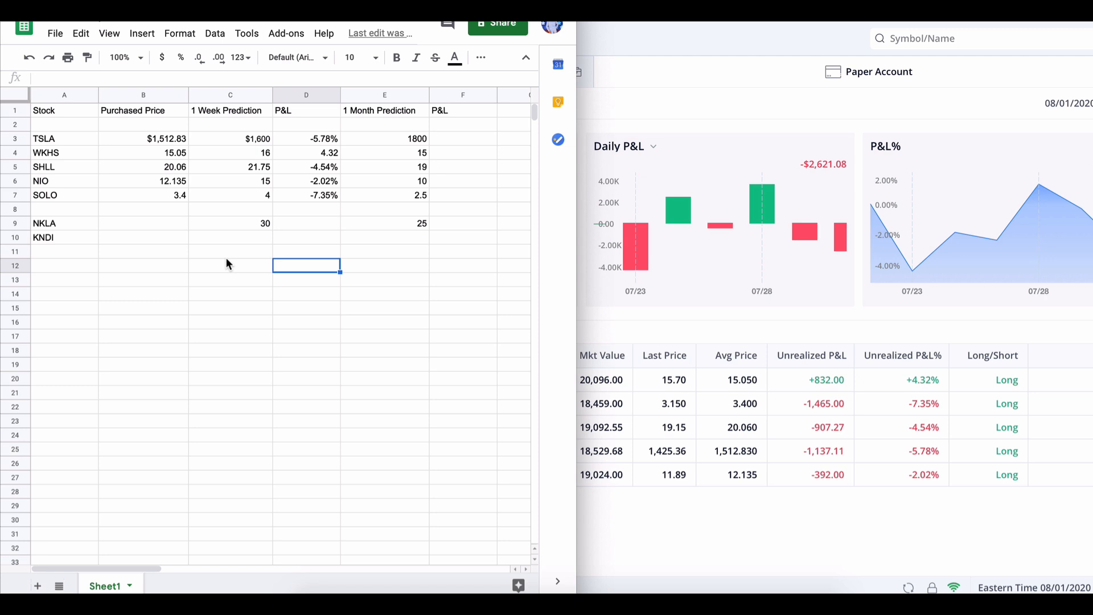
mouse_move(78, 257)
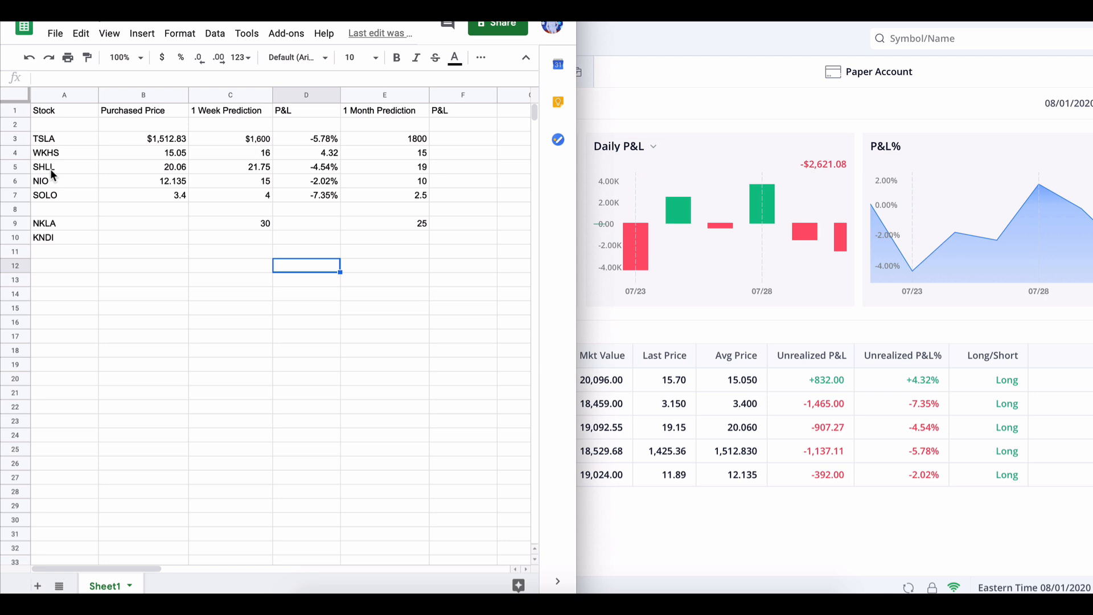
mouse_move(354, 291)
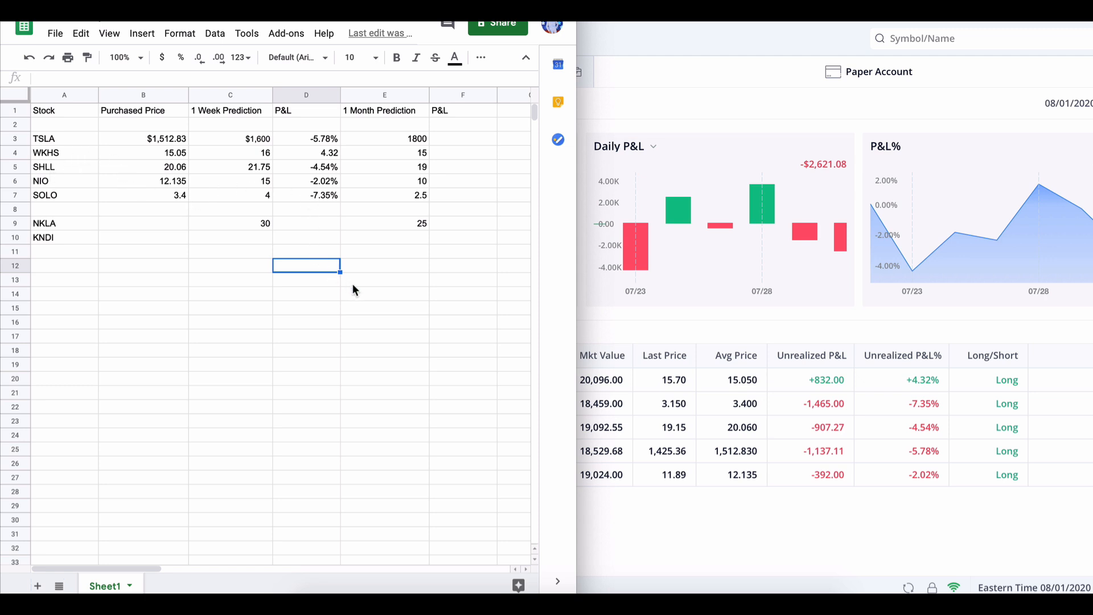
click(143, 251)
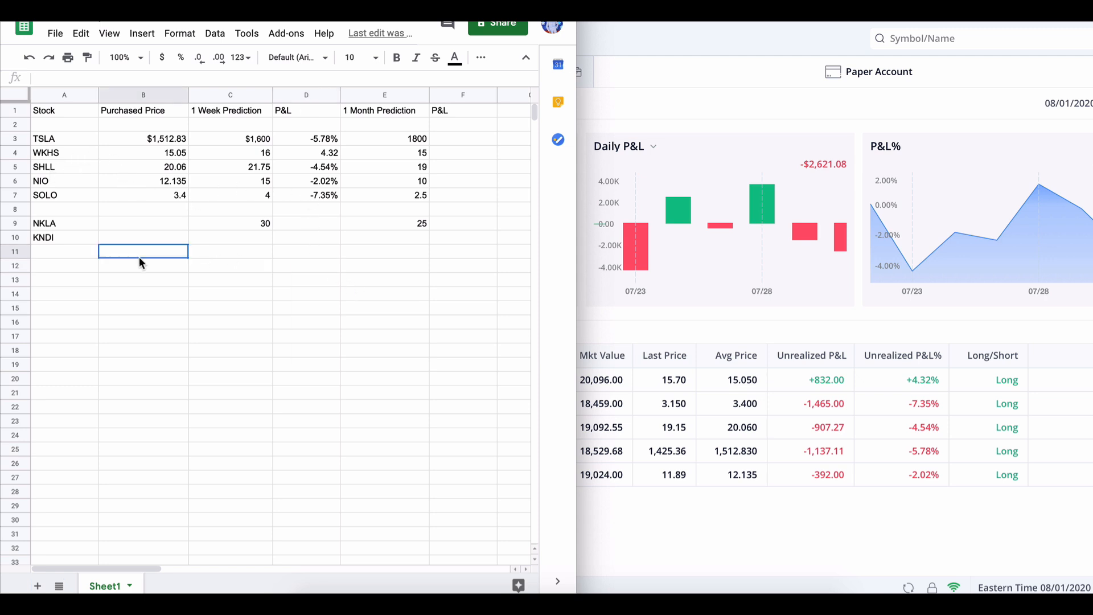
mouse_move(331, 260)
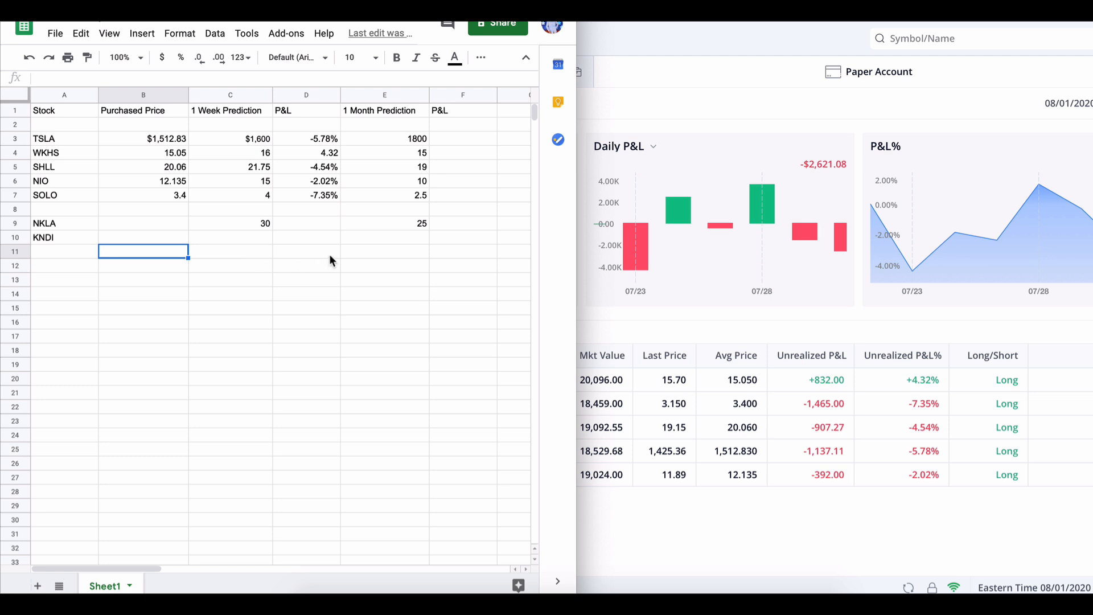